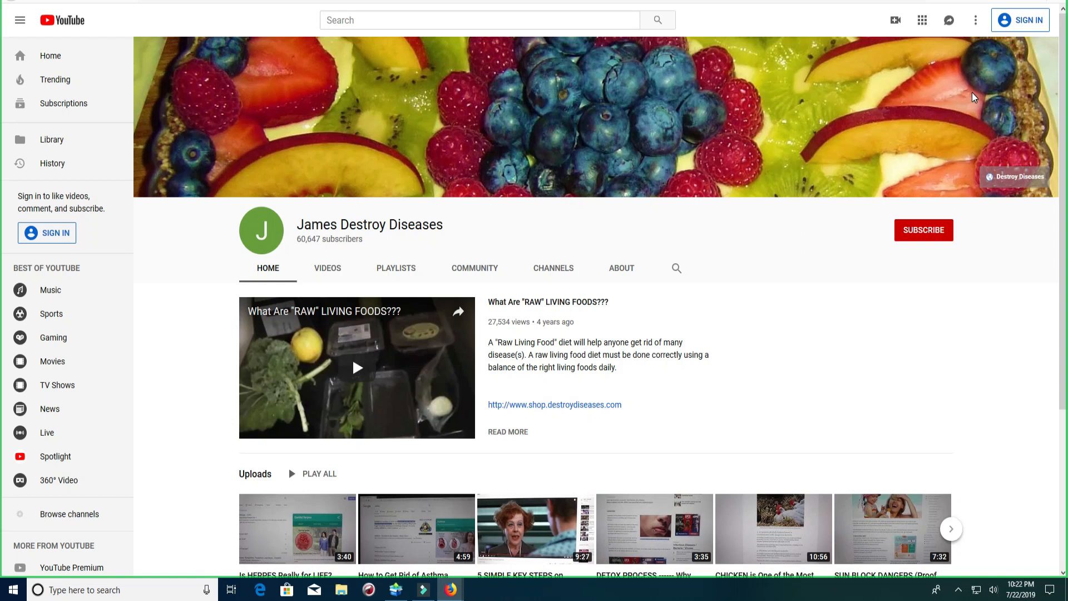
{"action": "mouse_move", "coordinate": [545, 233]}
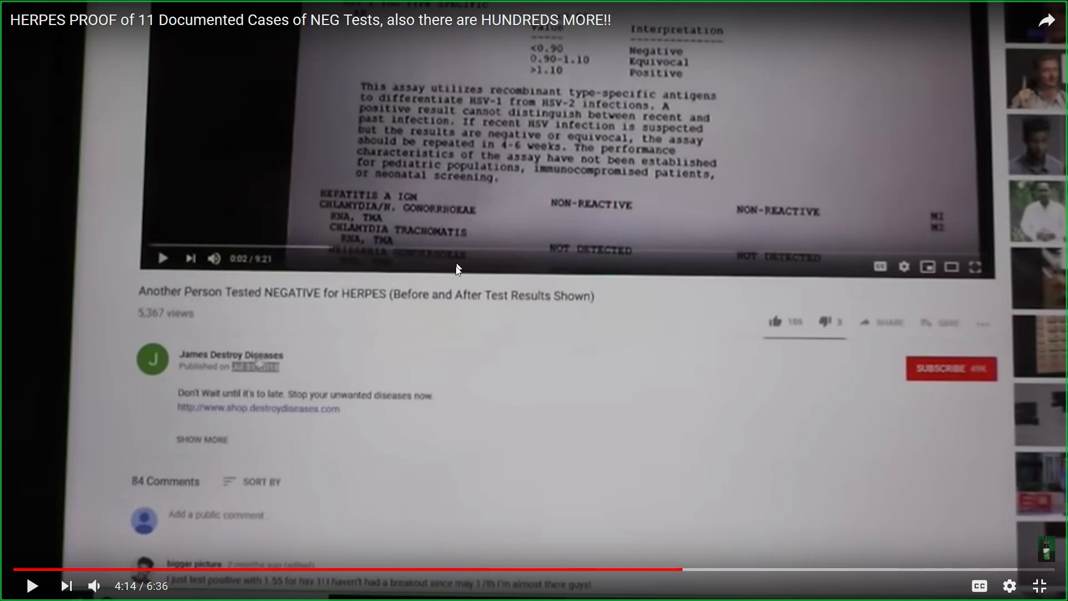
{"action": "mouse_move", "coordinate": [430, 302]}
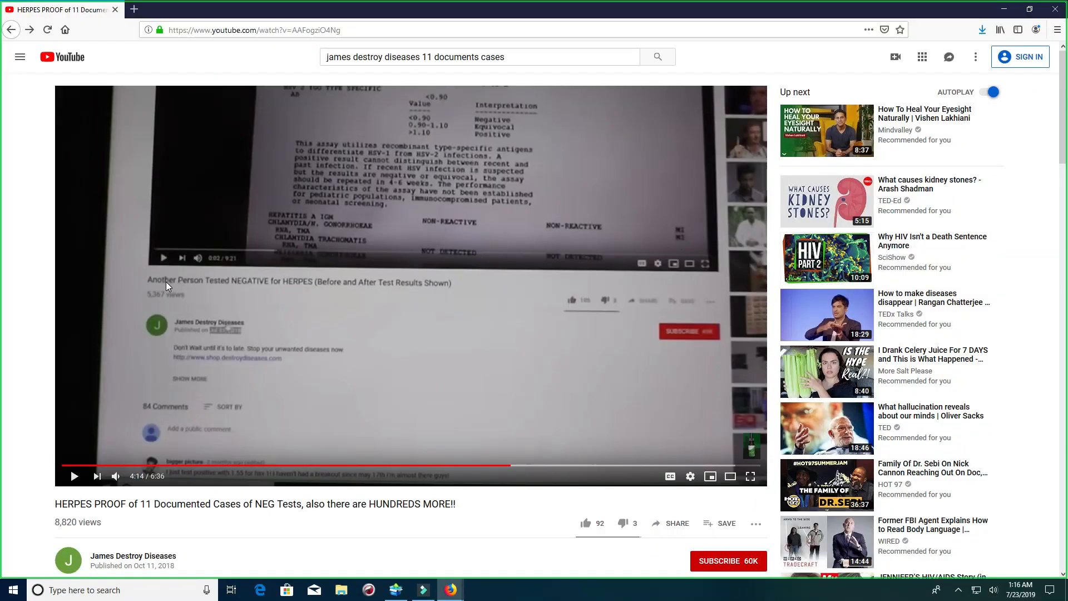
{"action": "mouse_move", "coordinate": [185, 284]}
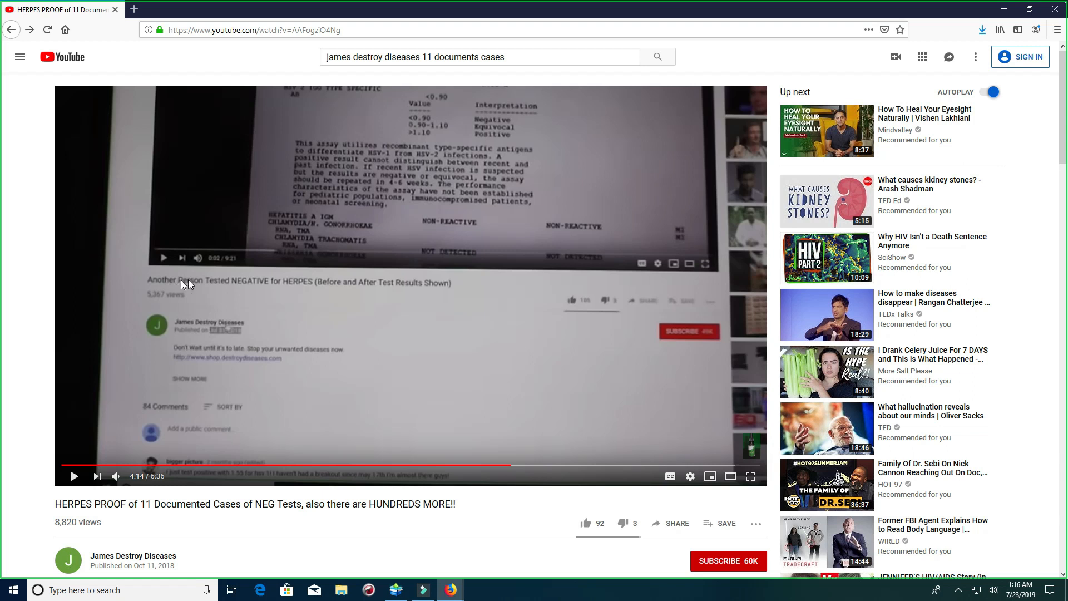
{"action": "mouse_move", "coordinate": [331, 284]}
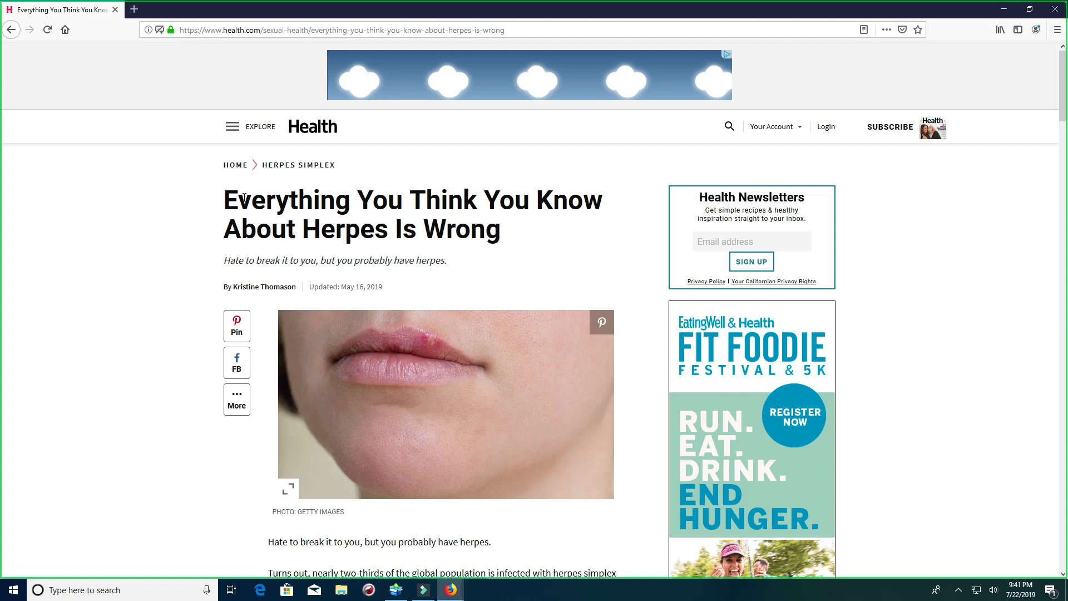
Highlight the herpes article headline and the shingles and chicken pox phrase while scrolling the myths.
{"action": "left_click_drag", "start_coordinate": [222, 200], "coordinate": [424, 200]}
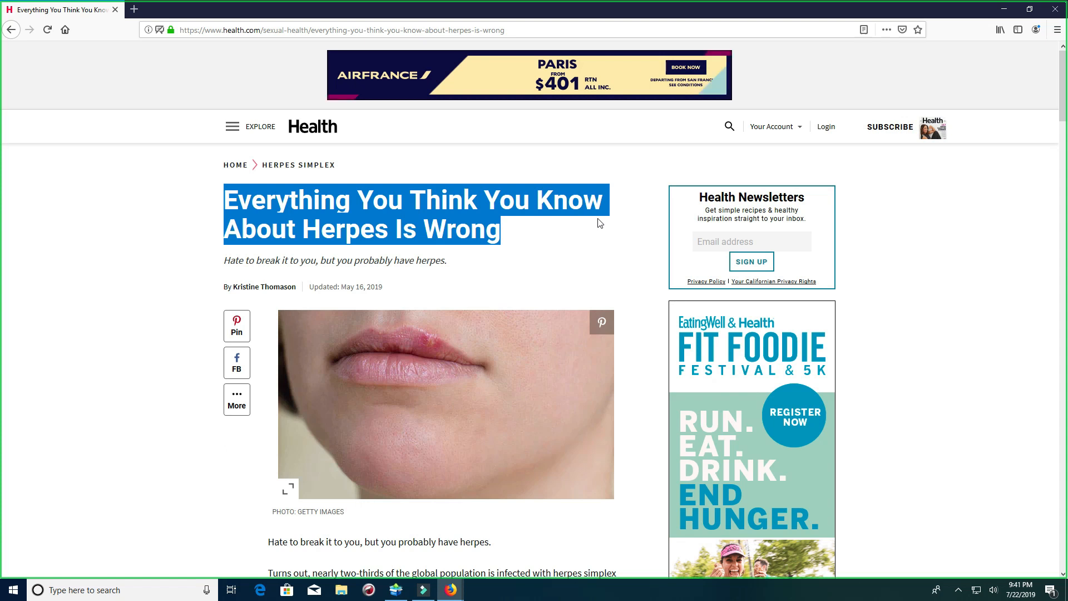
{"action": "scroll", "scroll_direction": "down", "scroll_amount": 3}
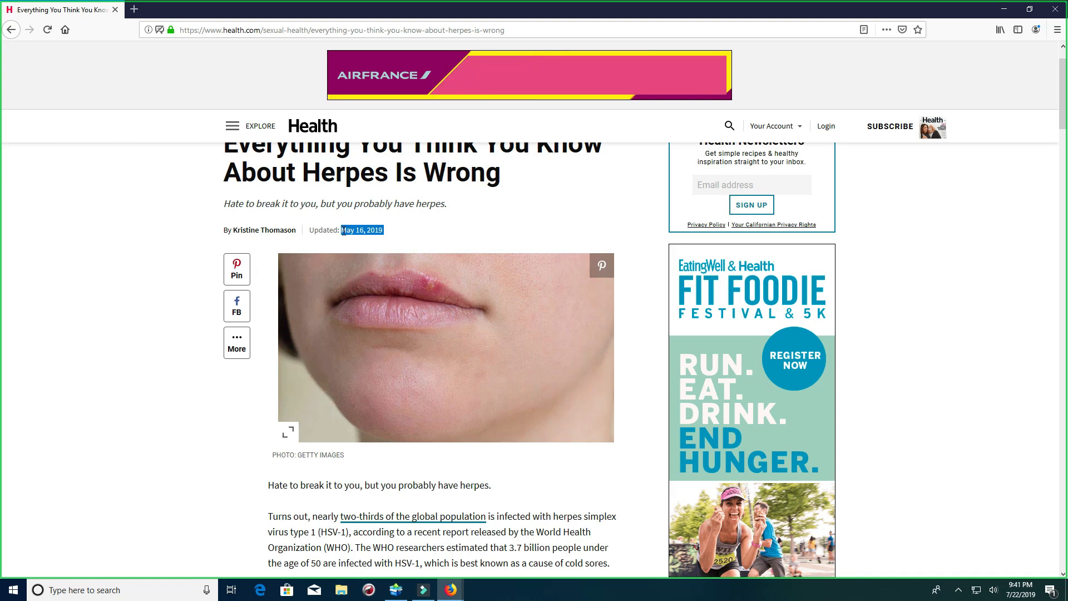
{"action": "scroll", "scroll_direction": "down", "scroll_amount": 3}
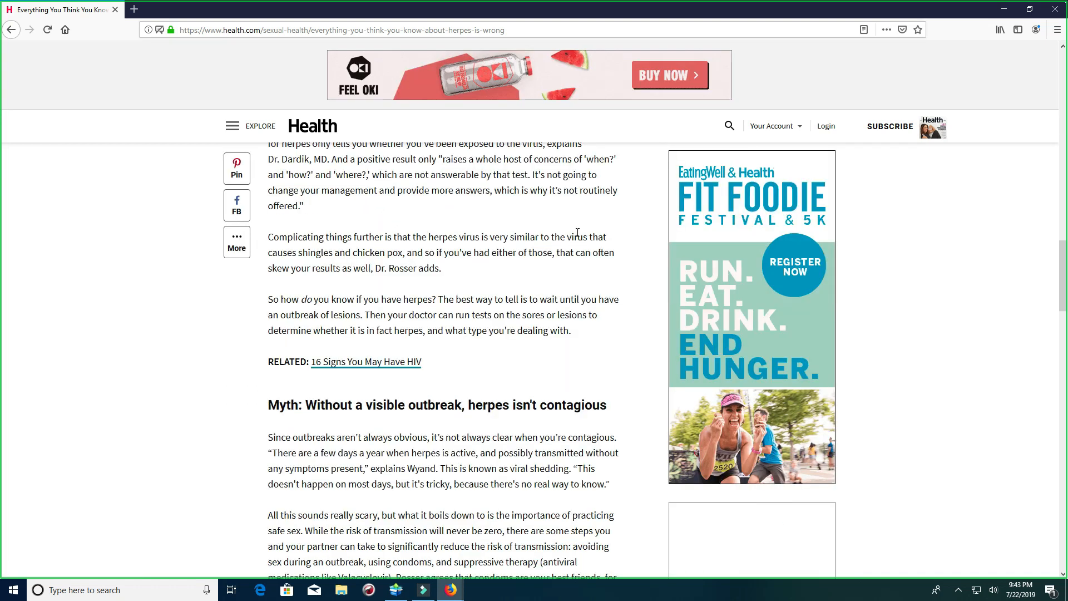
{"action": "left_click_drag", "start_coordinate": [566, 236], "coordinate": [577, 252]}
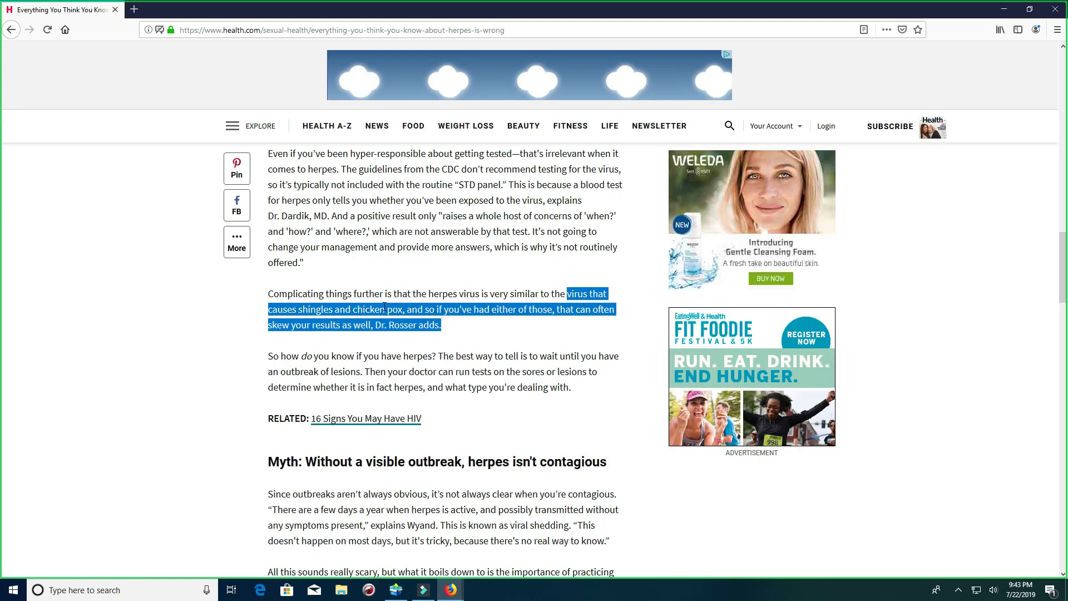
{"action": "double_click", "coordinate": [399, 309]}
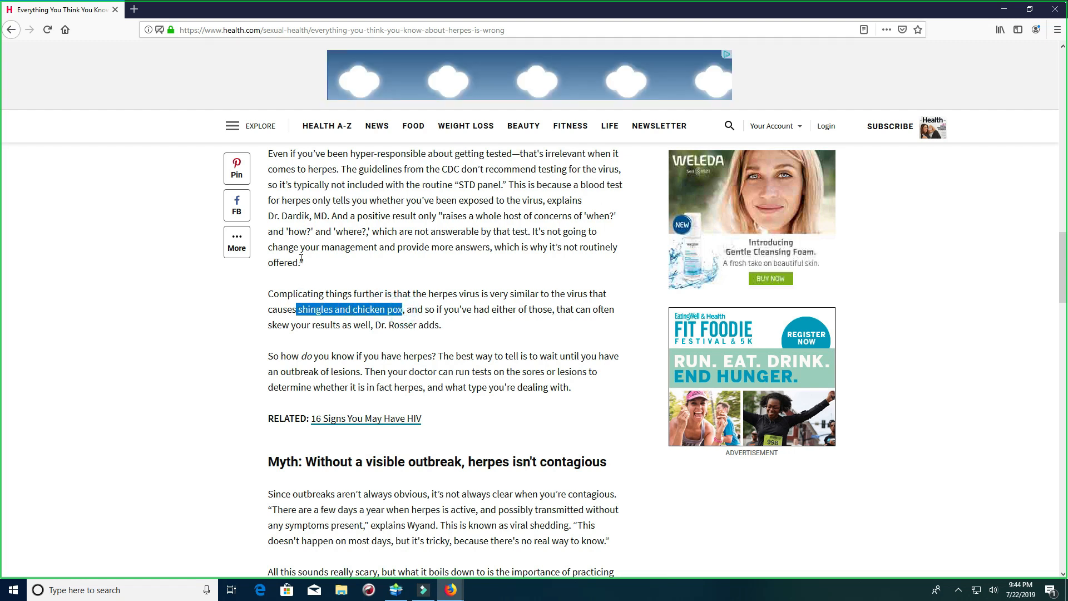
{"action": "scroll", "scroll_direction": "down", "scroll_amount": 3}
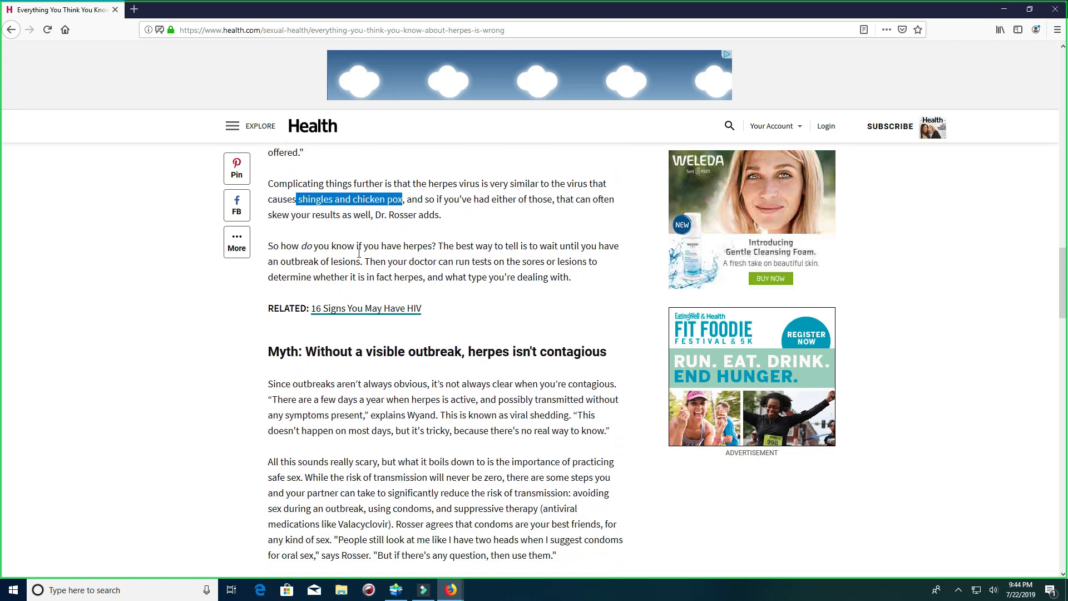
{"action": "scroll", "scroll_direction": "down", "scroll_amount": 3}
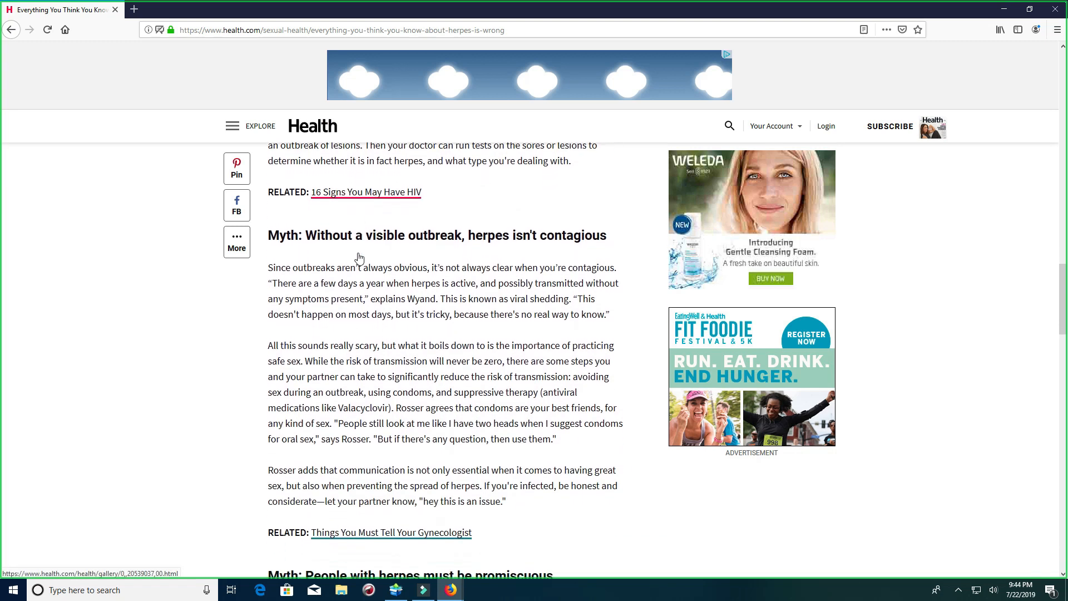
{"action": "scroll", "scroll_direction": "down", "scroll_amount": 3}
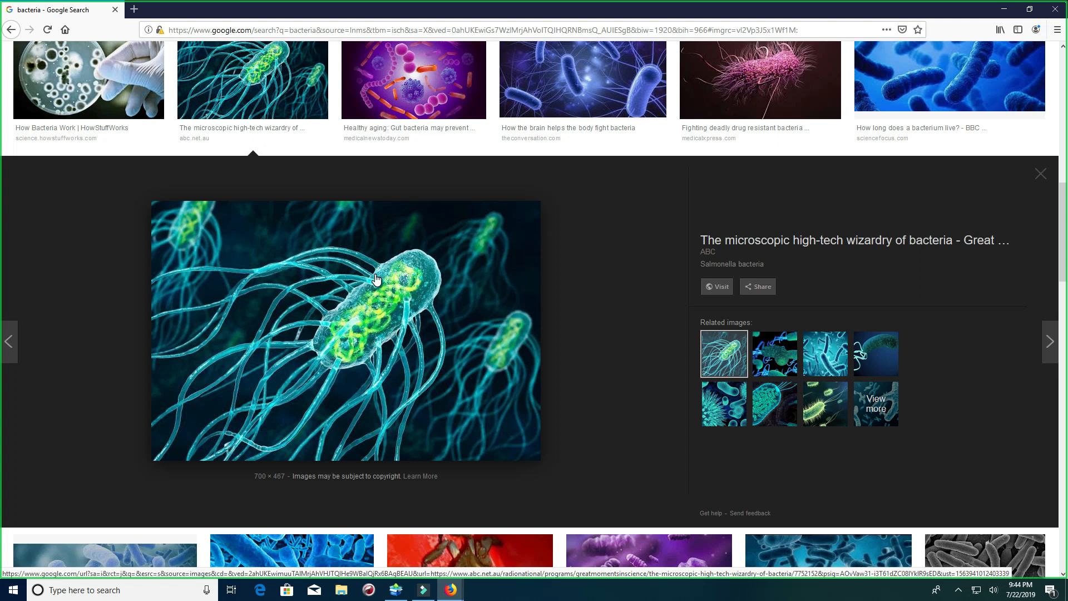
{"action": "mouse_move", "coordinate": [379, 279]}
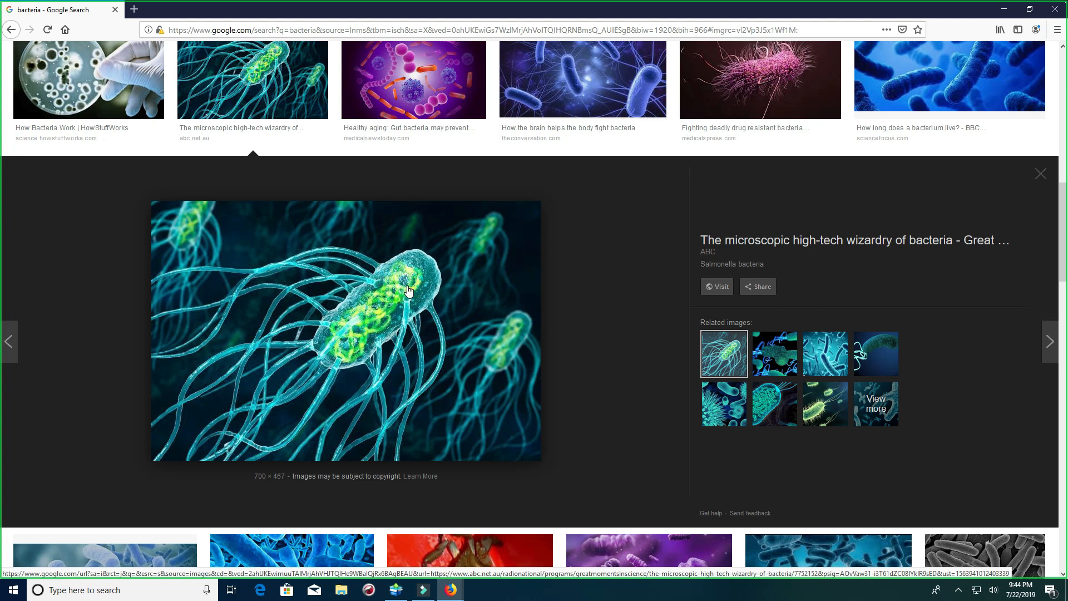
{"action": "mouse_move", "coordinate": [400, 346]}
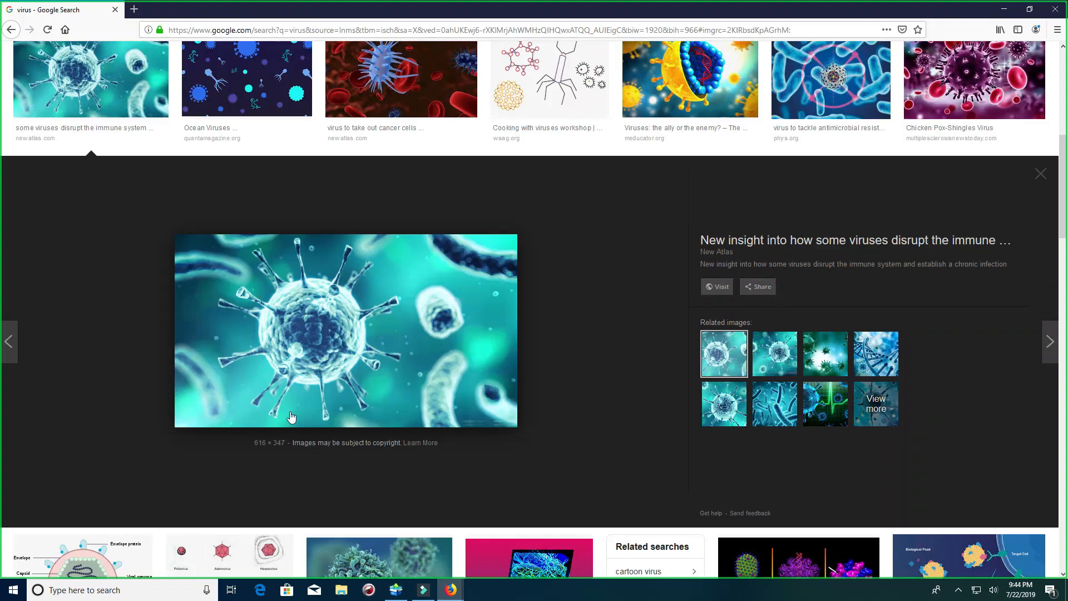
{"action": "mouse_move", "coordinate": [337, 307]}
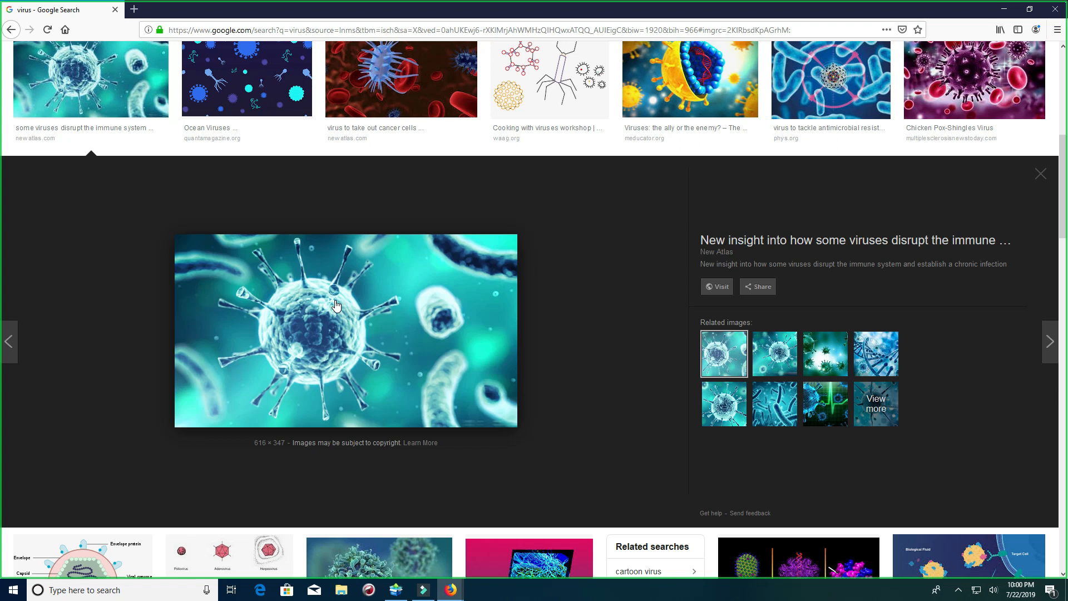
{"action": "mouse_move", "coordinate": [370, 295]}
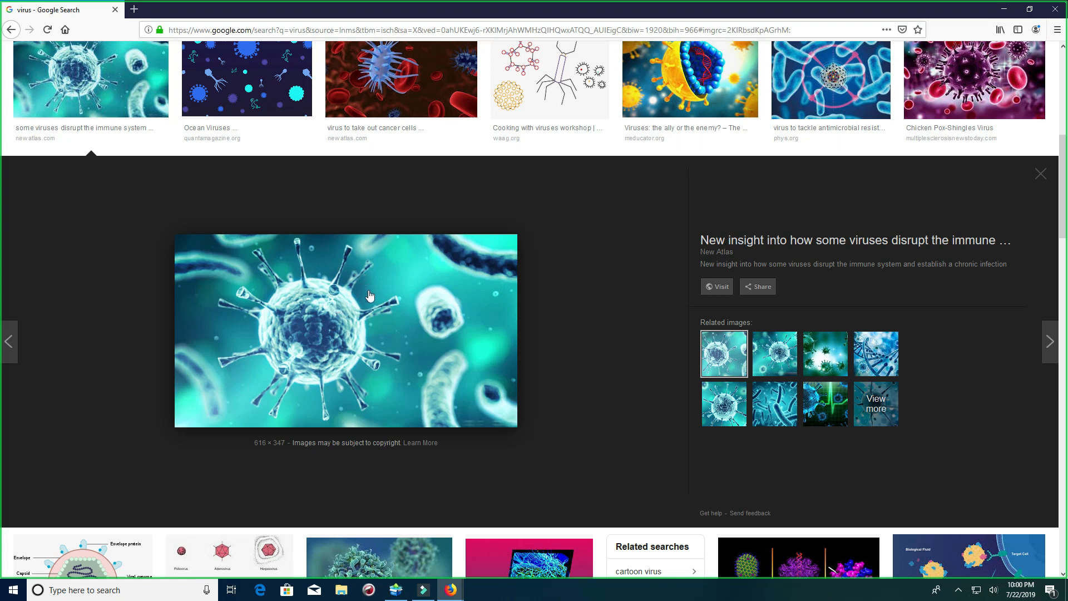
{"action": "mouse_move", "coordinate": [361, 334]}
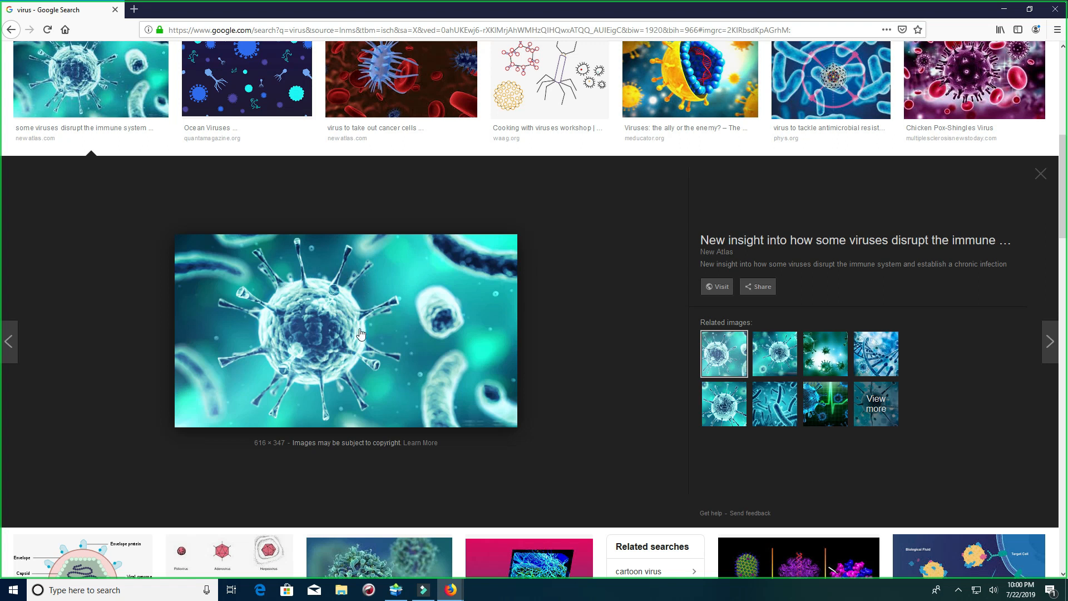
{"action": "mouse_move", "coordinate": [367, 327]}
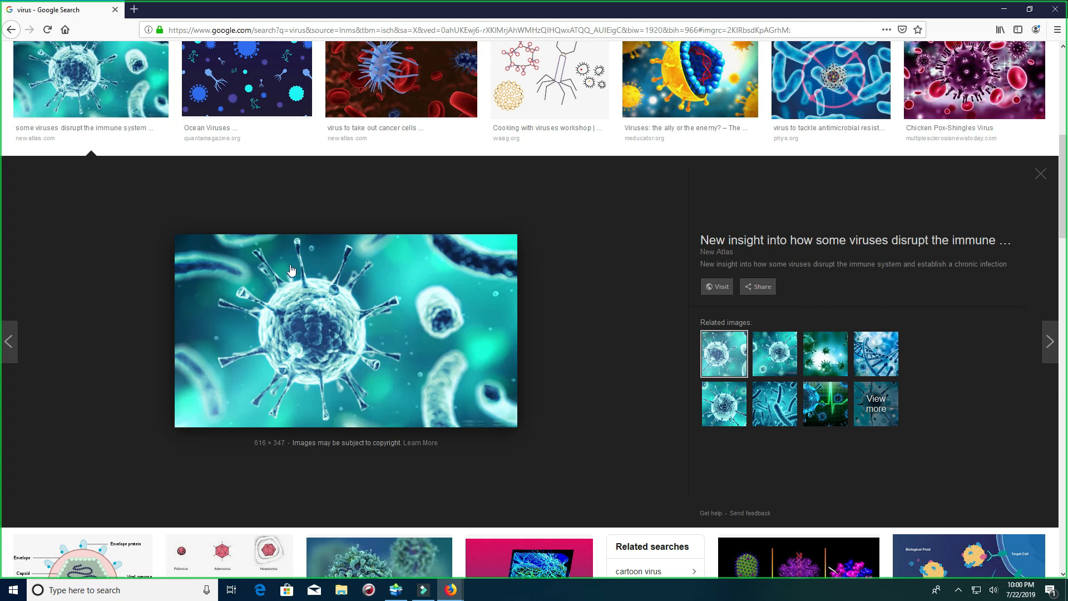
{"action": "mouse_move", "coordinate": [341, 318]}
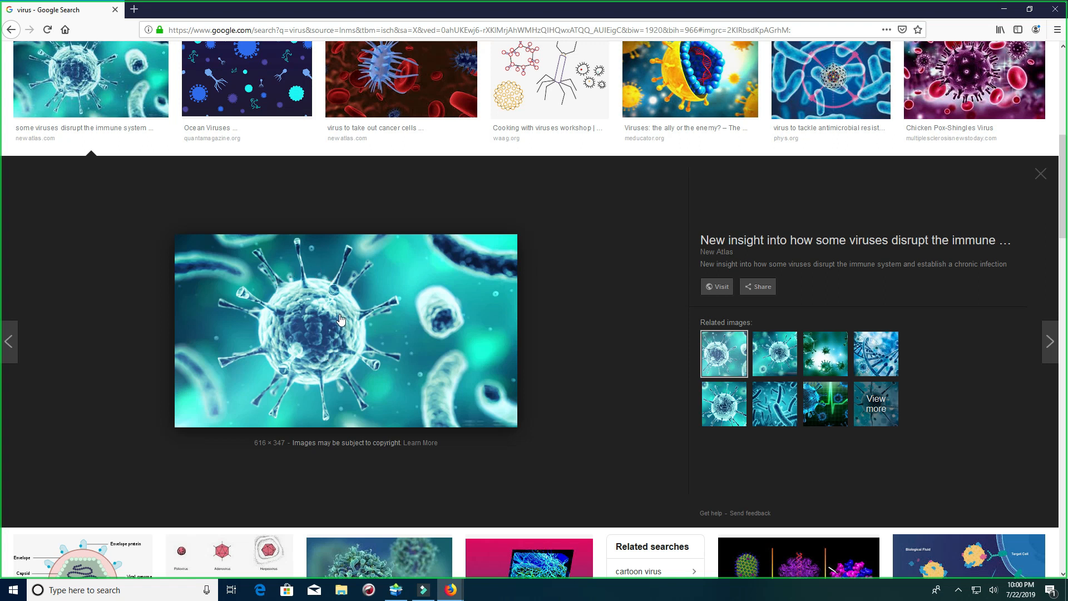
{"action": "mouse_move", "coordinate": [333, 360]}
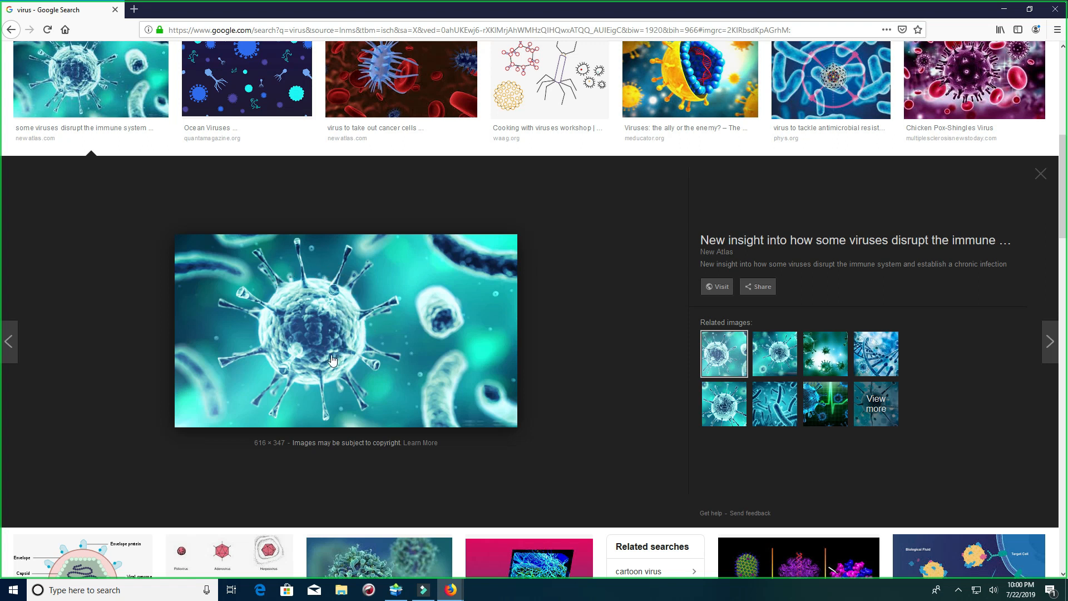
{"action": "mouse_move", "coordinate": [286, 255]}
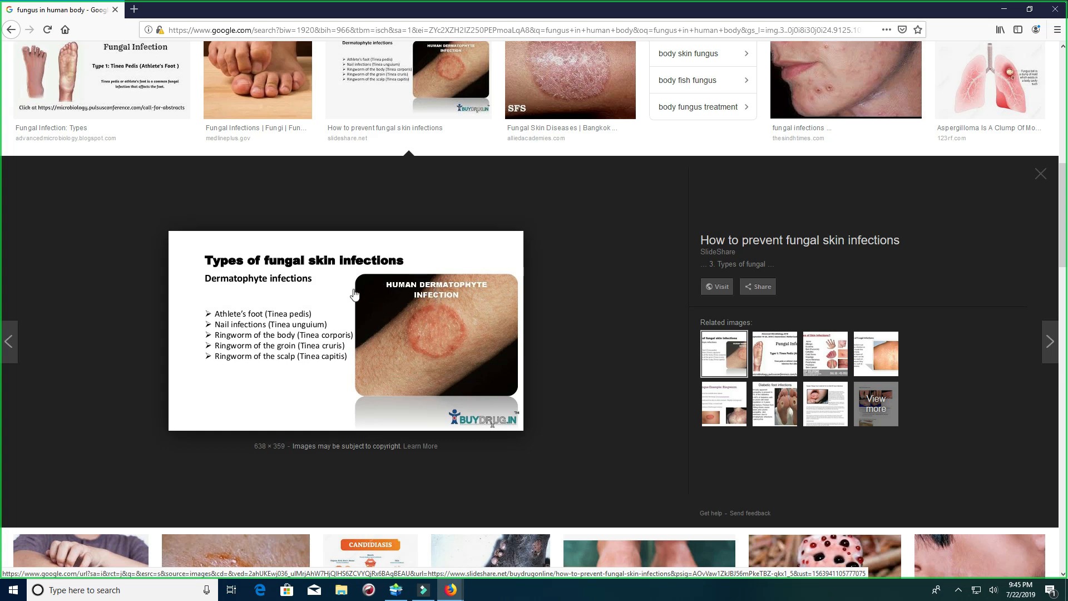
{"action": "mouse_move", "coordinate": [437, 314]}
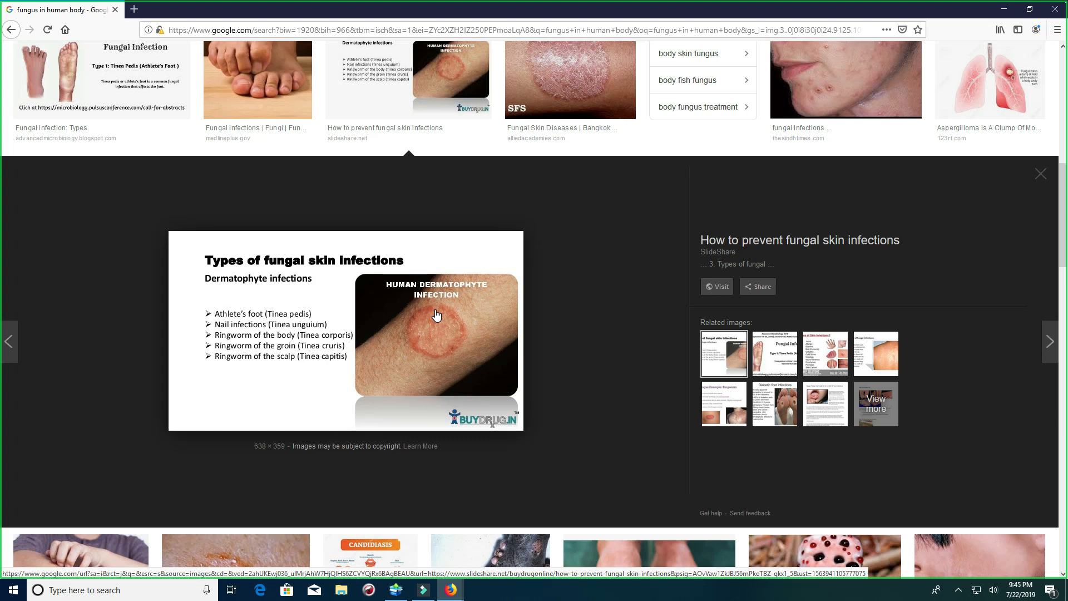
{"action": "mouse_move", "coordinate": [413, 330]}
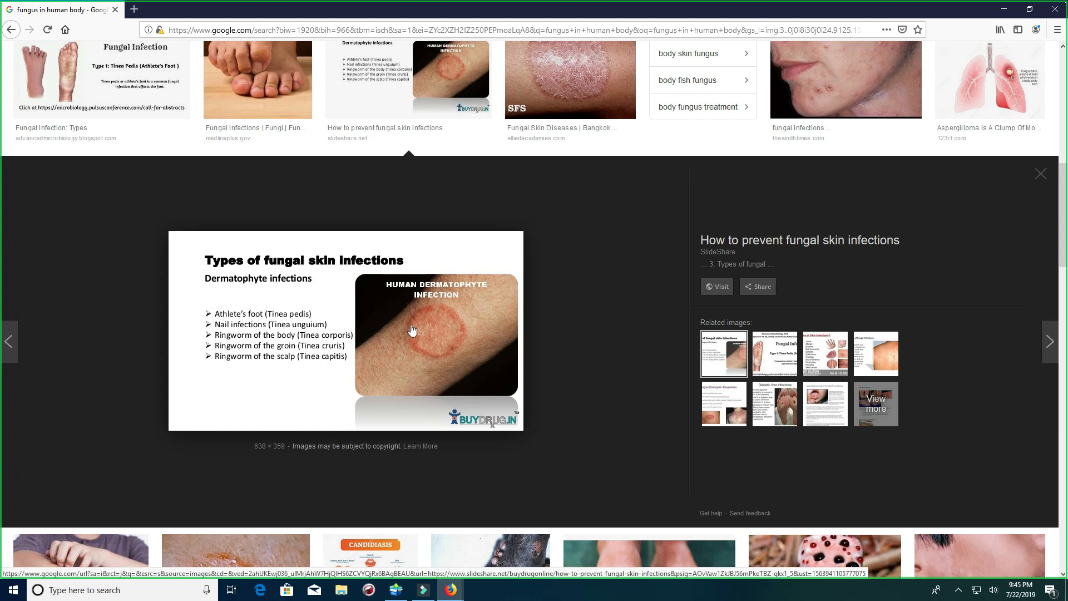
{"action": "mouse_move", "coordinate": [420, 329]}
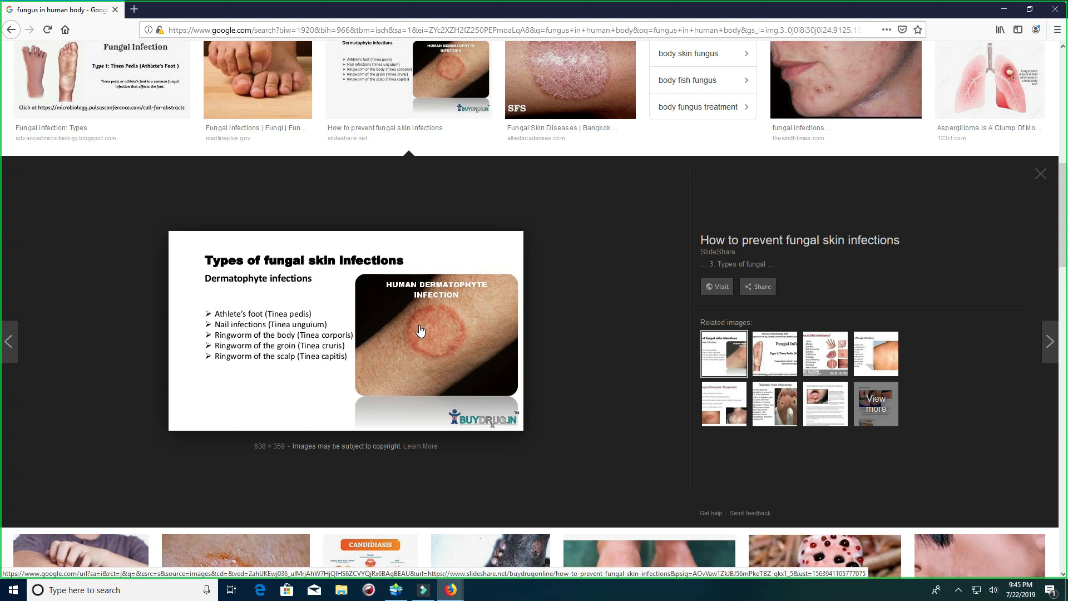
{"action": "mouse_move", "coordinate": [276, 347]}
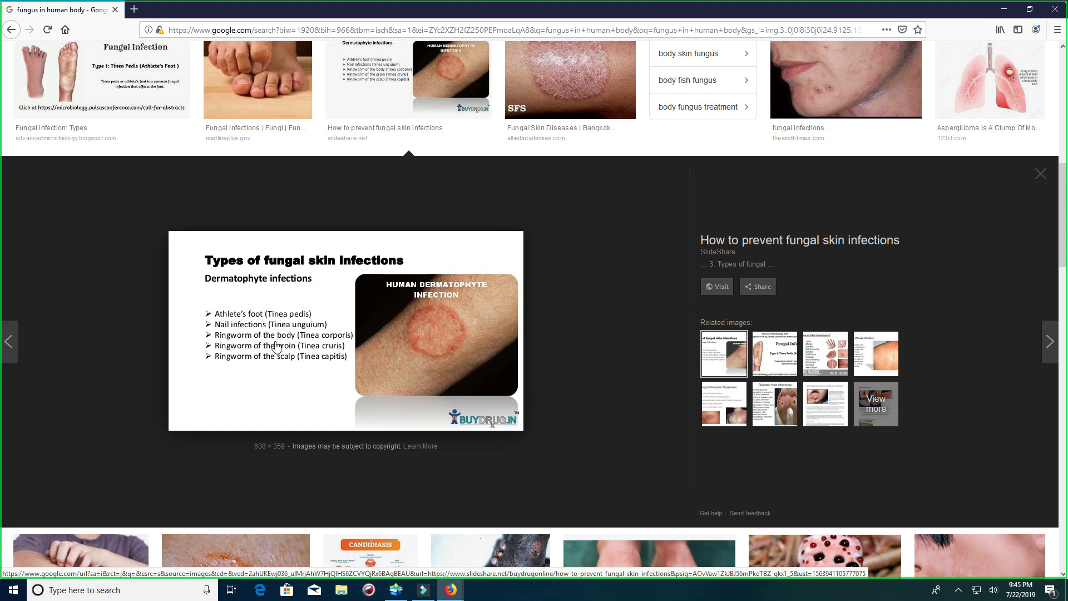
{"action": "mouse_move", "coordinate": [435, 304]}
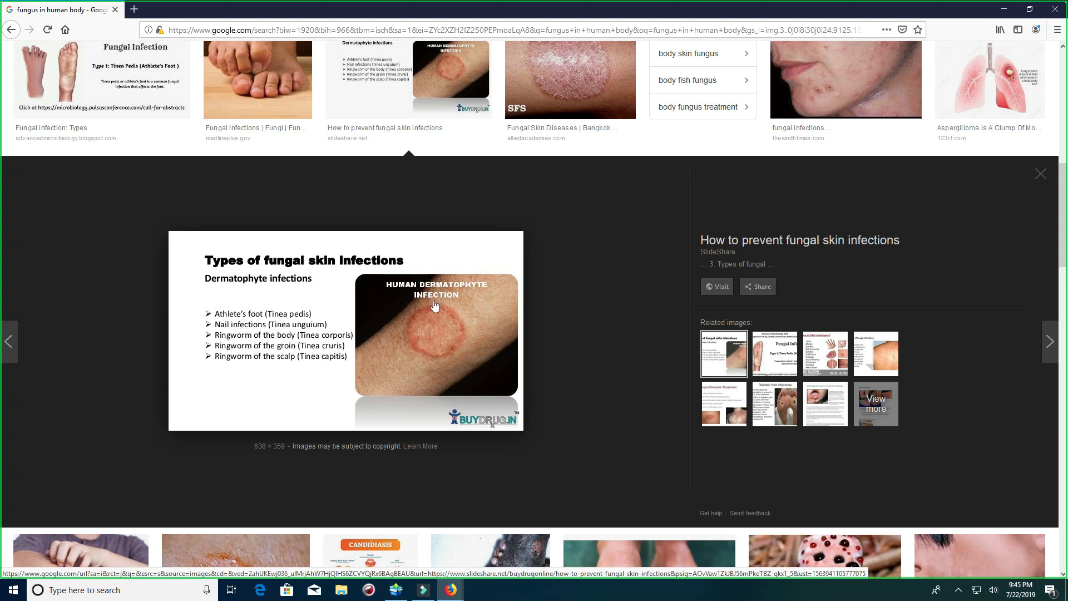
{"action": "mouse_move", "coordinate": [455, 333]}
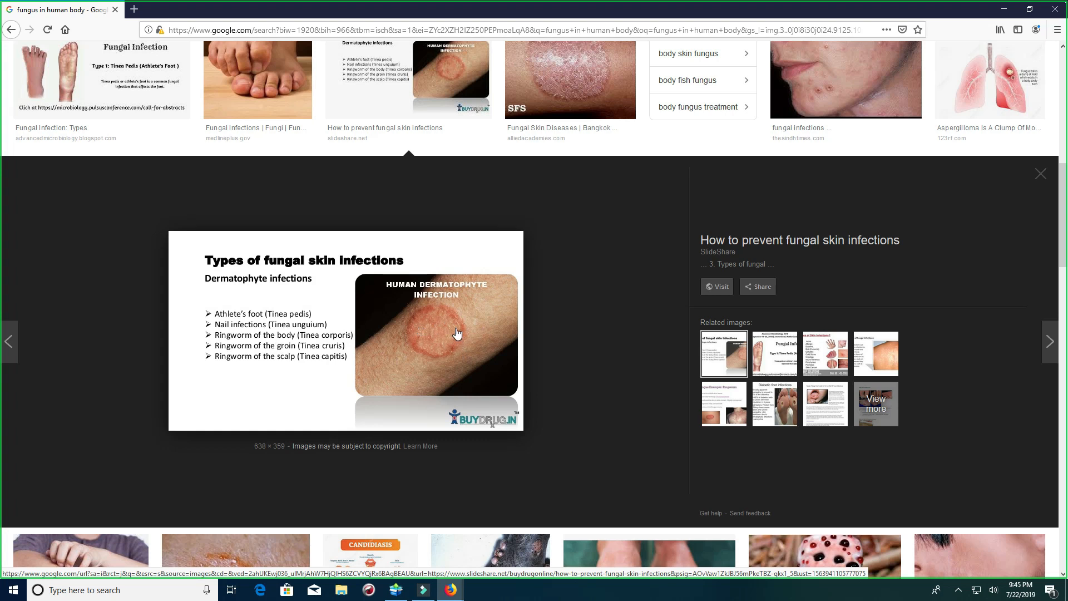
{"action": "mouse_move", "coordinate": [433, 332]}
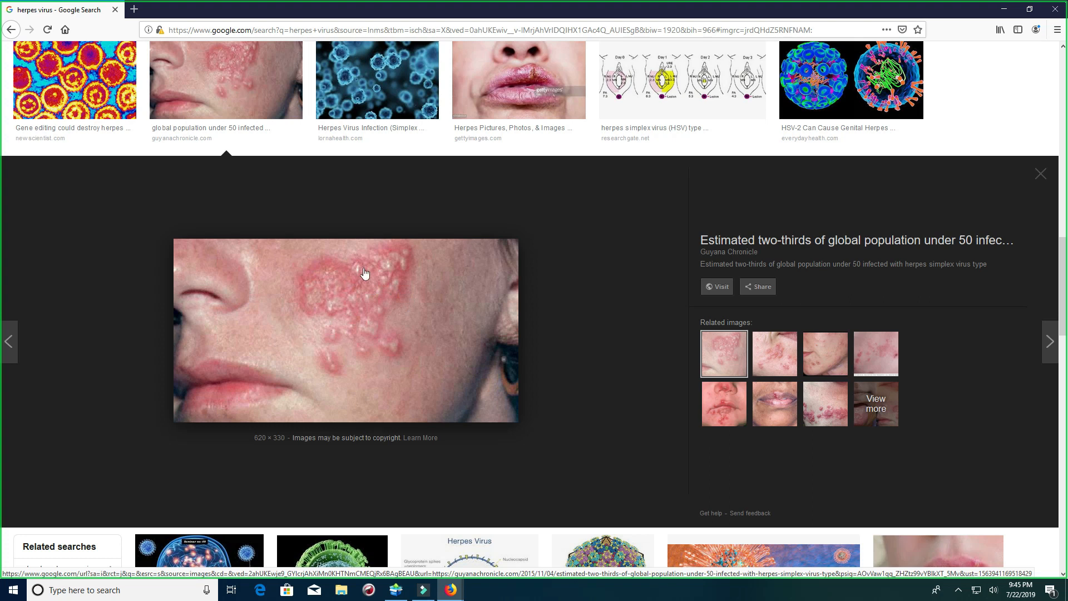
{"action": "mouse_move", "coordinate": [376, 341]}
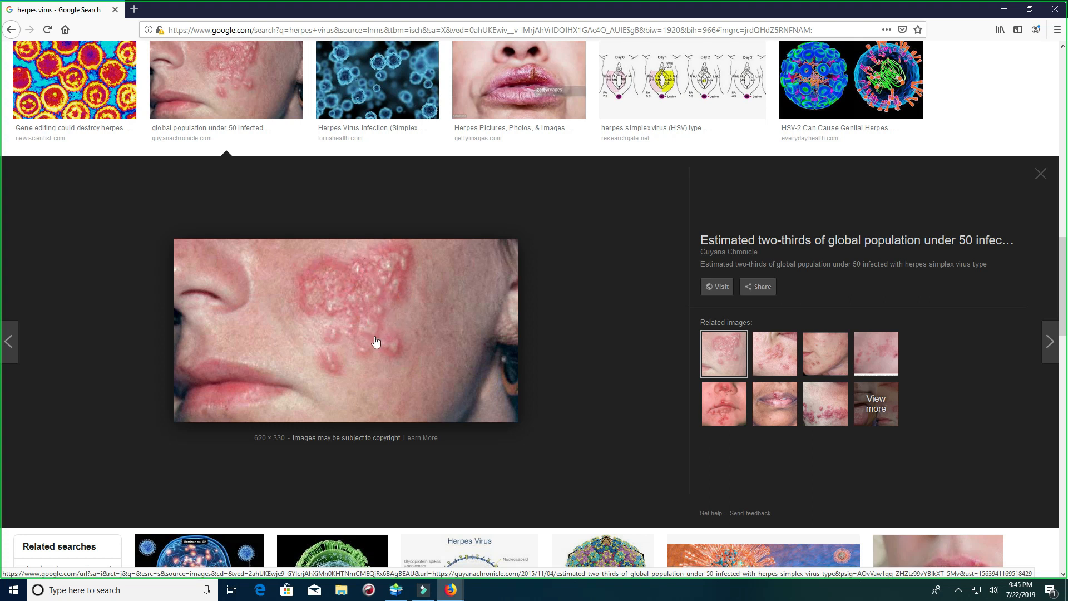
{"action": "mouse_move", "coordinate": [362, 288]}
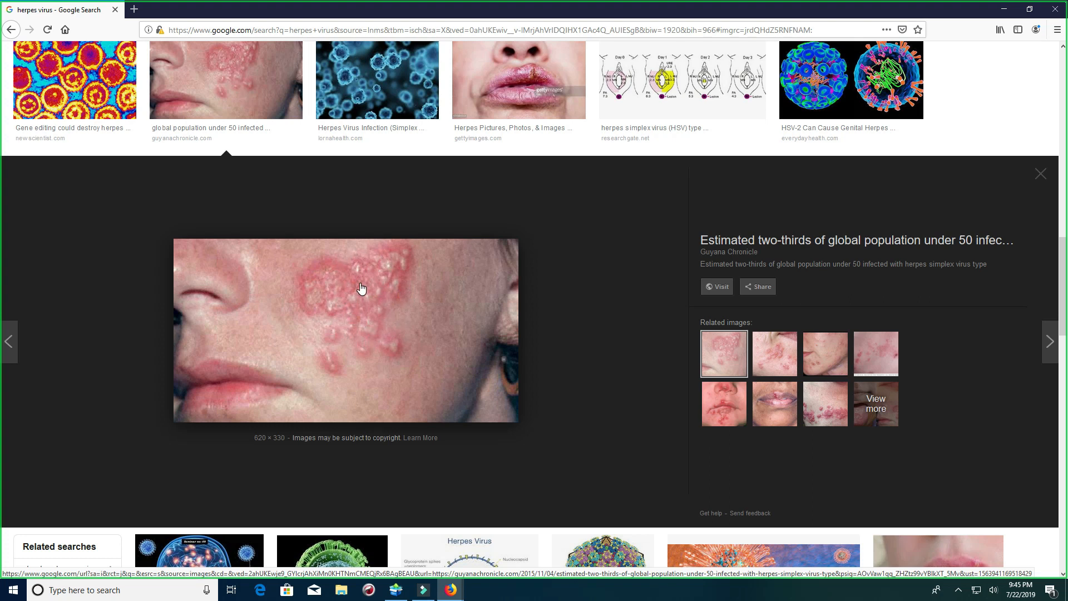
{"action": "mouse_move", "coordinate": [363, 365]}
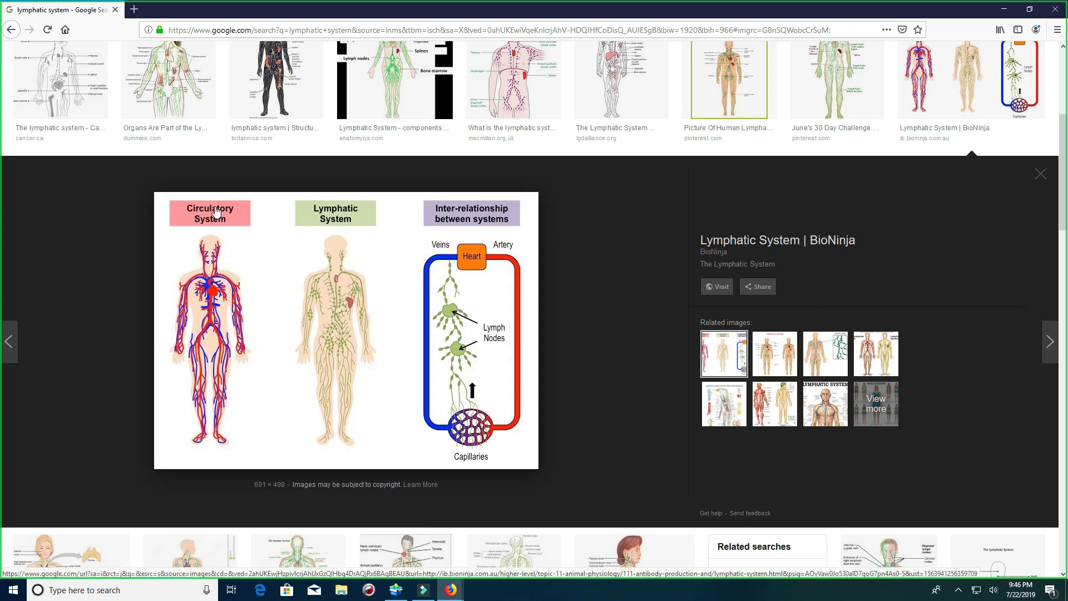
{"action": "mouse_move", "coordinate": [221, 253]}
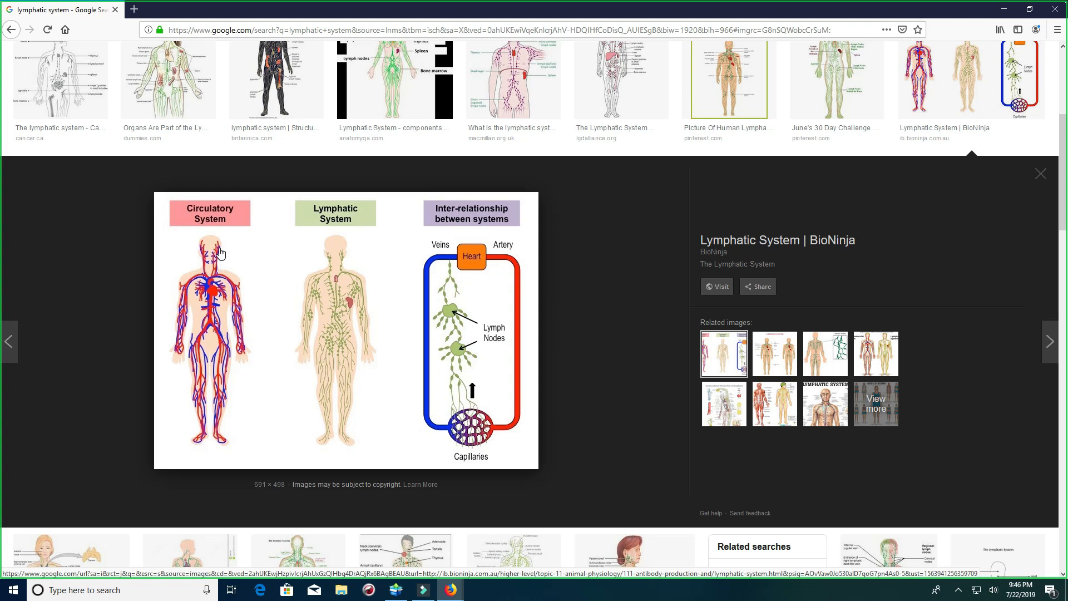
{"action": "mouse_move", "coordinate": [222, 341]}
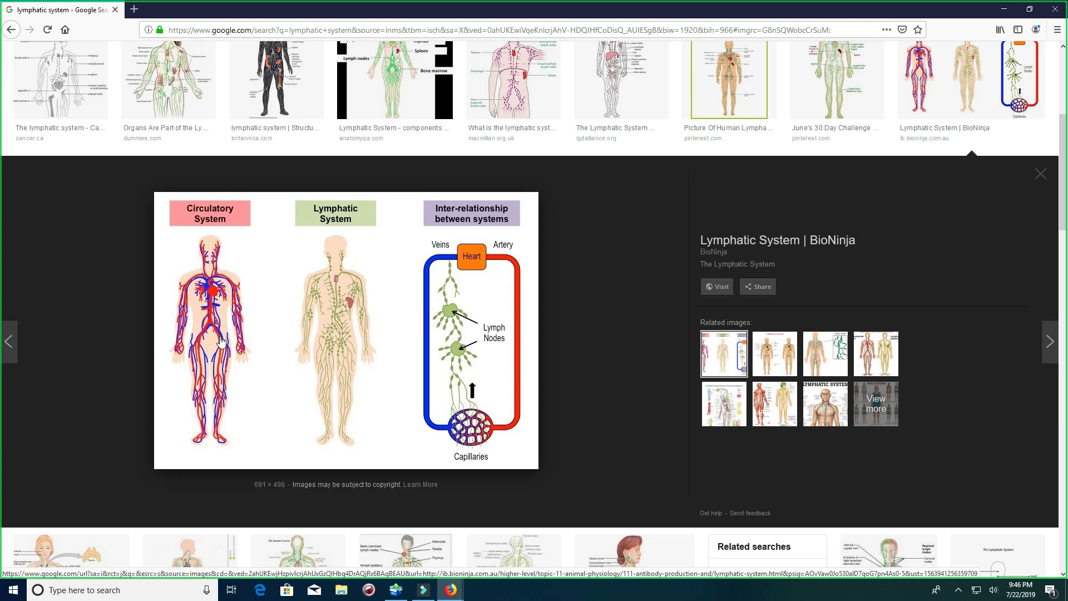
{"action": "mouse_move", "coordinate": [214, 232]}
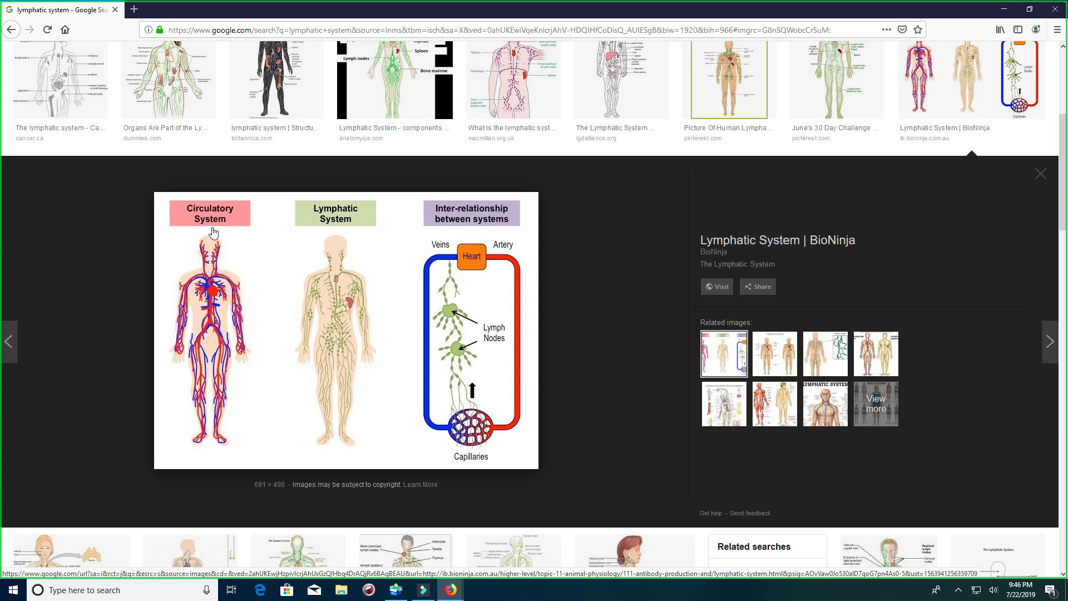
{"action": "mouse_move", "coordinate": [219, 319]}
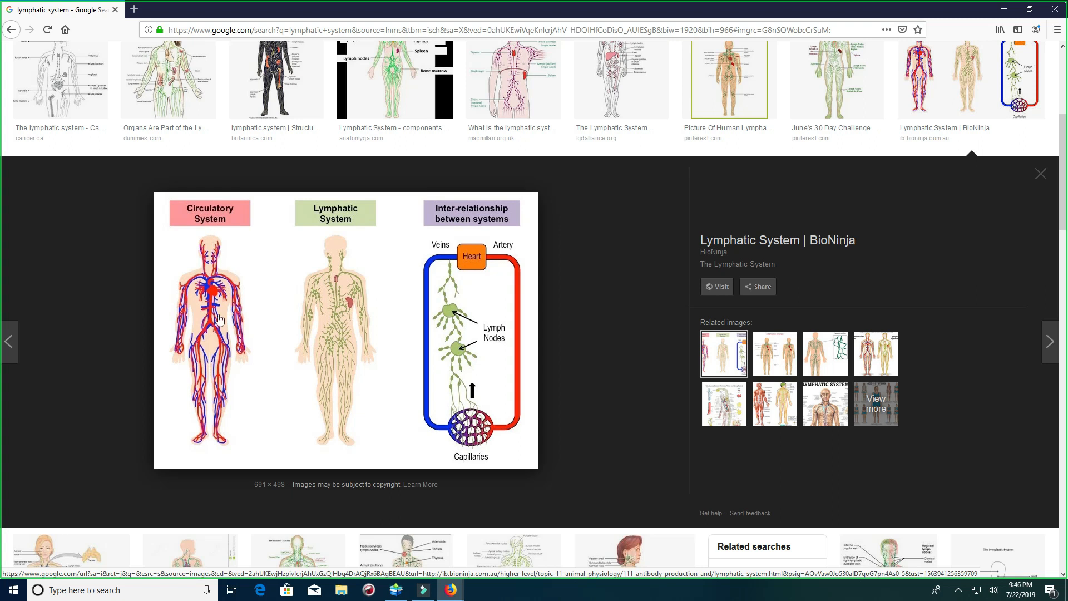
{"action": "mouse_move", "coordinate": [319, 285]}
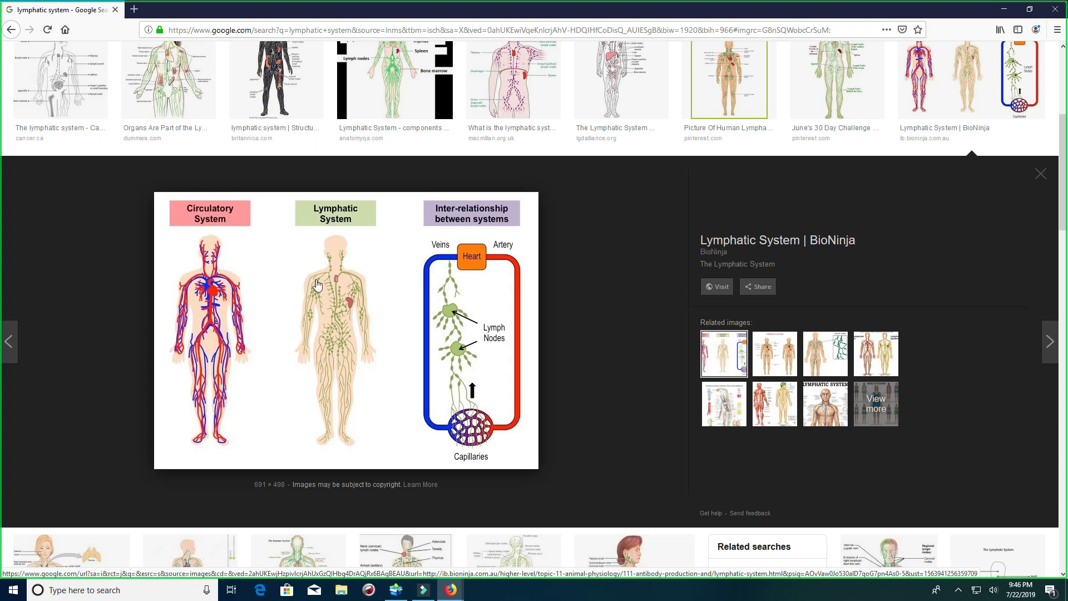
{"action": "mouse_move", "coordinate": [342, 210]}
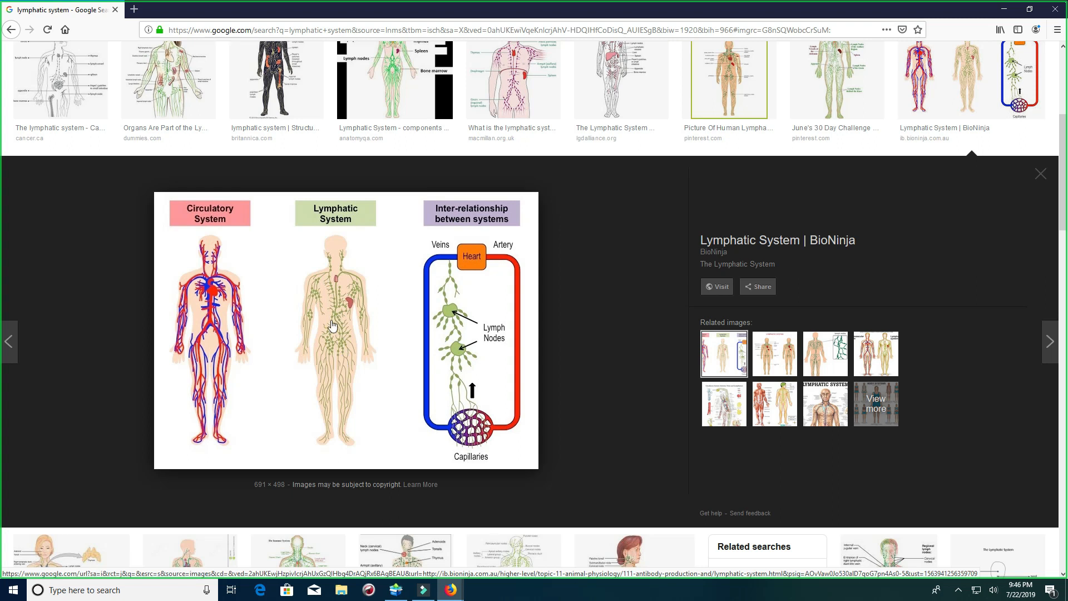
{"action": "mouse_move", "coordinate": [346, 265]}
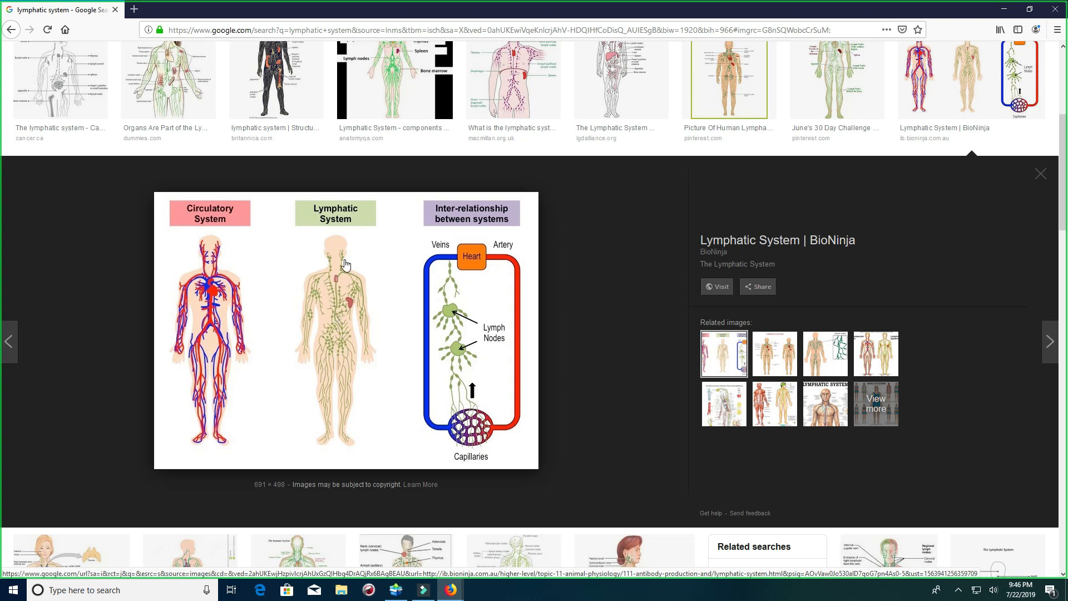
{"action": "mouse_move", "coordinate": [334, 300]}
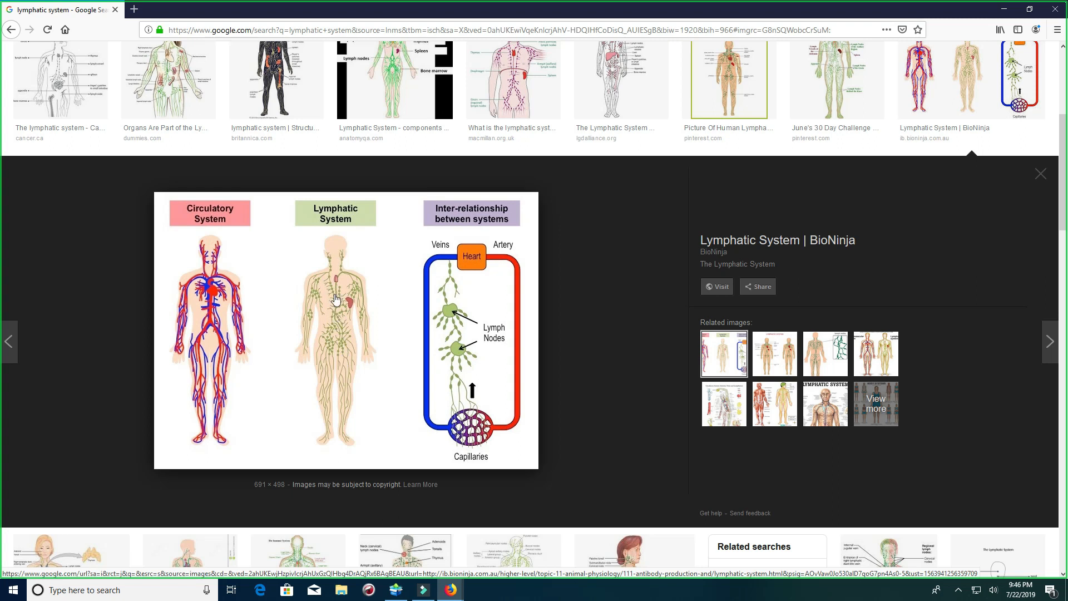
{"action": "mouse_move", "coordinate": [381, 342]}
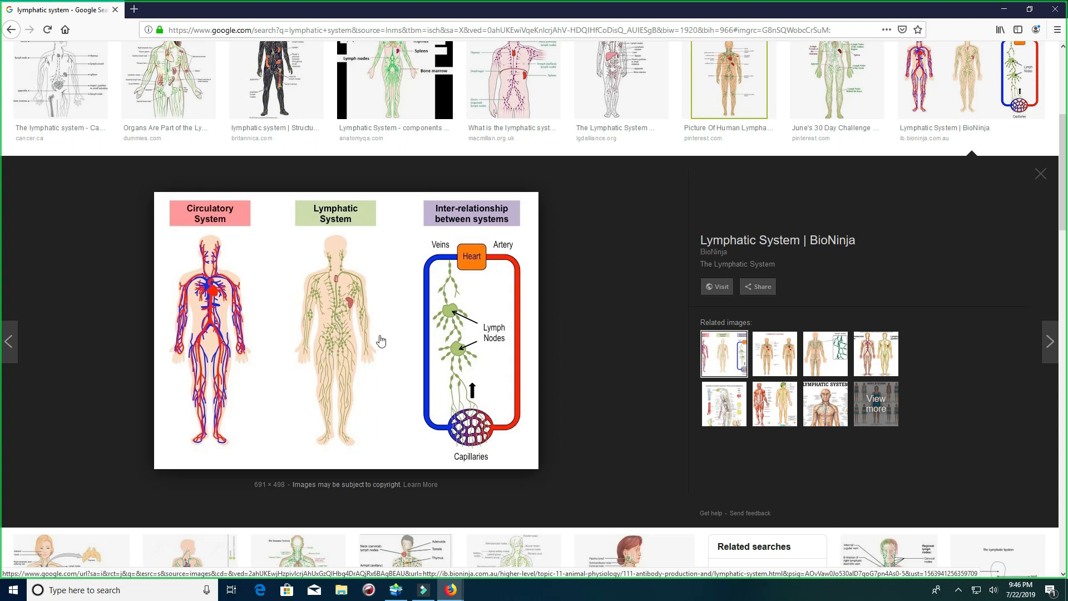
{"action": "mouse_move", "coordinate": [335, 333]}
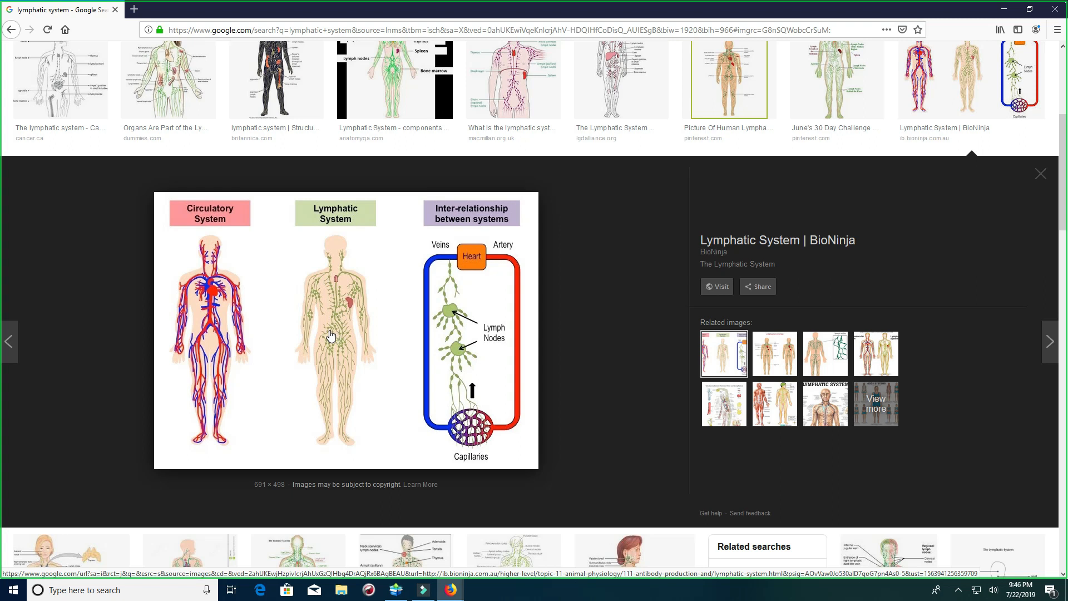
{"action": "mouse_move", "coordinate": [721, 212]}
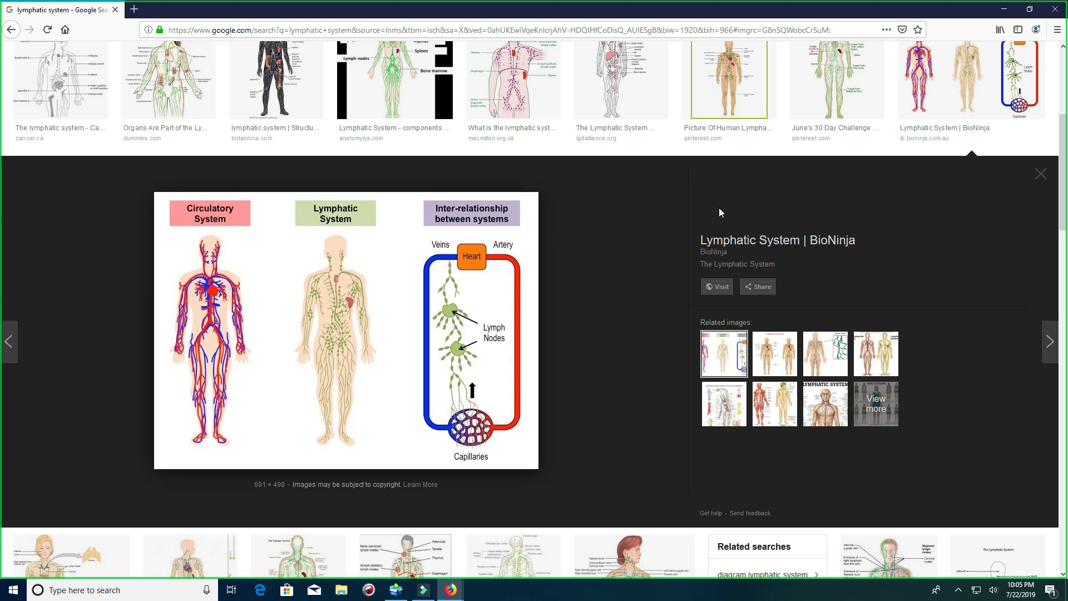
{"action": "mouse_move", "coordinate": [345, 314]}
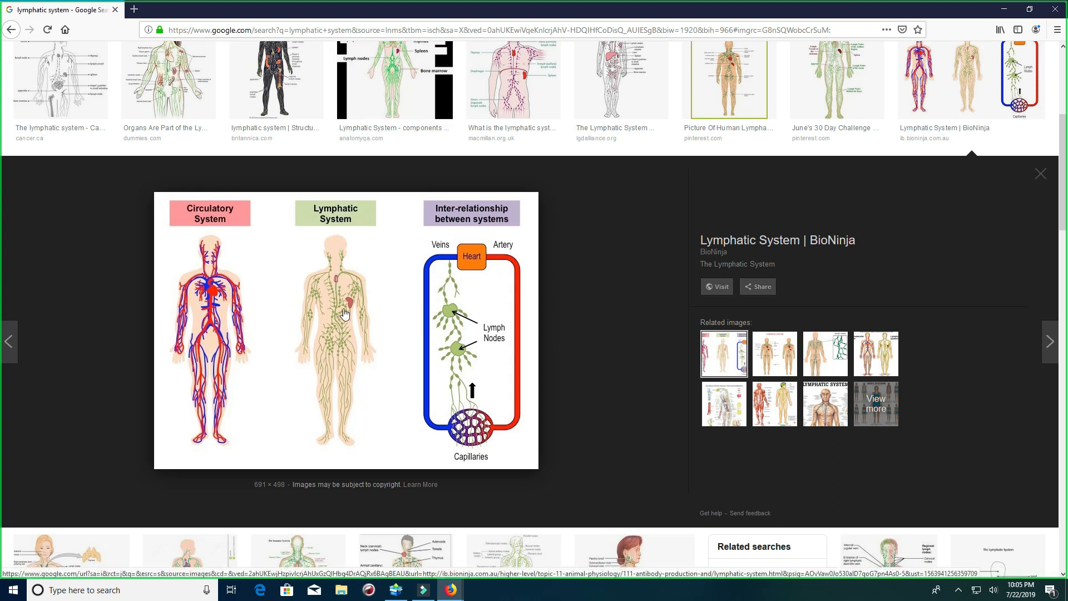
{"action": "mouse_move", "coordinate": [336, 308]}
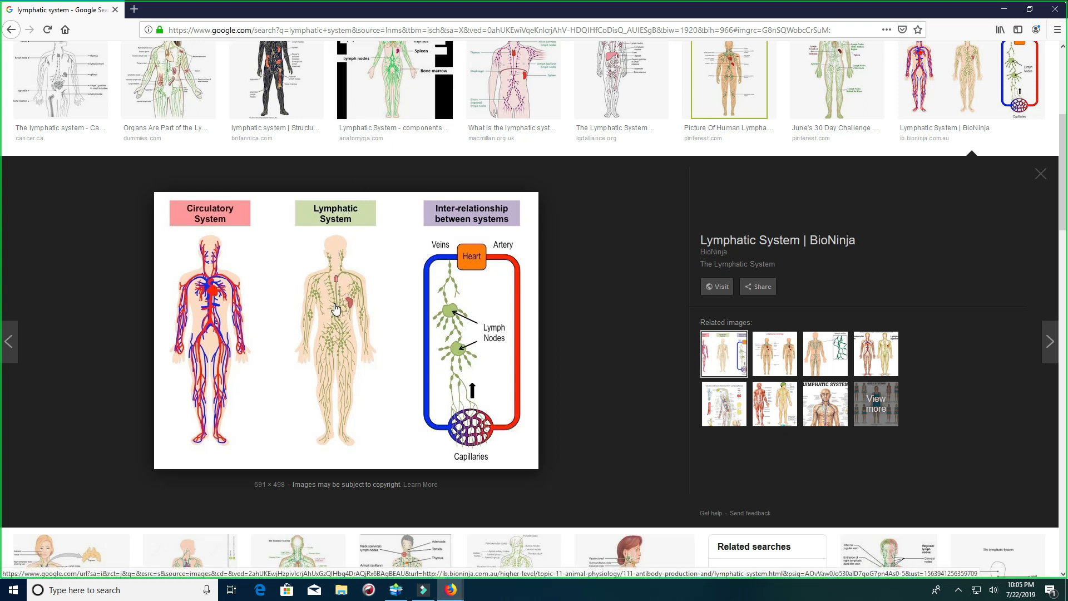
{"action": "mouse_move", "coordinate": [397, 363]}
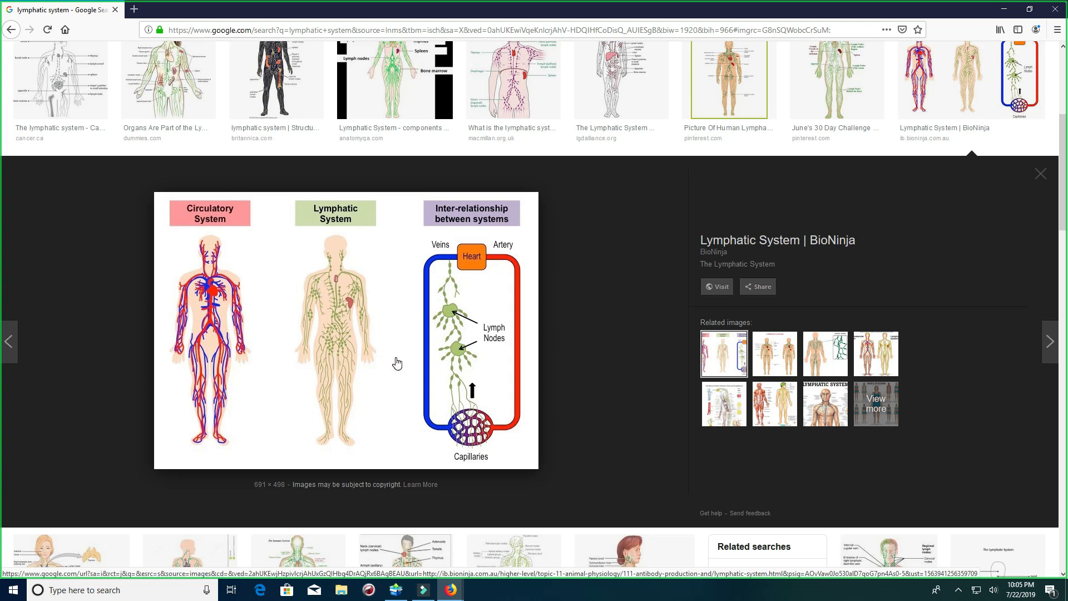
{"action": "mouse_move", "coordinate": [331, 295]}
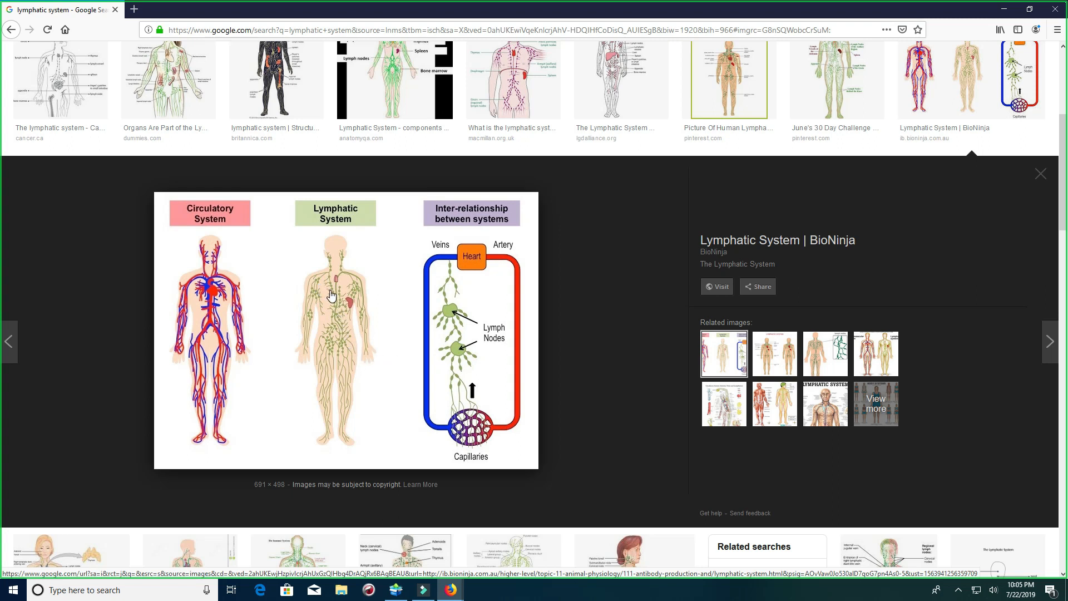
{"action": "mouse_move", "coordinate": [328, 336]}
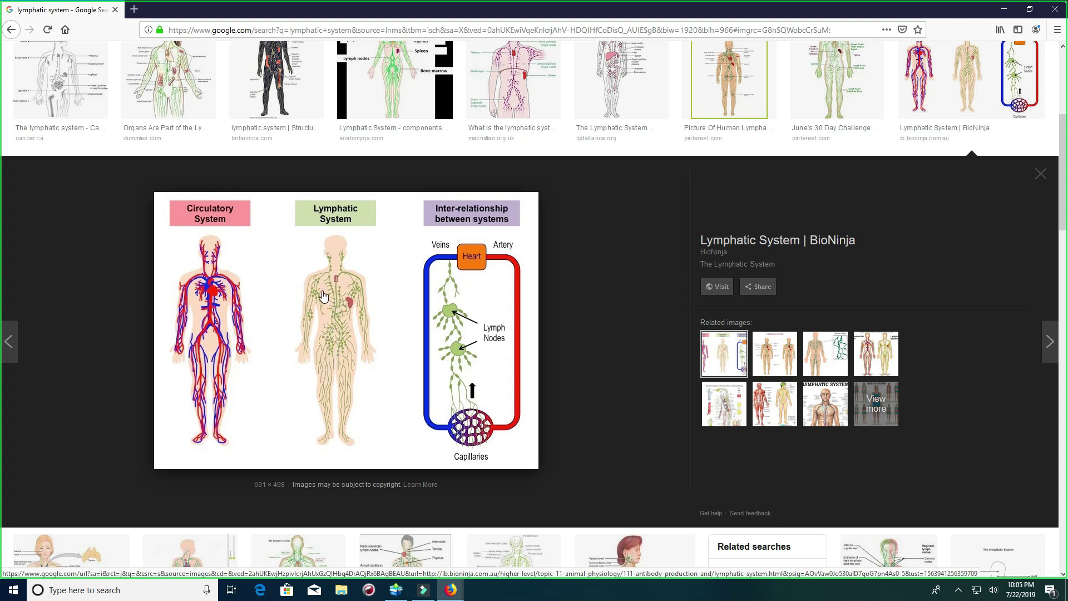
{"action": "mouse_move", "coordinate": [338, 249]}
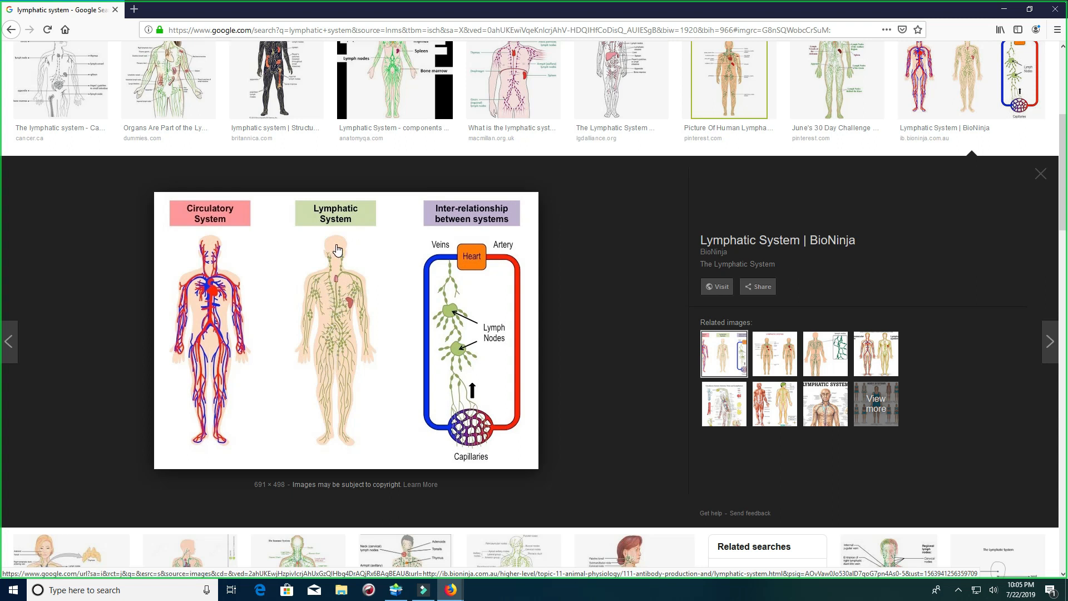
{"action": "mouse_move", "coordinate": [333, 411]}
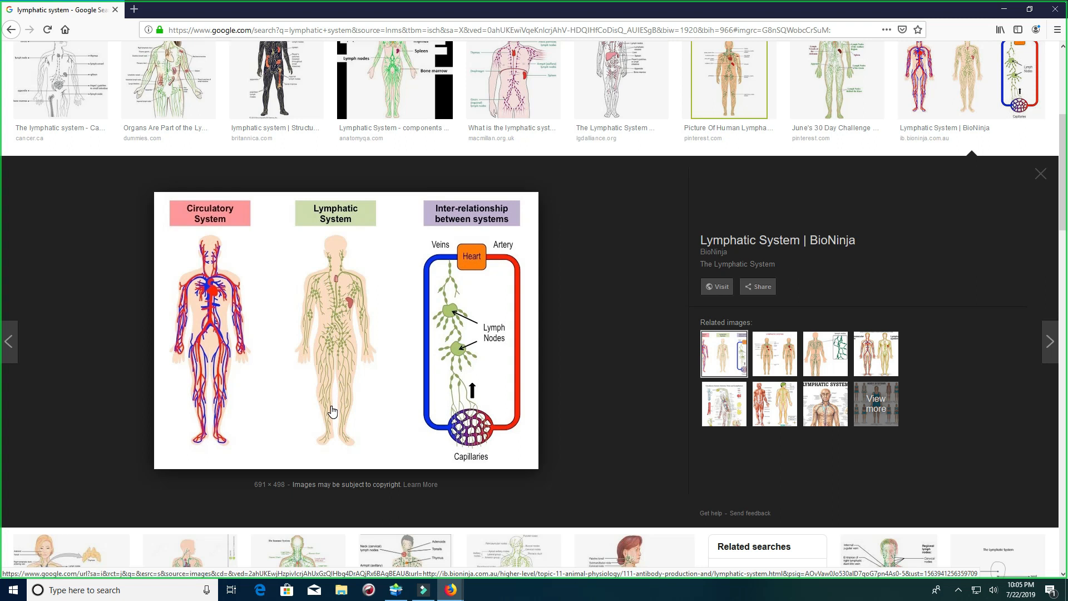
{"action": "mouse_move", "coordinate": [343, 338]}
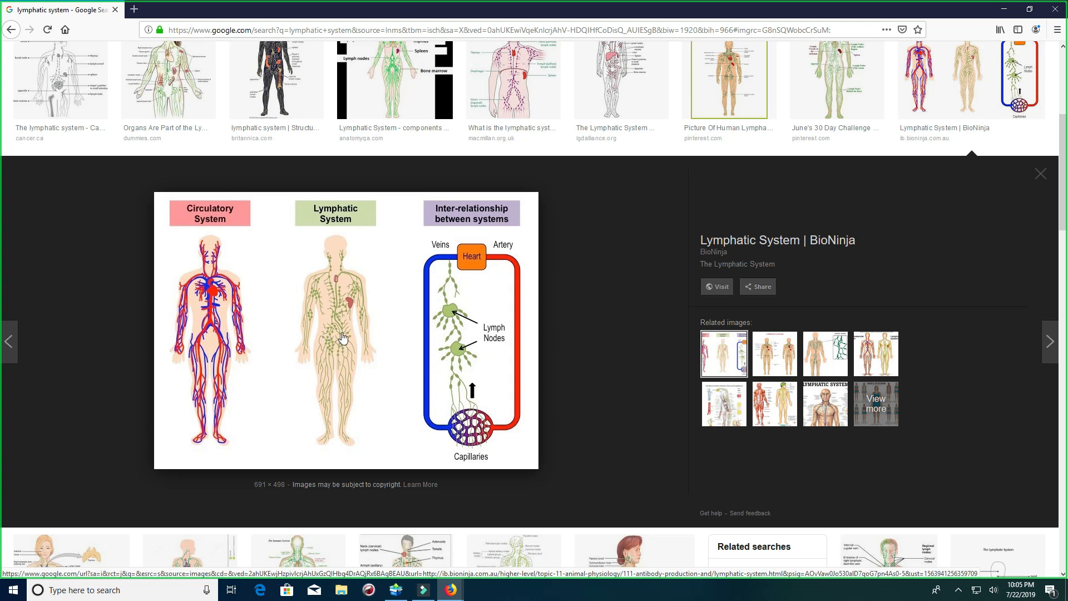
{"action": "mouse_move", "coordinate": [334, 325]}
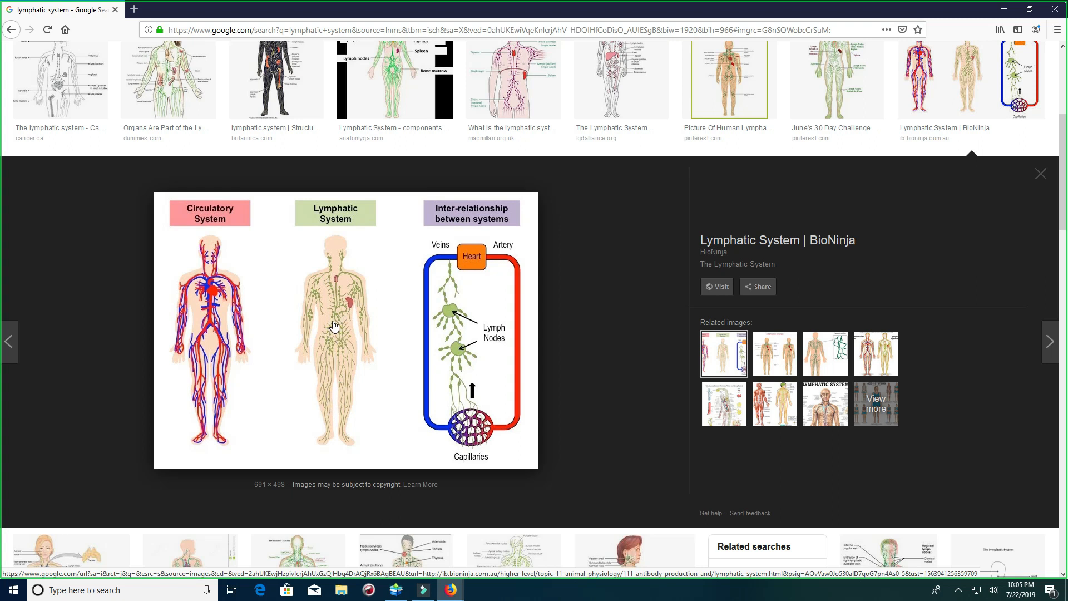
{"action": "mouse_move", "coordinate": [340, 293]}
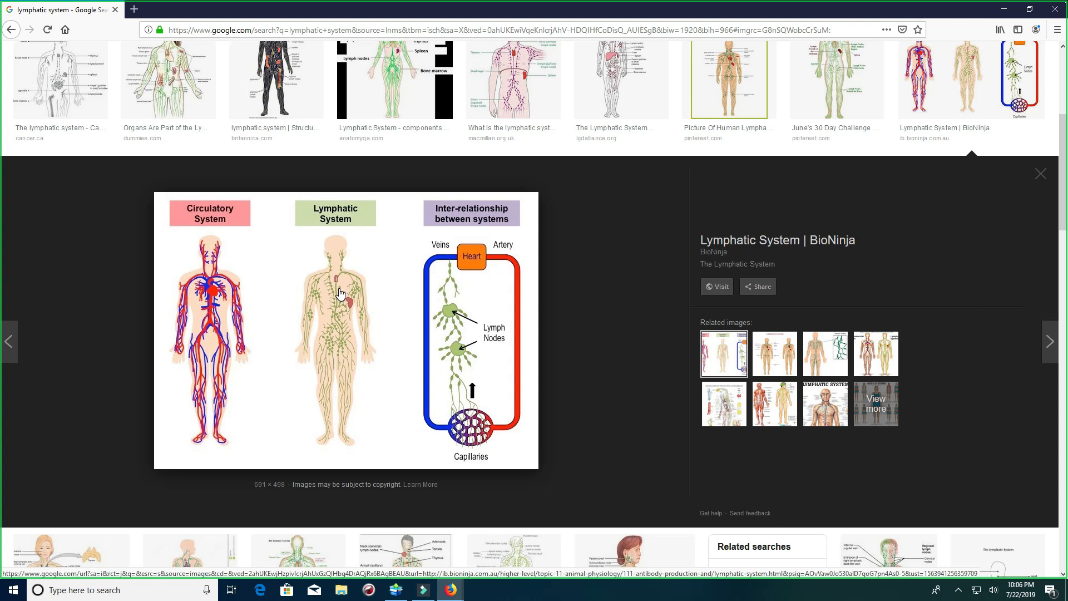
{"action": "mouse_move", "coordinate": [318, 353]}
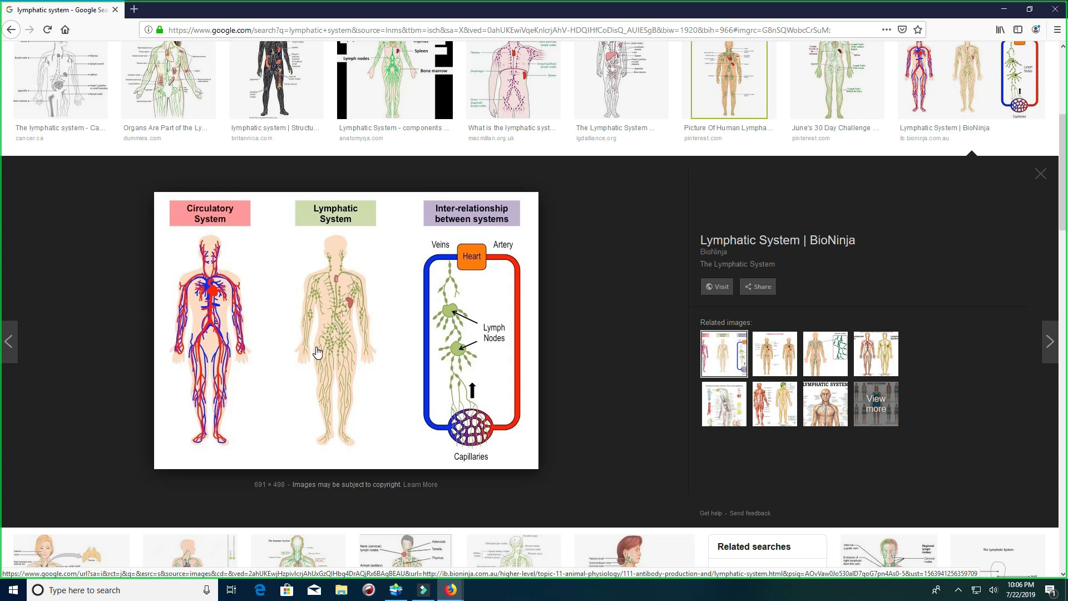
{"action": "mouse_move", "coordinate": [213, 250]}
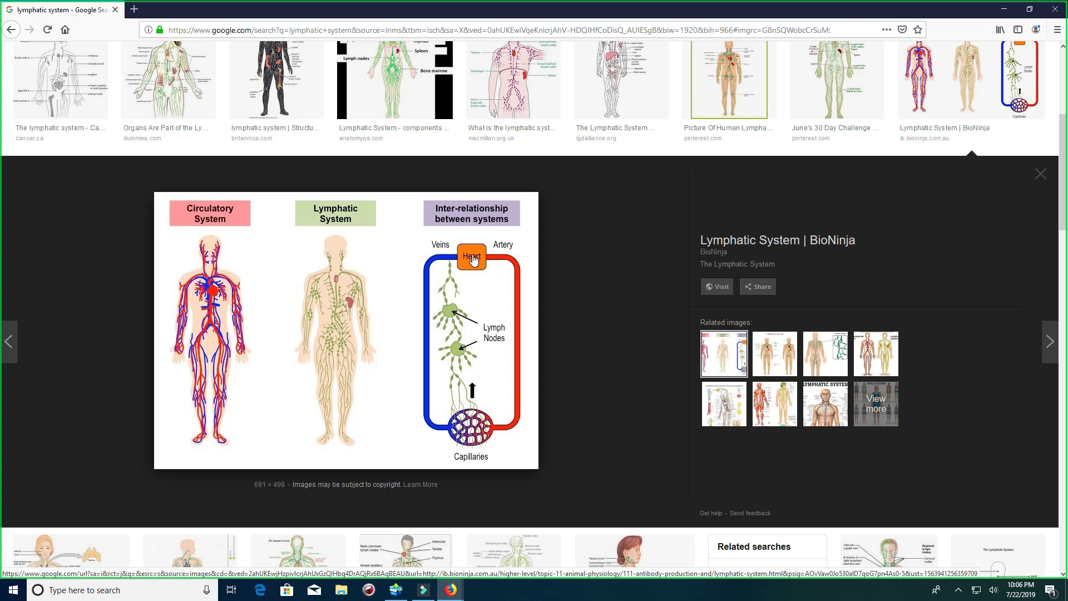
{"action": "mouse_move", "coordinate": [276, 251]}
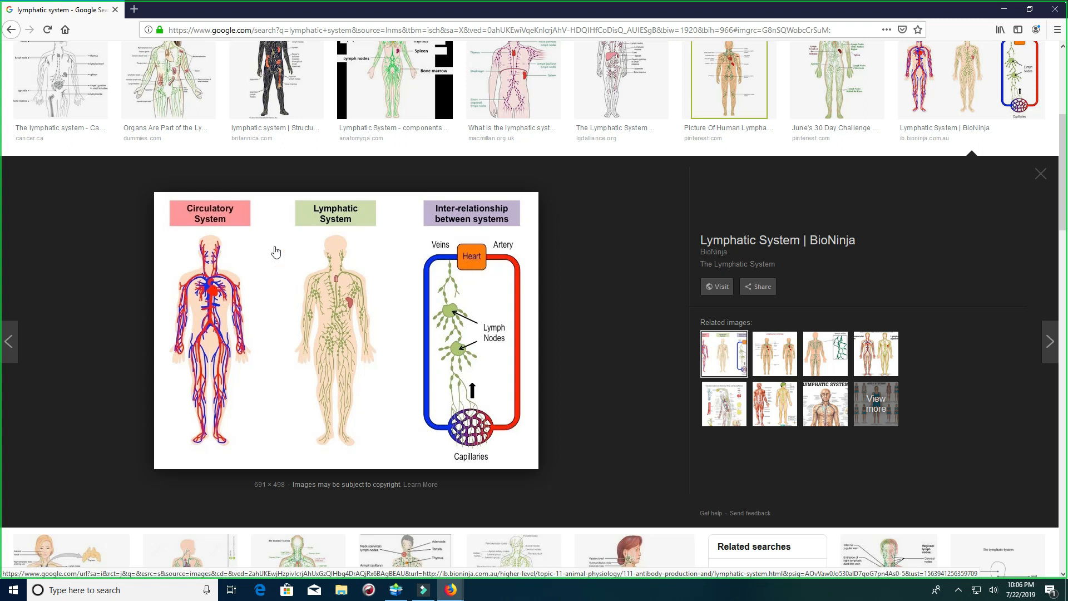
{"action": "mouse_move", "coordinate": [203, 316]}
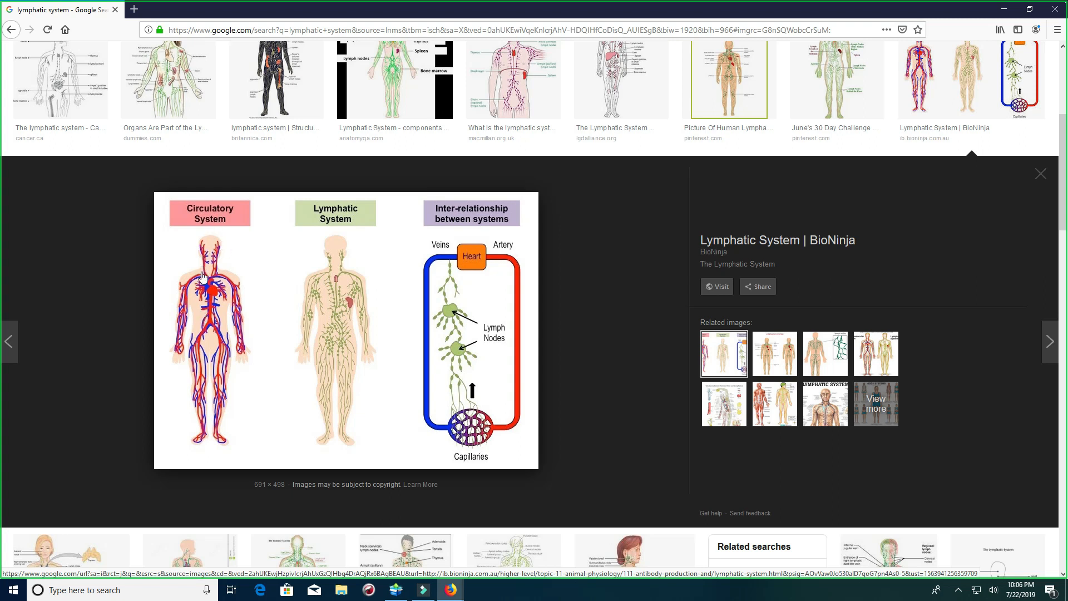
{"action": "mouse_move", "coordinate": [203, 290]}
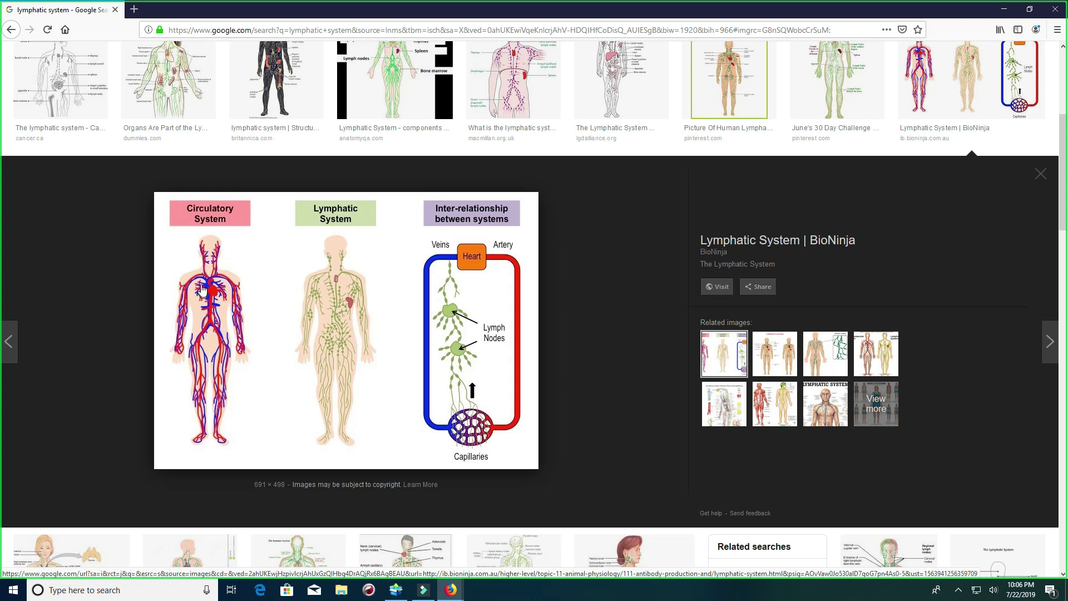
{"action": "mouse_move", "coordinate": [334, 278]}
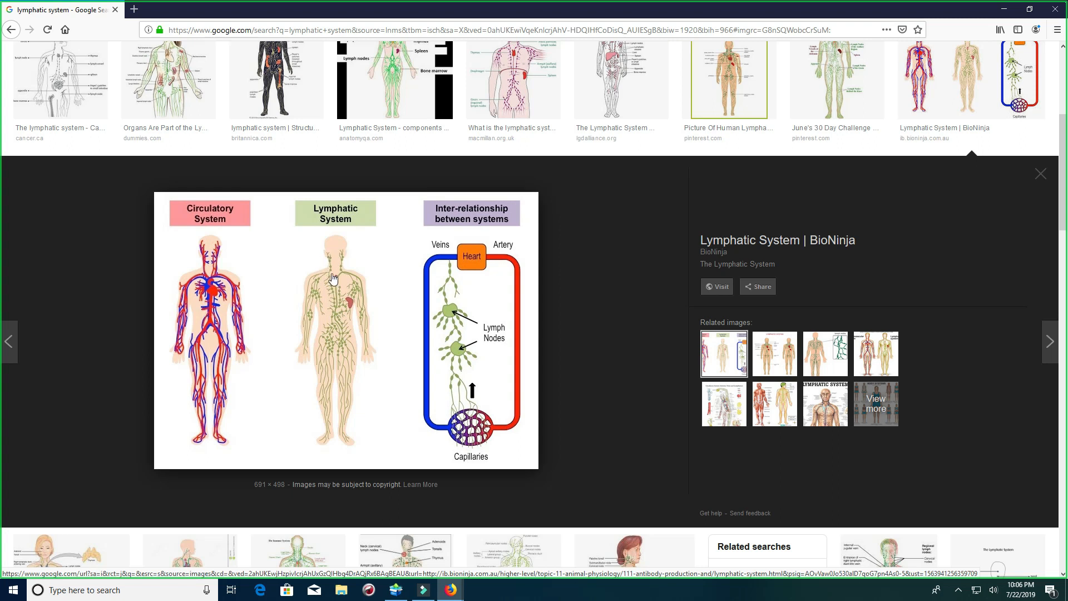
{"action": "mouse_move", "coordinate": [190, 259]}
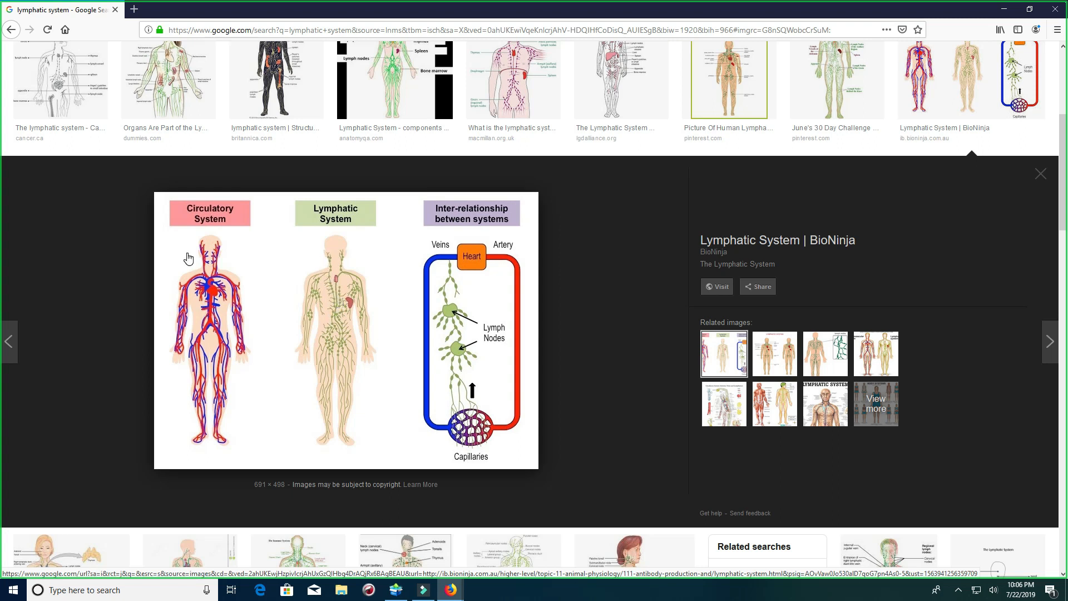
{"action": "mouse_move", "coordinate": [338, 293]}
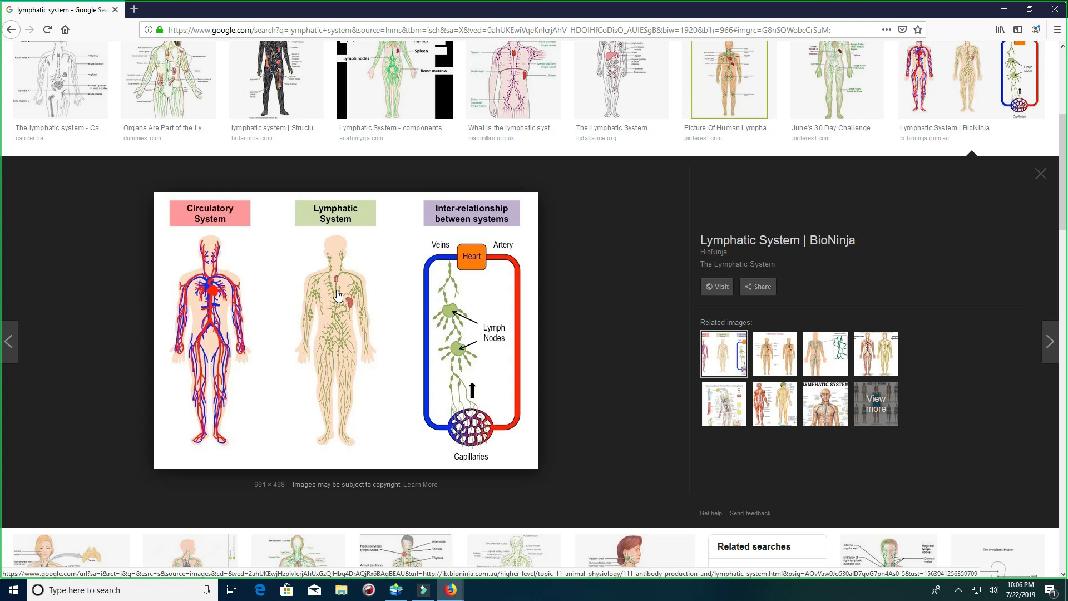
{"action": "mouse_move", "coordinate": [208, 311]}
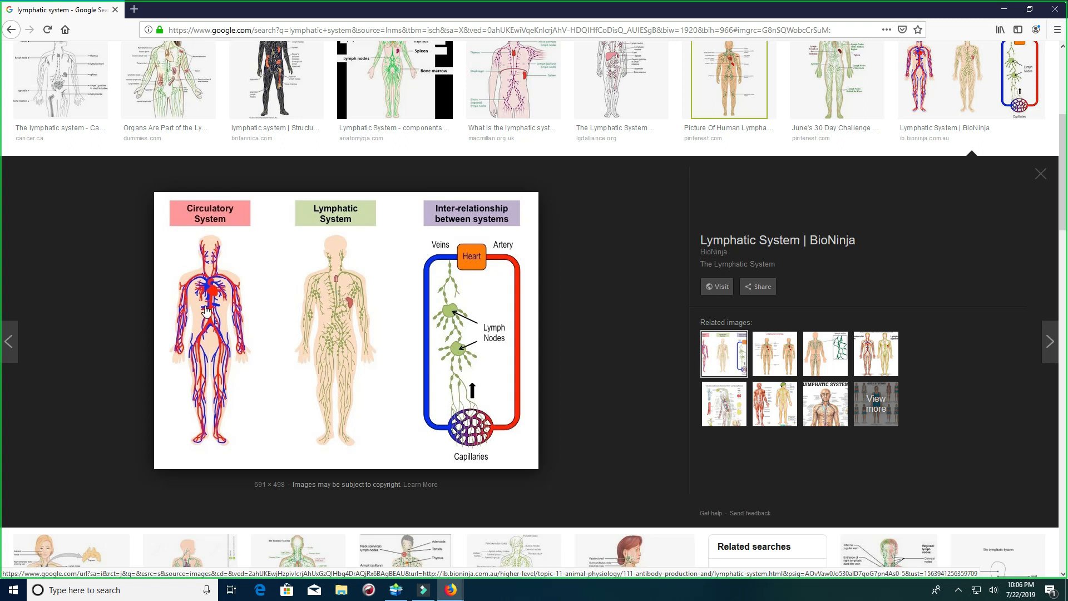
{"action": "mouse_move", "coordinate": [308, 311]}
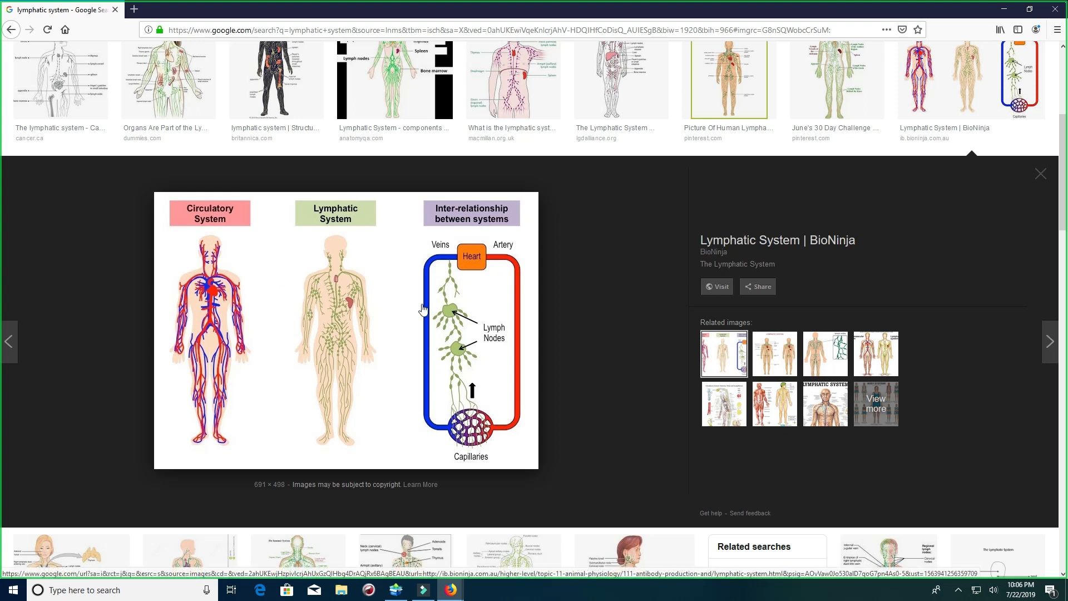
{"action": "mouse_move", "coordinate": [361, 307]}
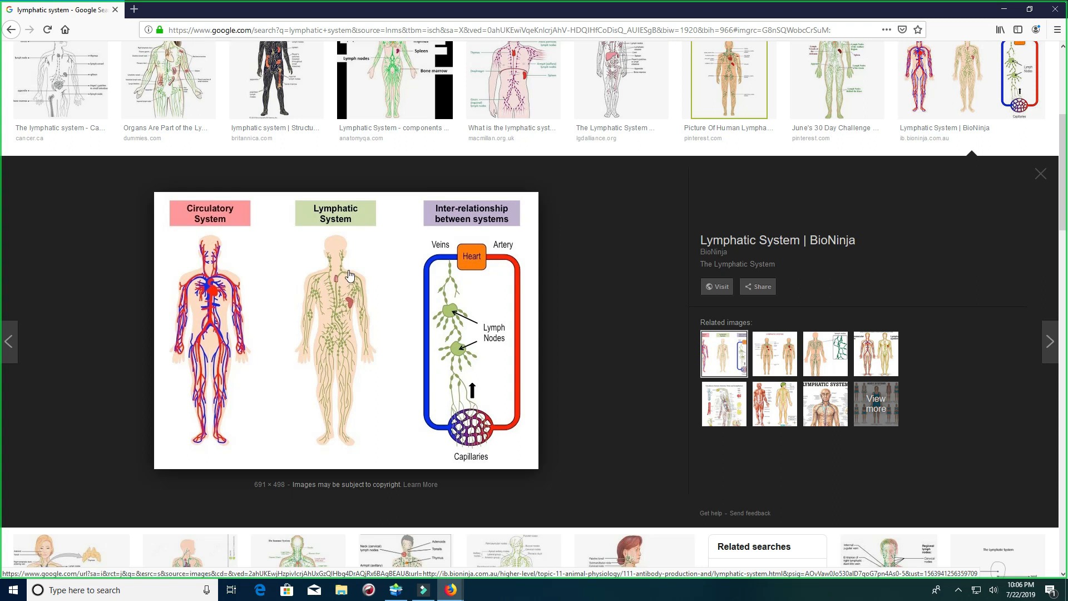
{"action": "mouse_move", "coordinate": [344, 318]}
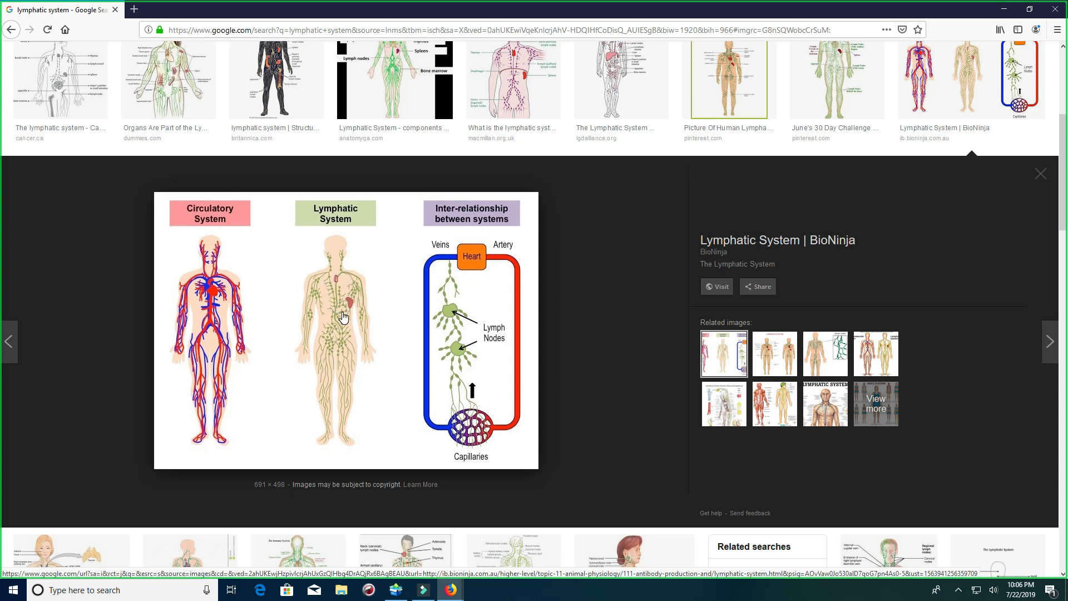
{"action": "mouse_move", "coordinate": [352, 317]}
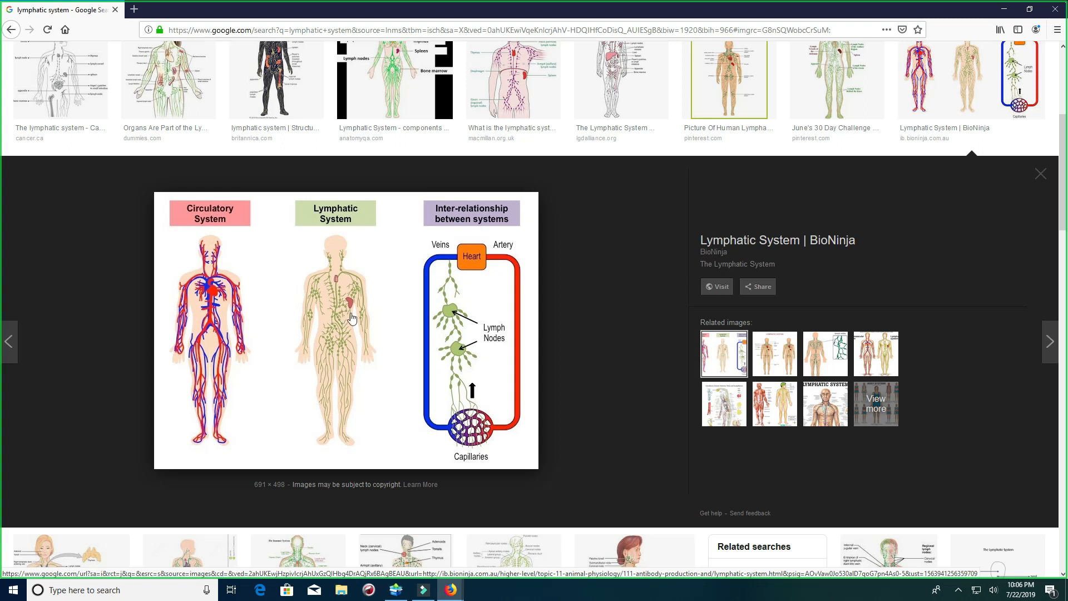
{"action": "mouse_move", "coordinate": [213, 269]}
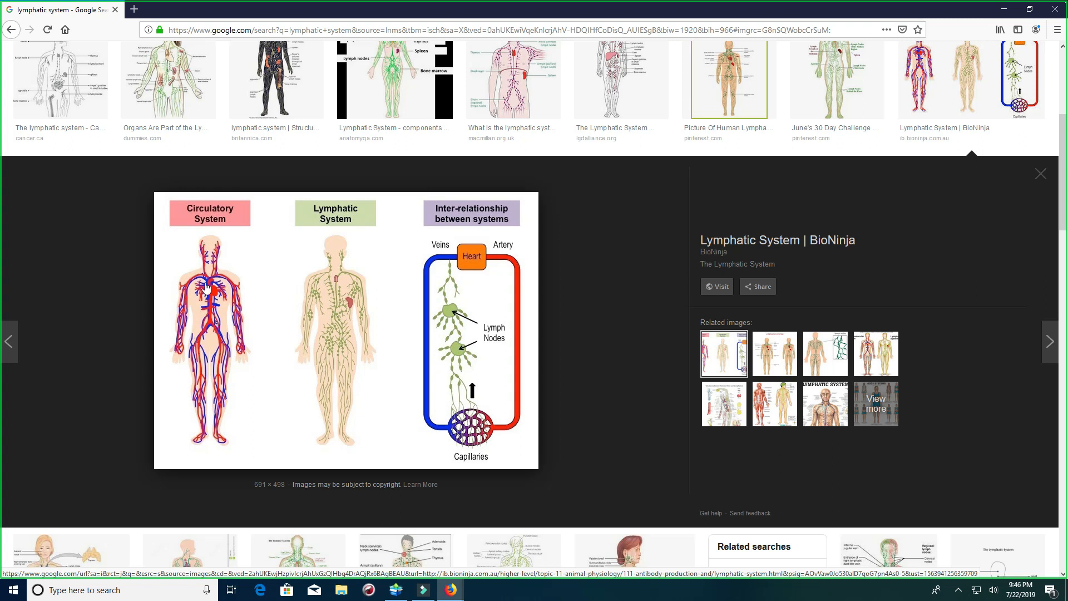
{"action": "mouse_move", "coordinate": [186, 275]}
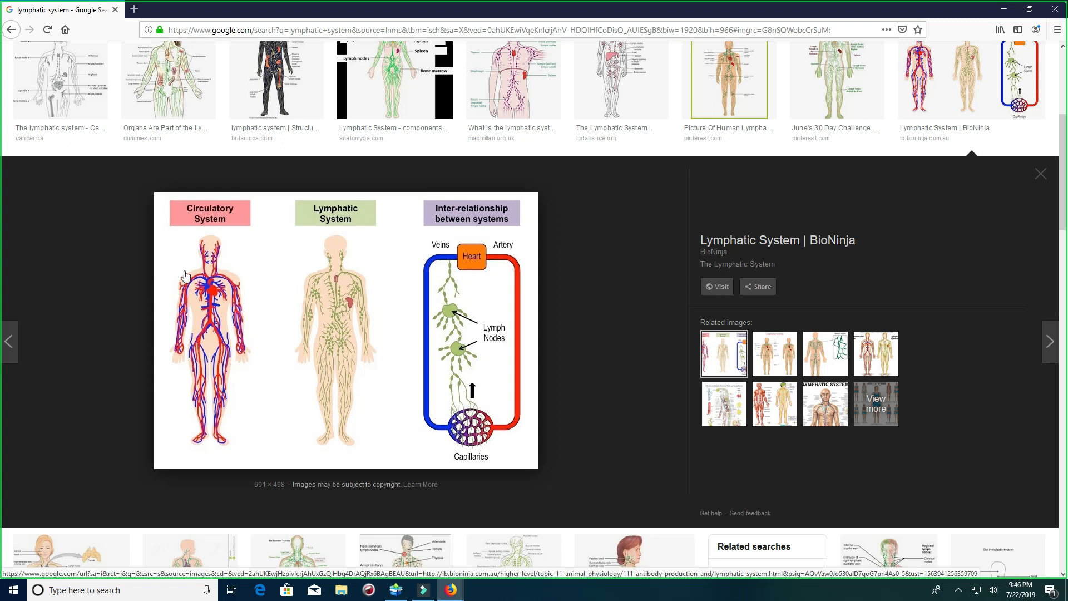
{"action": "mouse_move", "coordinate": [345, 289]}
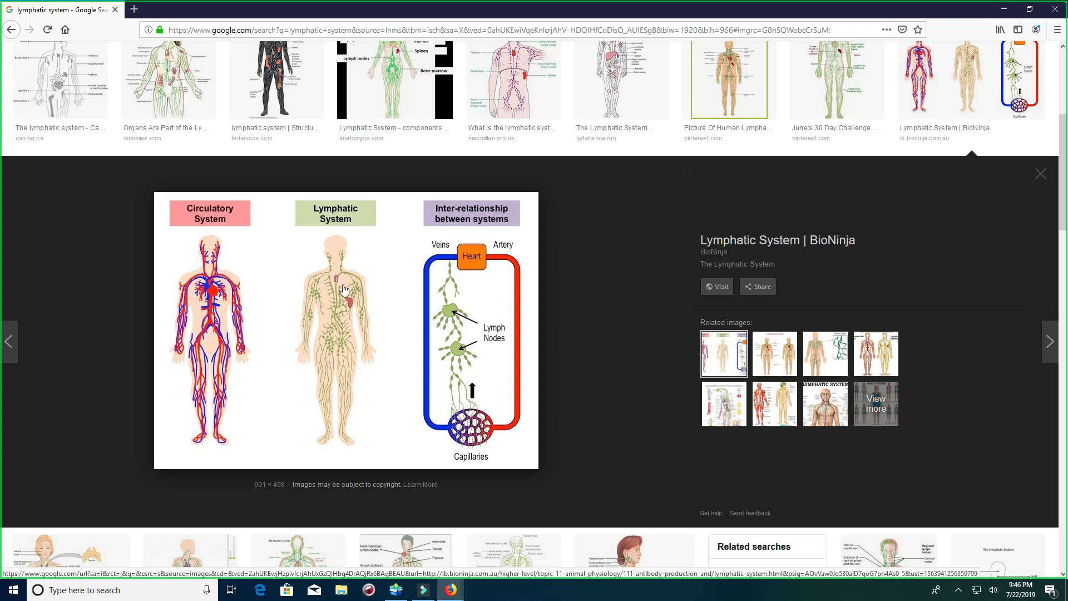
{"action": "mouse_move", "coordinate": [216, 289]}
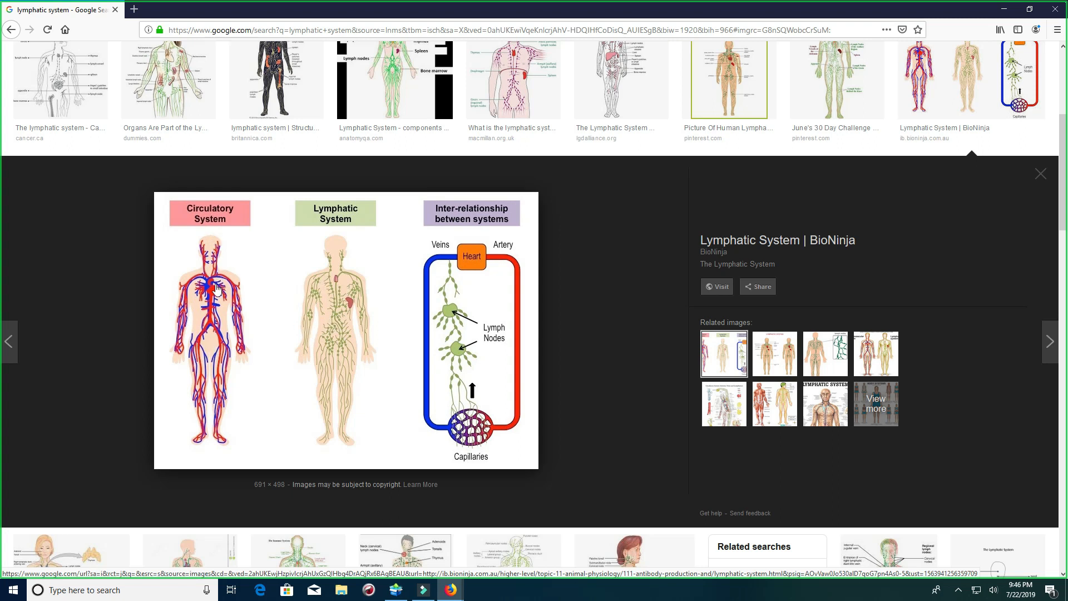
{"action": "mouse_move", "coordinate": [216, 235]}
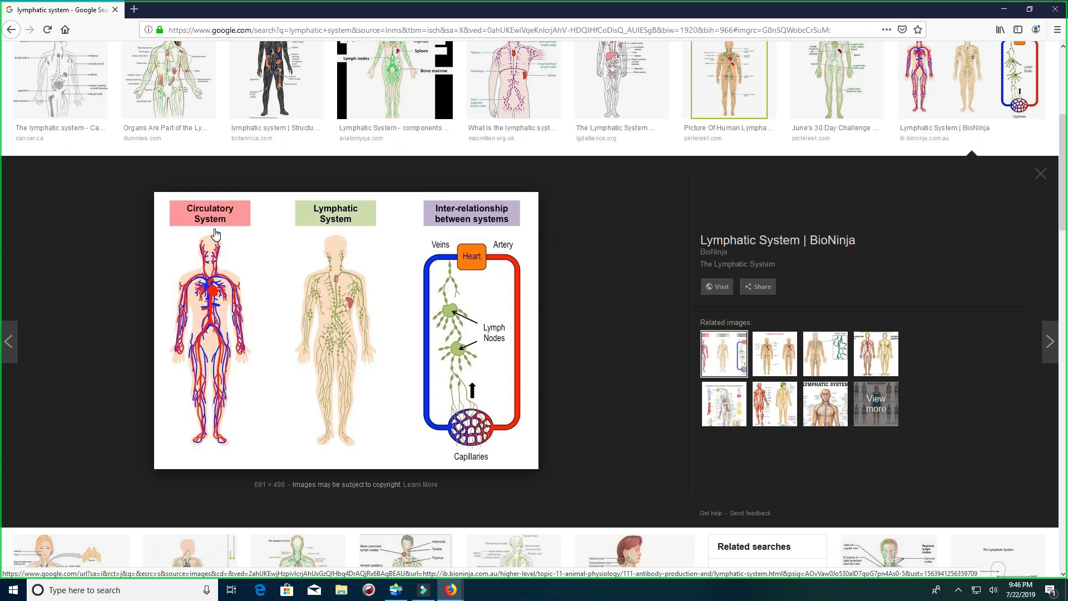
{"action": "mouse_move", "coordinate": [328, 225]}
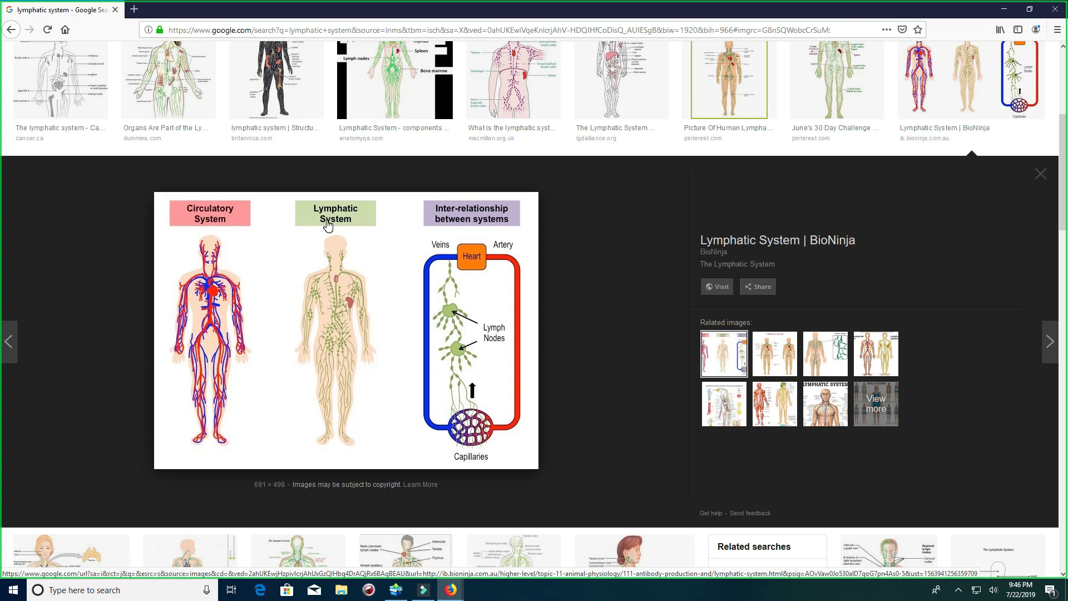
{"action": "mouse_move", "coordinate": [324, 346]}
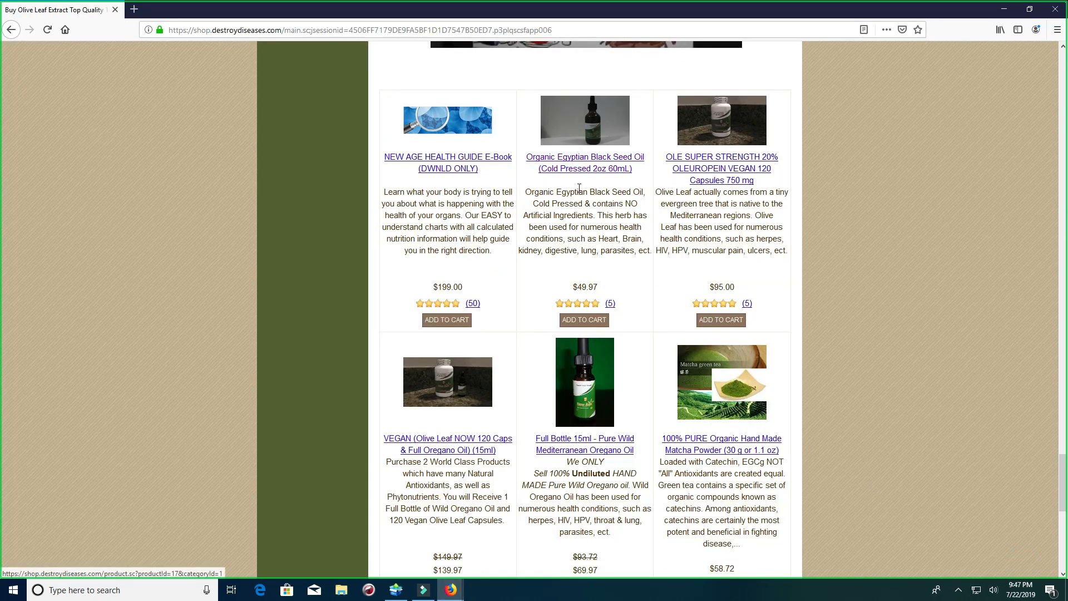
{"action": "mouse_move", "coordinate": [615, 118]}
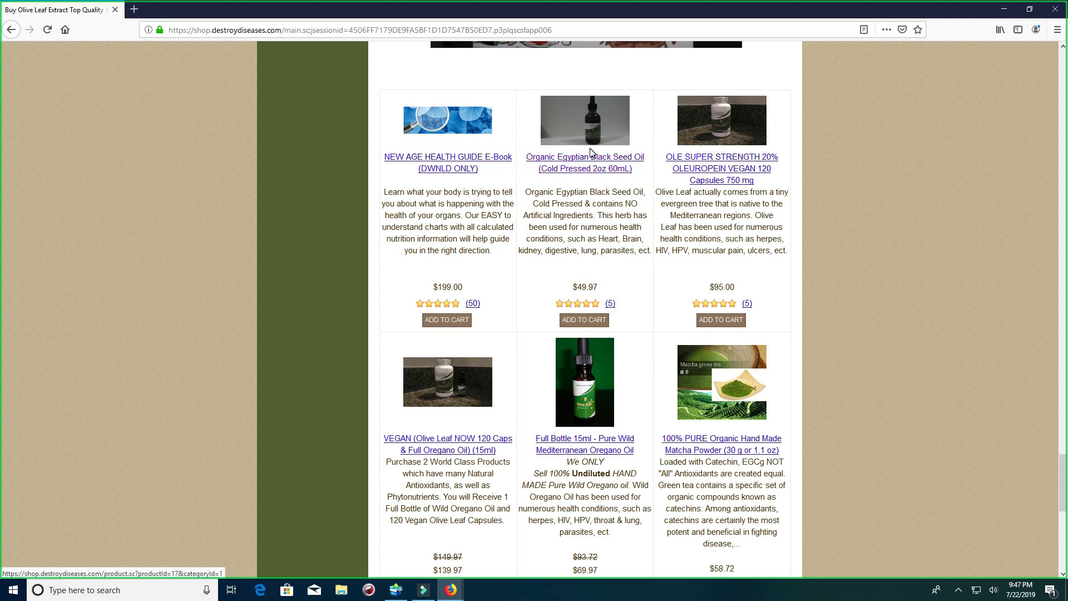
{"action": "mouse_move", "coordinate": [590, 124]}
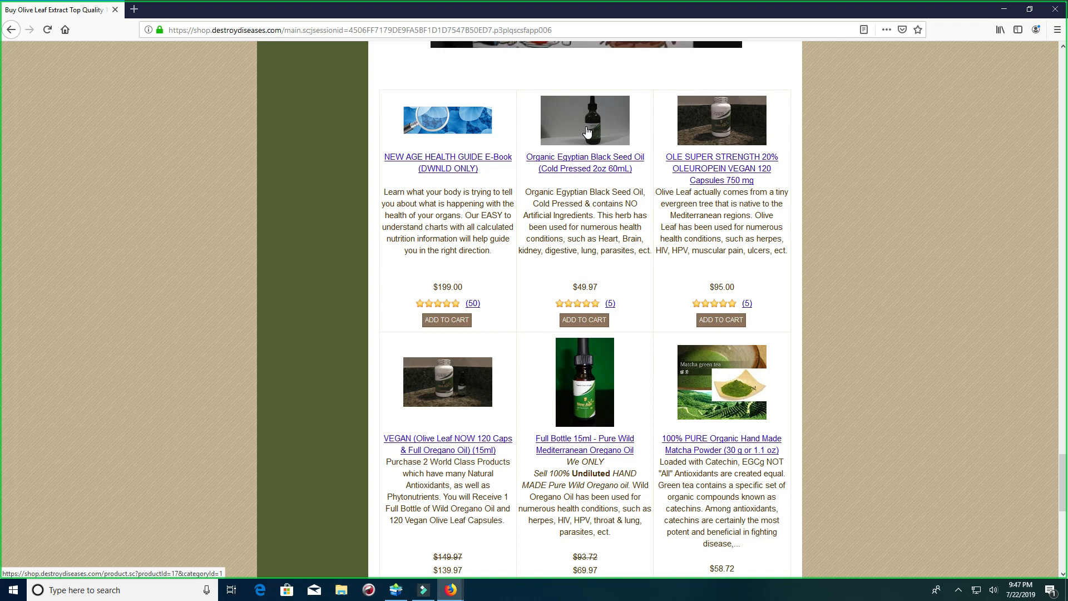
{"action": "mouse_move", "coordinate": [593, 429]}
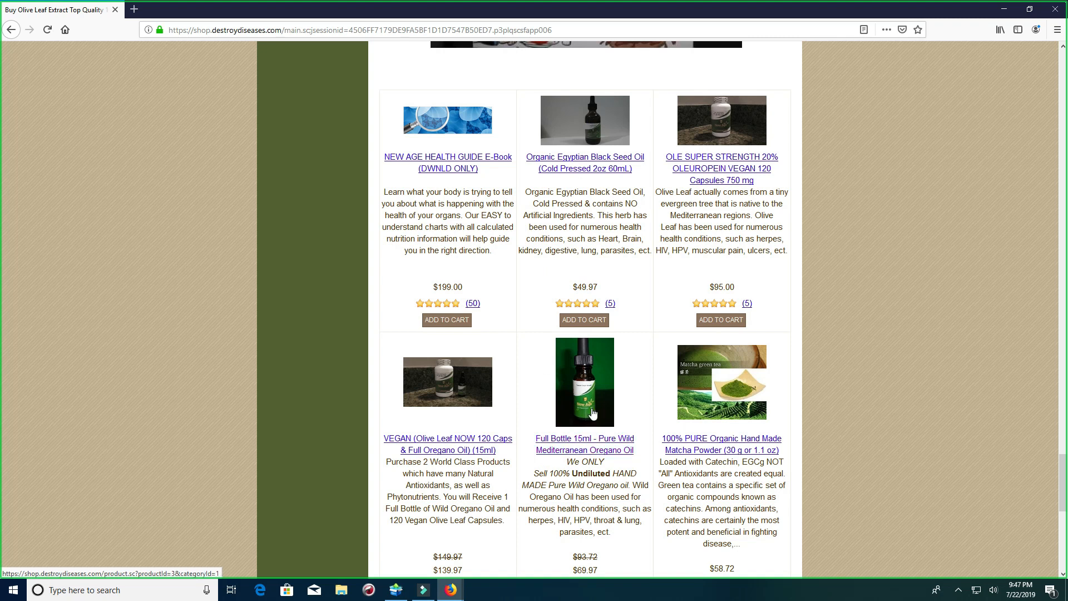
{"action": "mouse_move", "coordinate": [503, 572]}
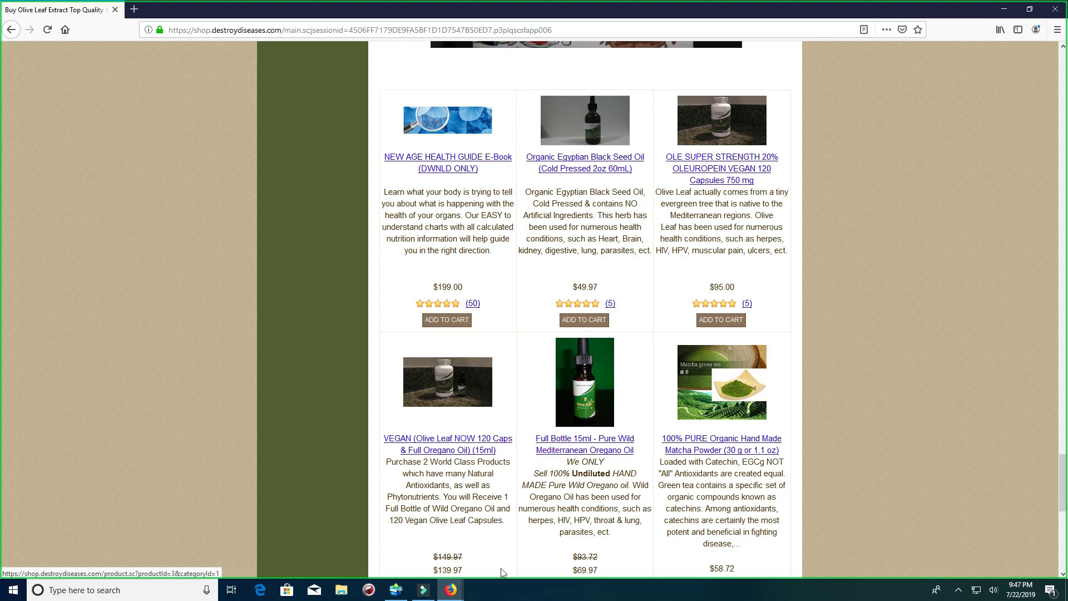
Scroll the Destroy Diseases product grid down to the half-full oregano oil listing.
{"action": "scroll", "scroll_direction": "down", "scroll_amount": 3}
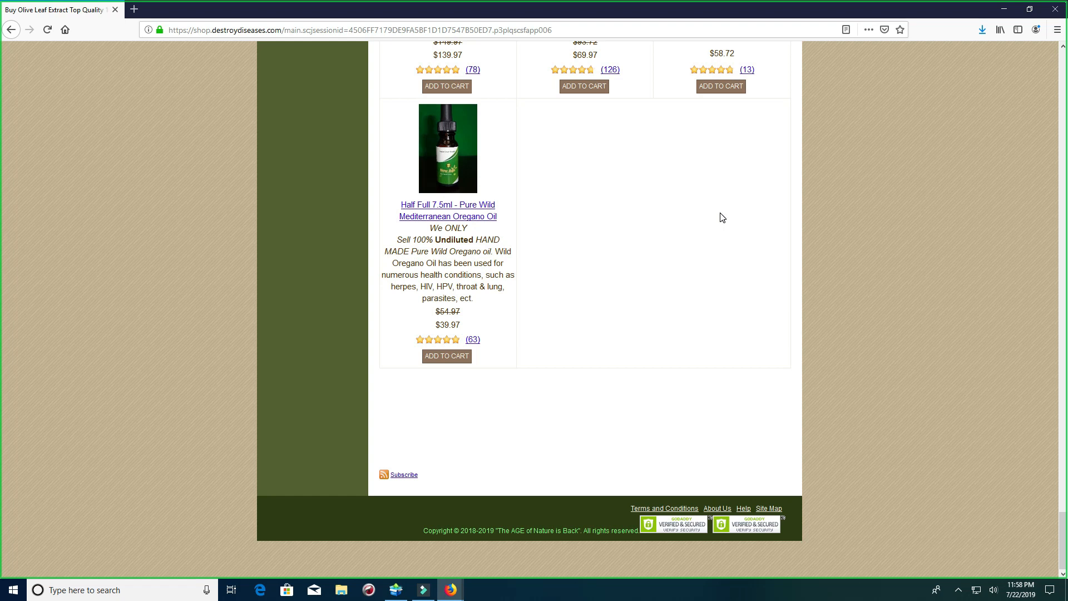
{"action": "mouse_move", "coordinate": [716, 209]}
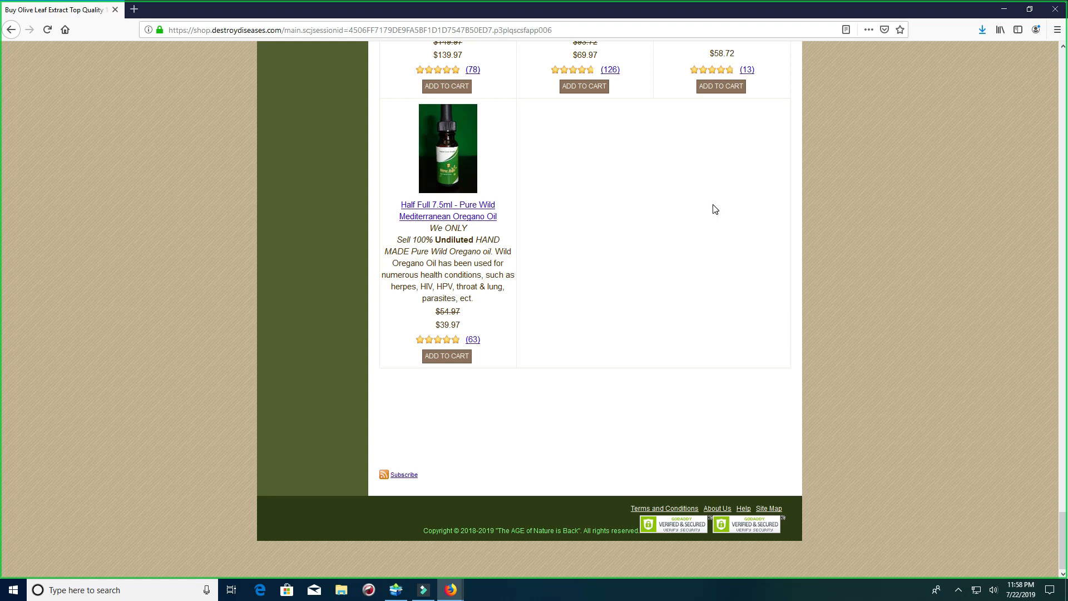
{"action": "mouse_move", "coordinate": [705, 284]}
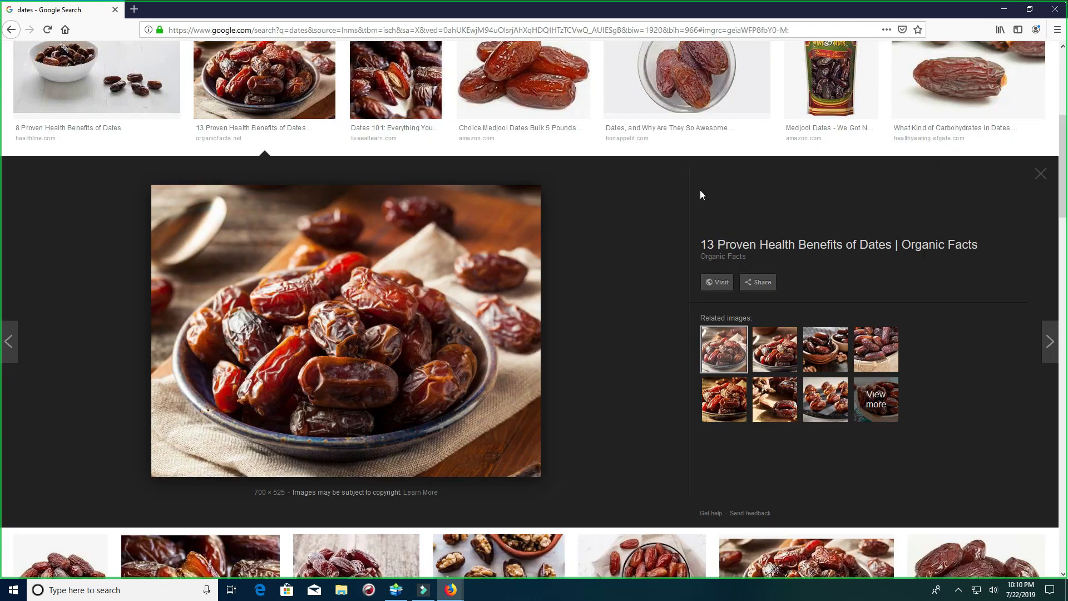
{"action": "mouse_move", "coordinate": [407, 300]}
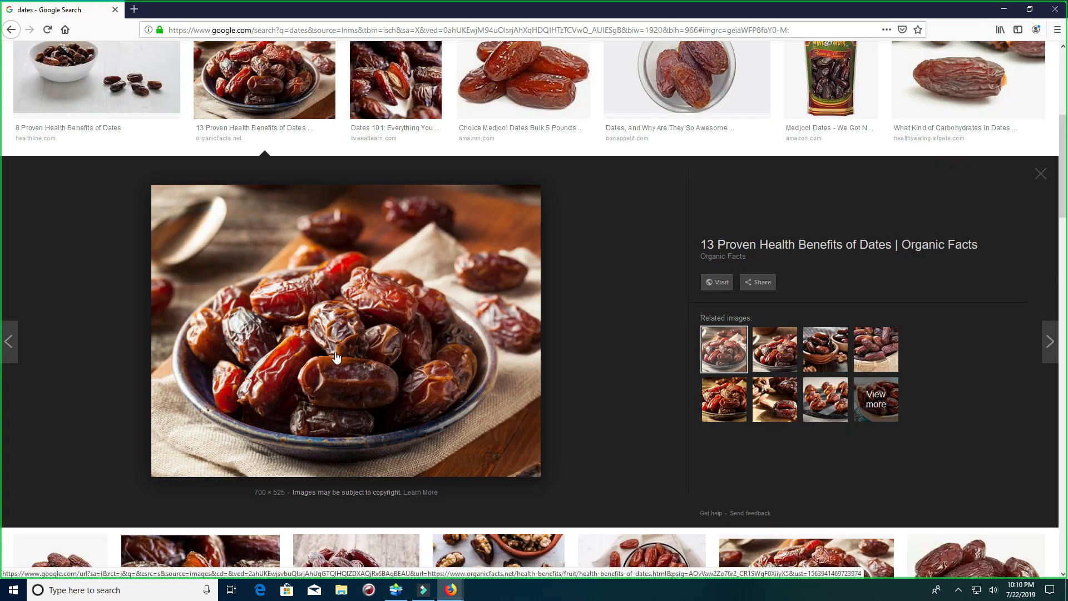
{"action": "mouse_move", "coordinate": [356, 338]}
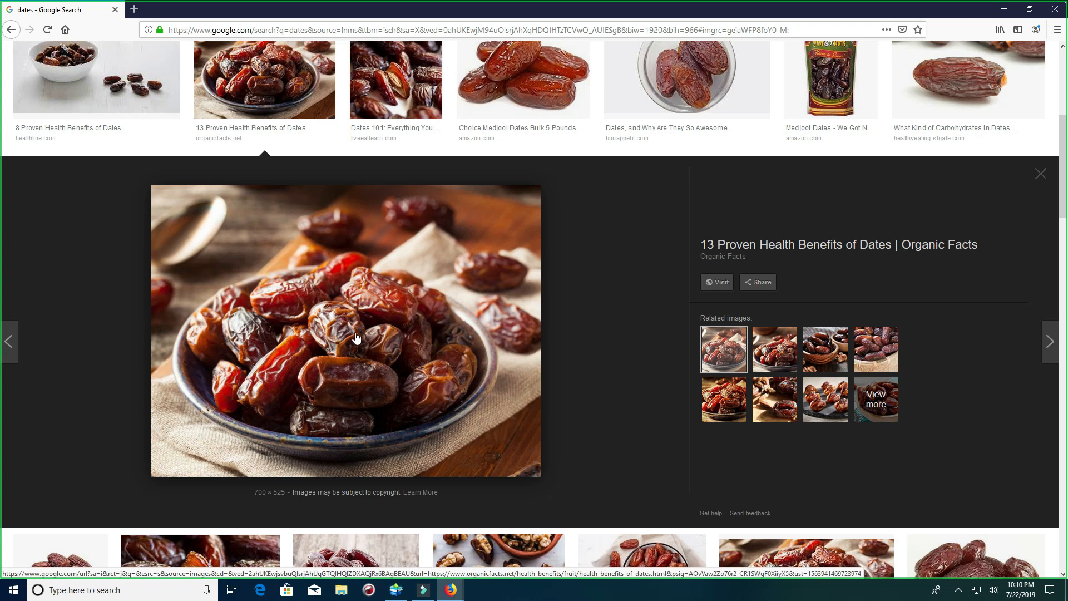
{"action": "mouse_move", "coordinate": [371, 375]}
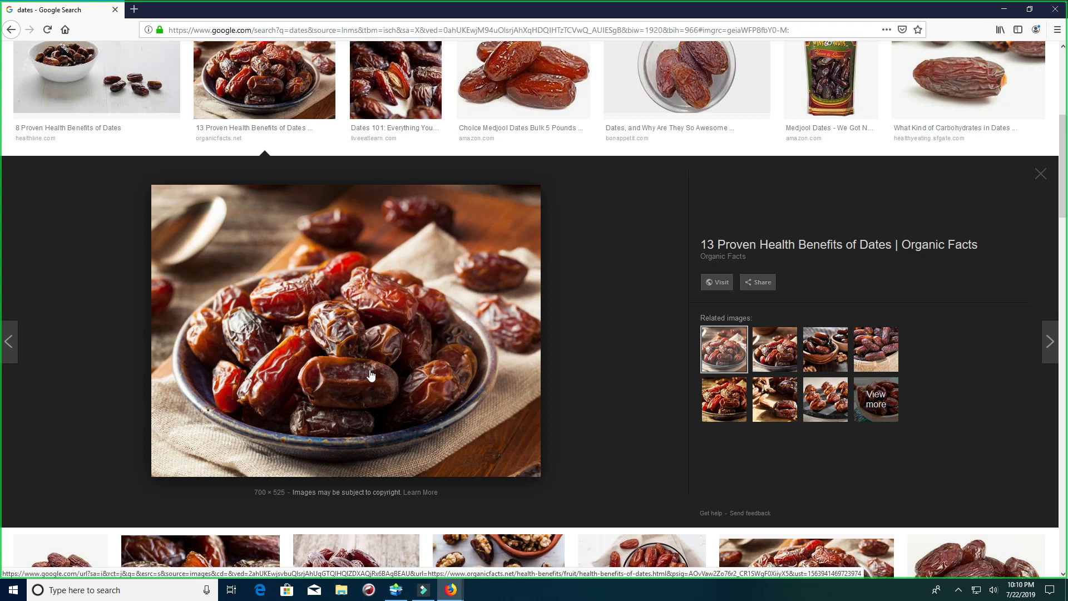
{"action": "mouse_move", "coordinate": [376, 330]}
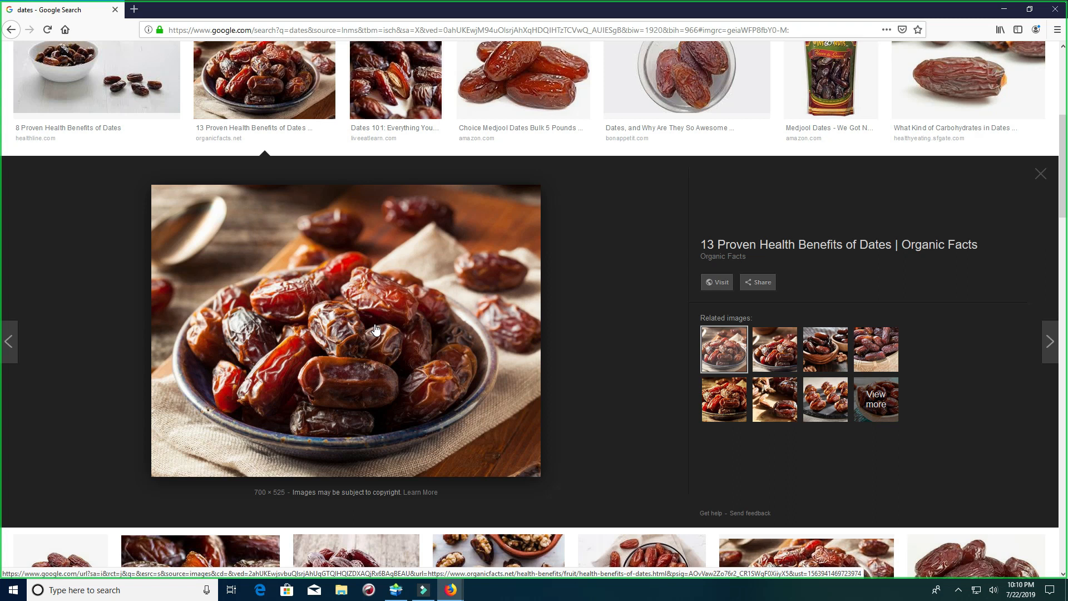
{"action": "mouse_move", "coordinate": [389, 306]}
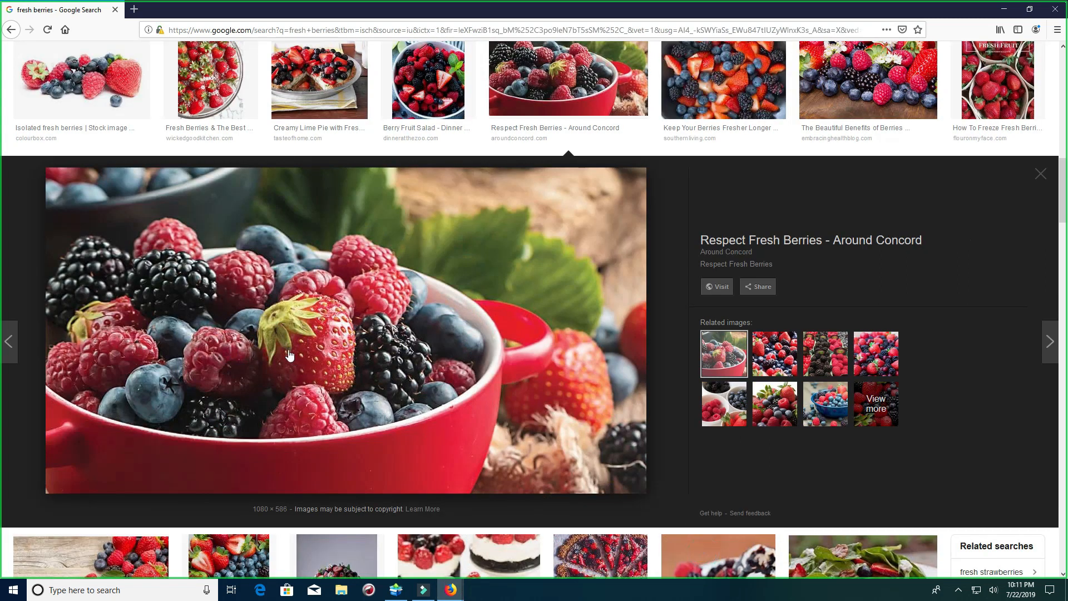
{"action": "mouse_move", "coordinate": [248, 265]}
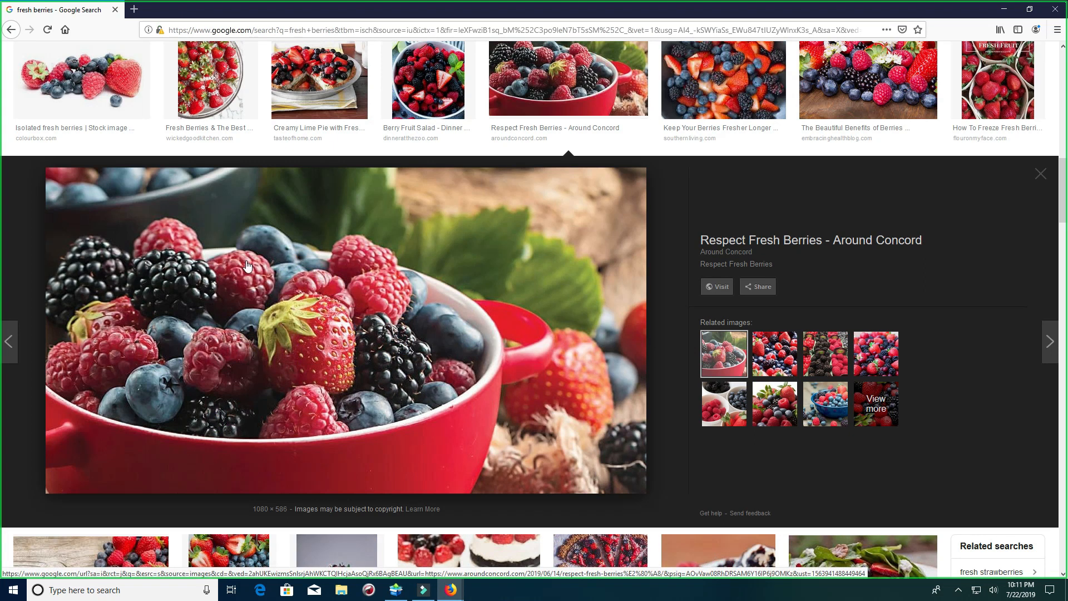
{"action": "mouse_move", "coordinate": [216, 294]}
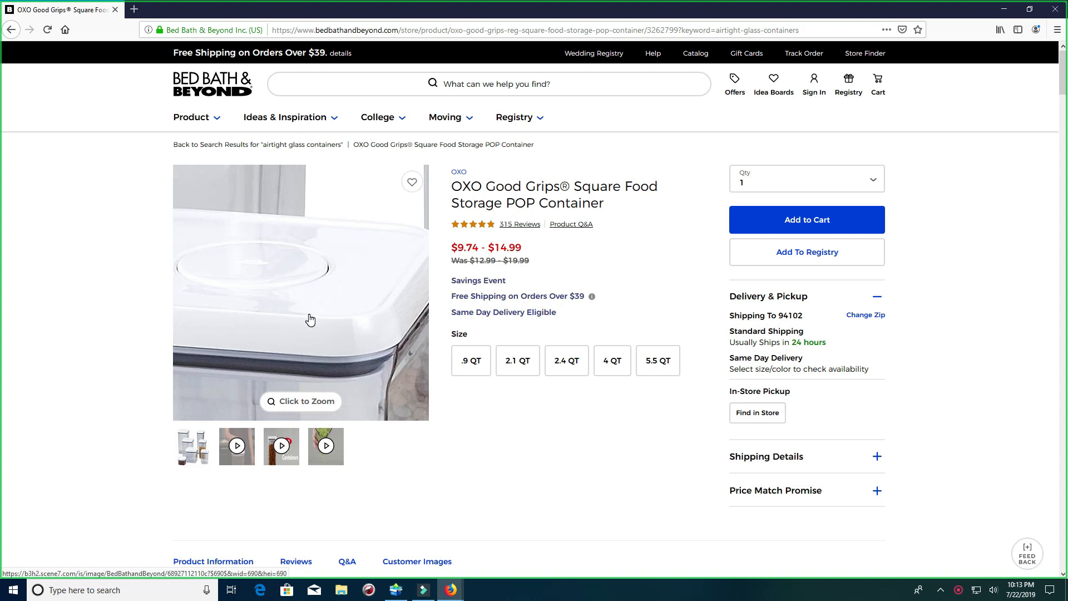
Open the OXO Good Grips Square Food Storage POP Container from the airtight glass container results.
{"action": "left_click", "coordinate": [807, 219]}
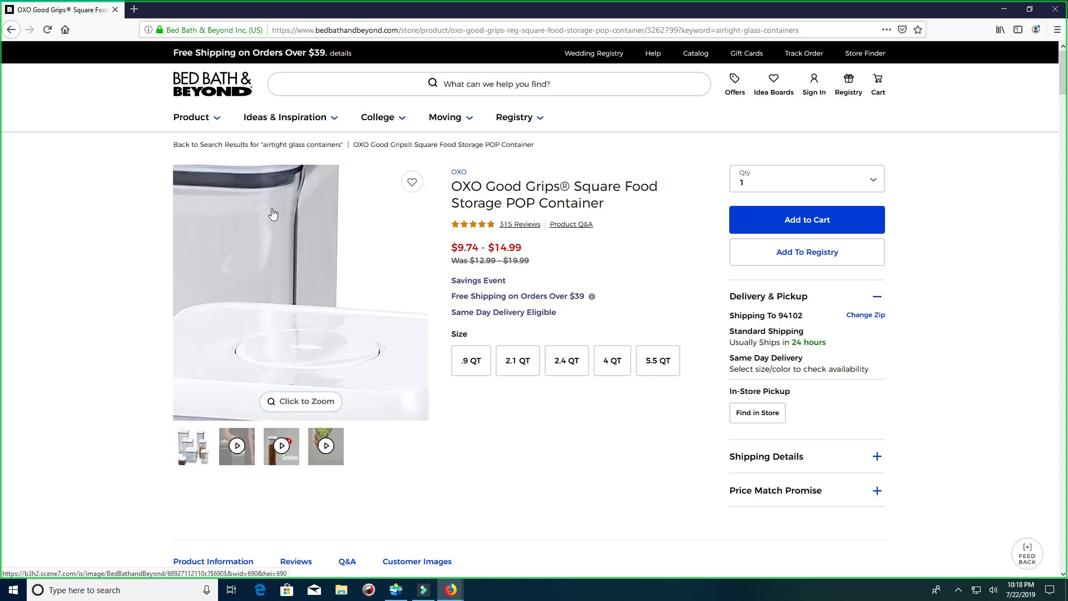
{"action": "left_click", "coordinate": [378, 116]}
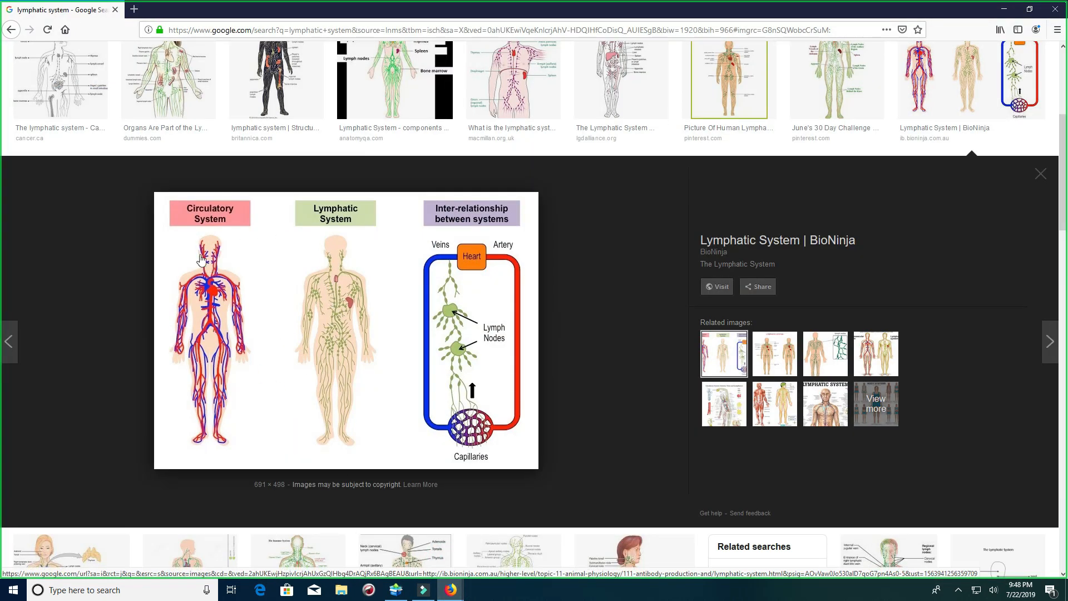
{"action": "mouse_move", "coordinate": [229, 278]}
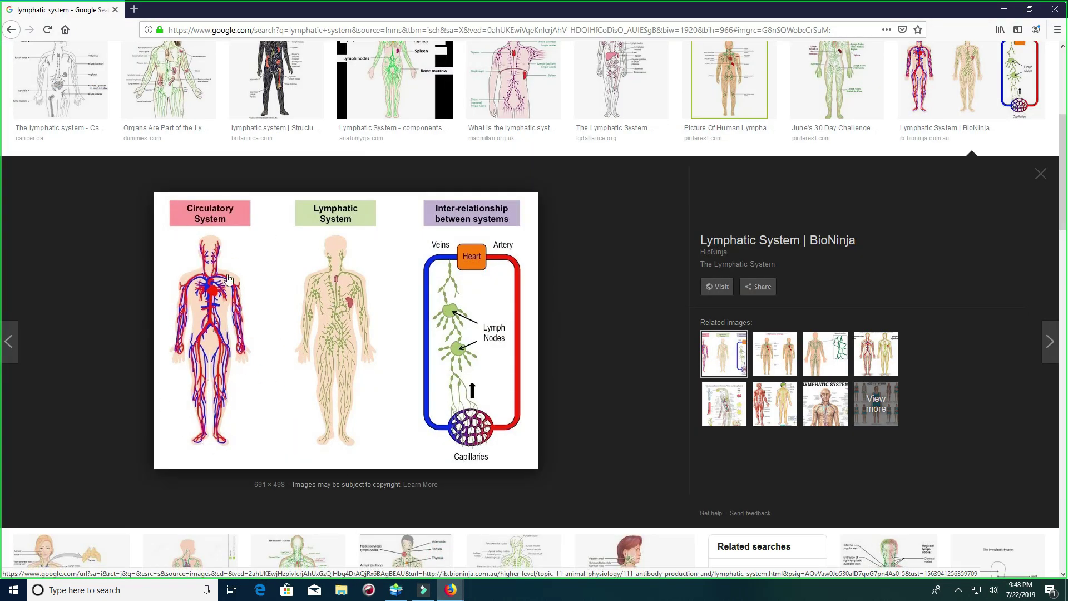
{"action": "mouse_move", "coordinate": [236, 361]}
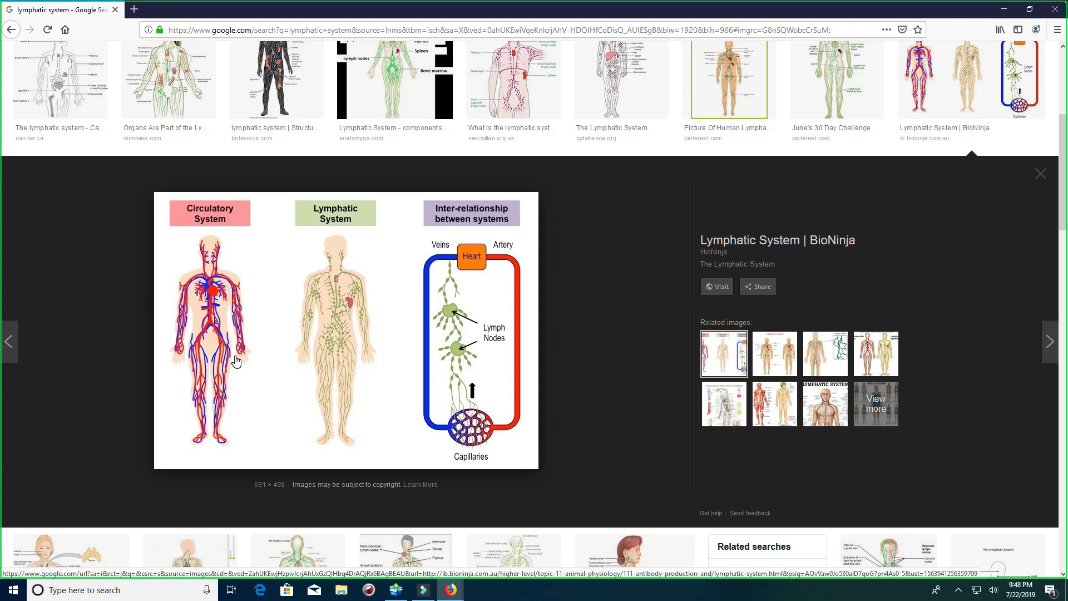
{"action": "mouse_move", "coordinate": [217, 405]}
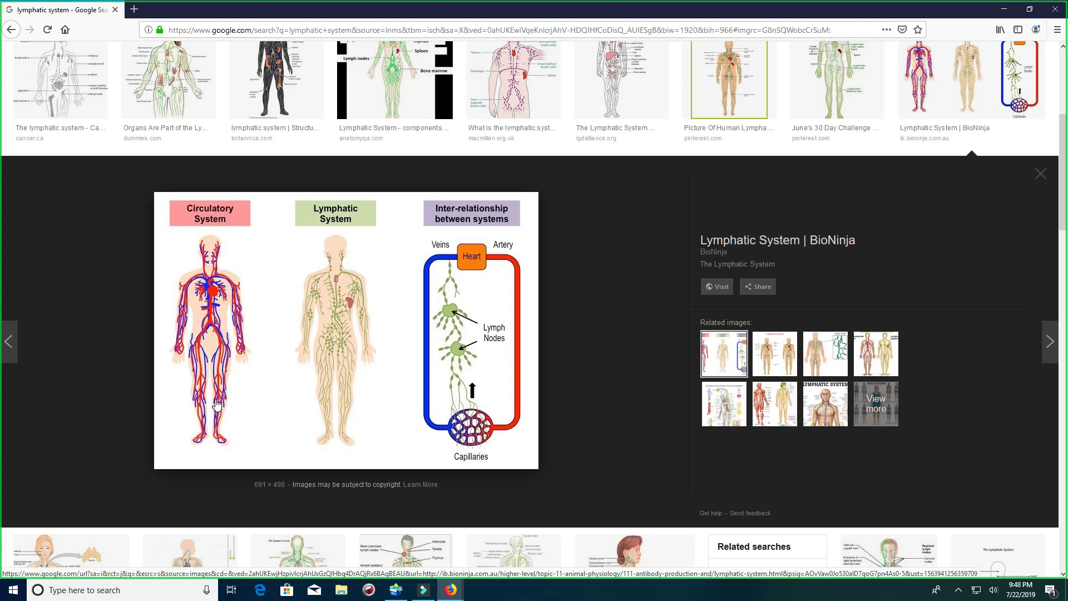
{"action": "mouse_move", "coordinate": [213, 259]}
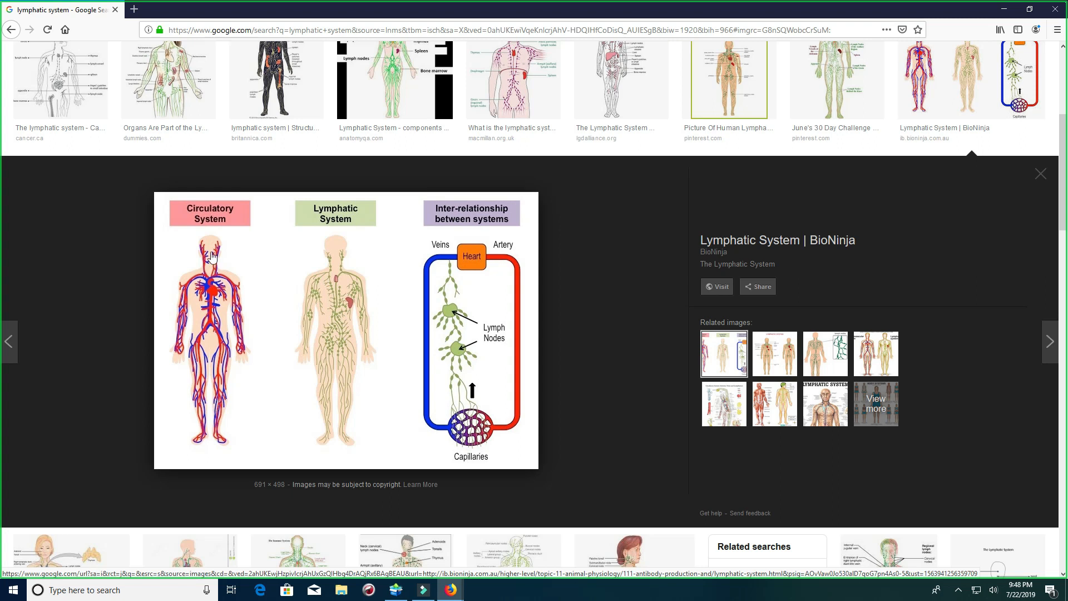
{"action": "mouse_move", "coordinate": [340, 361]}
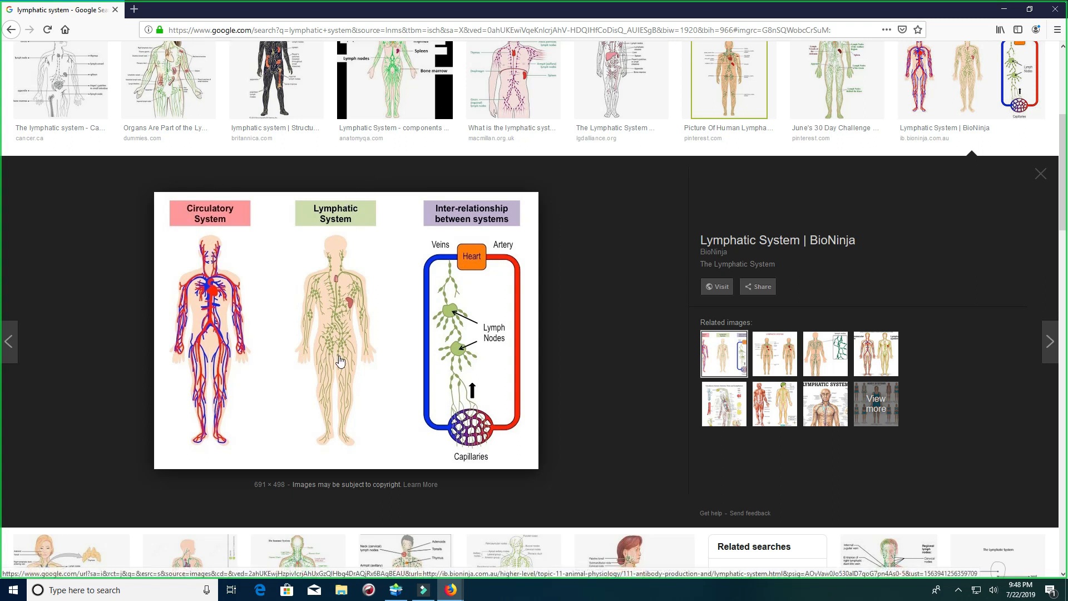
{"action": "mouse_move", "coordinate": [440, 330]}
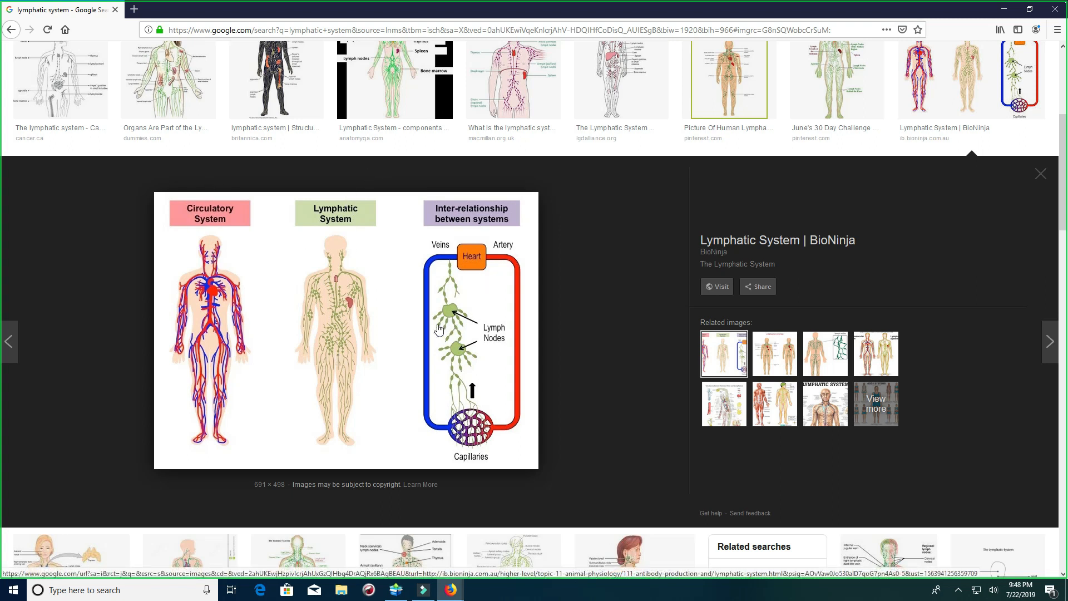
{"action": "mouse_move", "coordinate": [456, 313]}
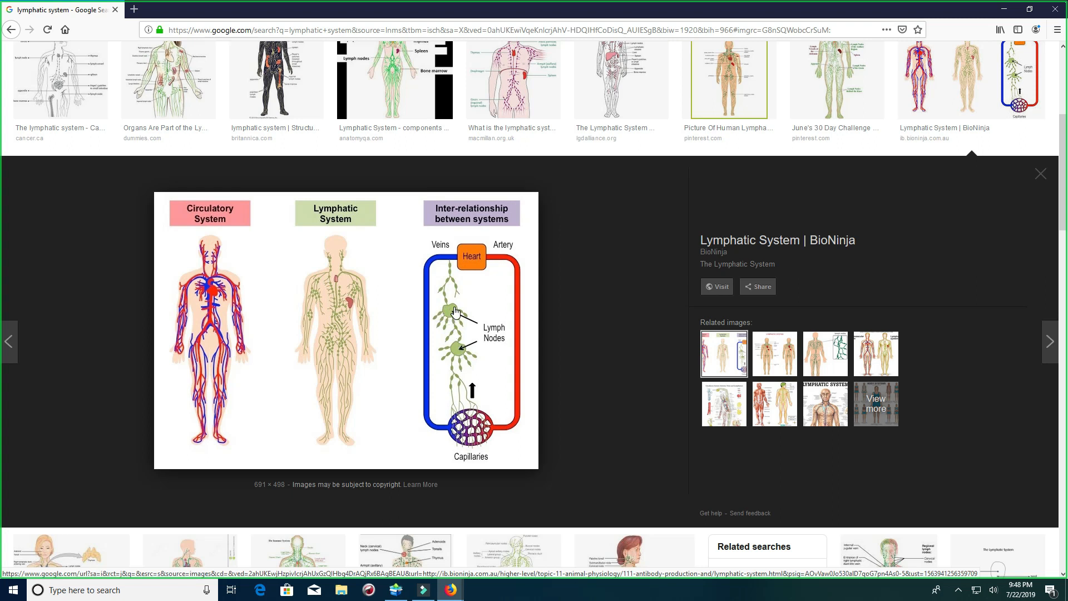
{"action": "mouse_move", "coordinate": [456, 319]}
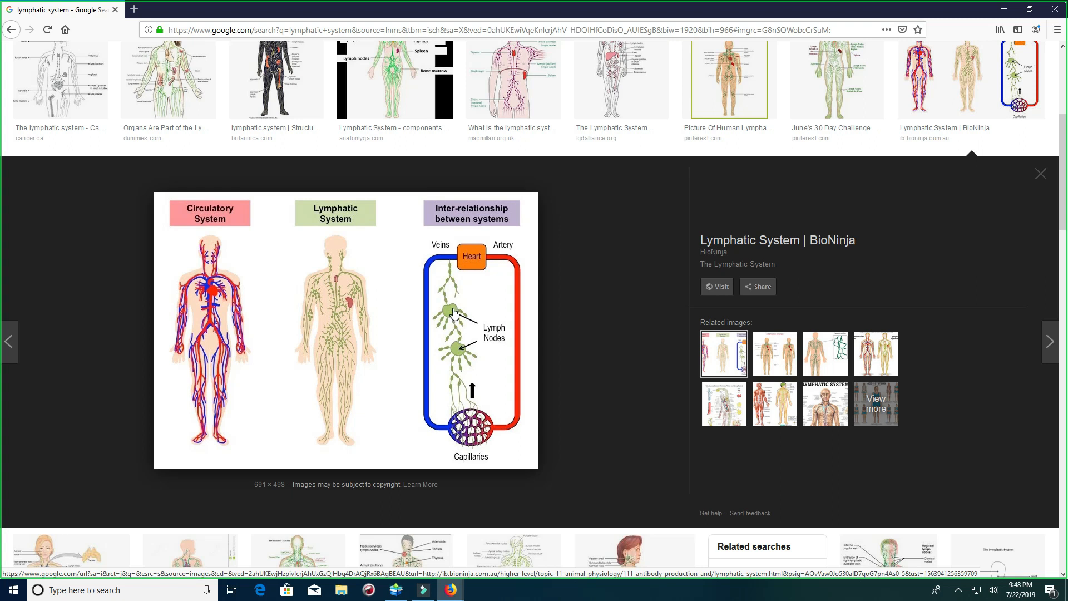
{"action": "mouse_move", "coordinate": [452, 318]}
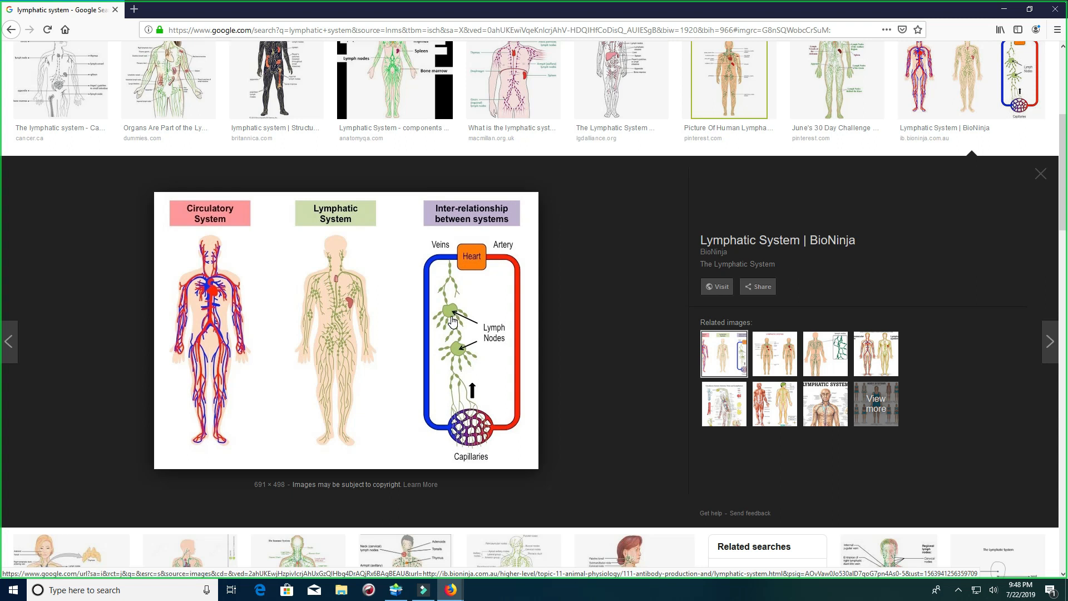
{"action": "mouse_move", "coordinate": [299, 281]}
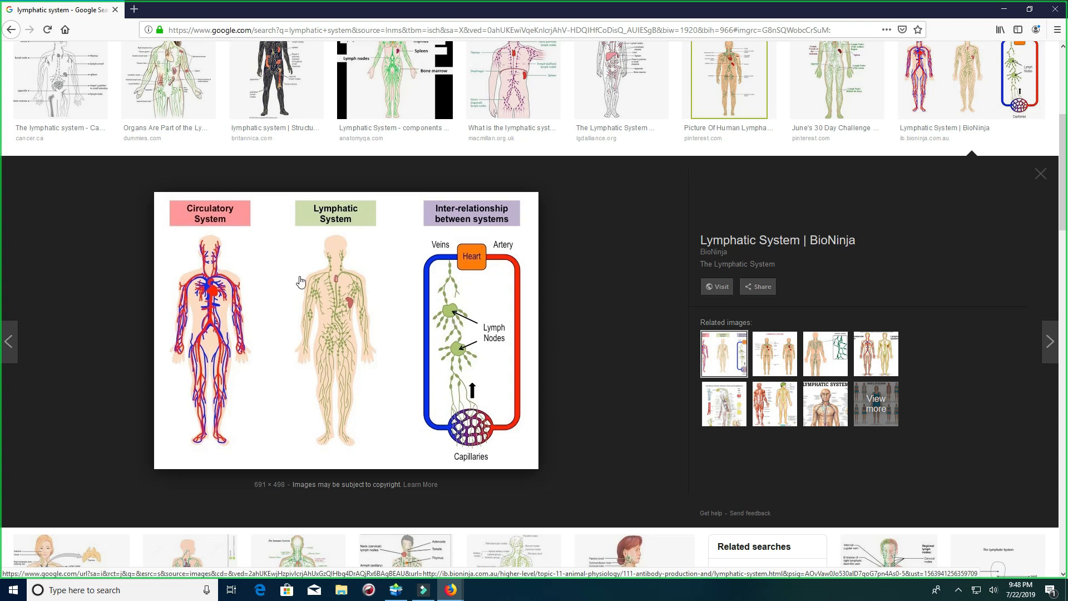
{"action": "mouse_move", "coordinate": [473, 338]}
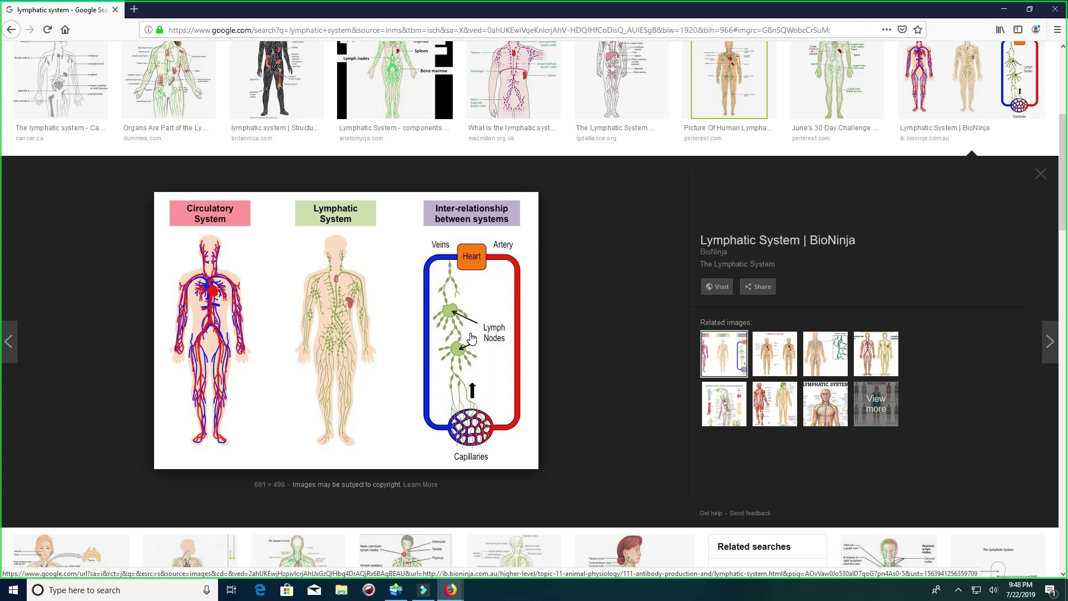
{"action": "mouse_move", "coordinate": [426, 431]}
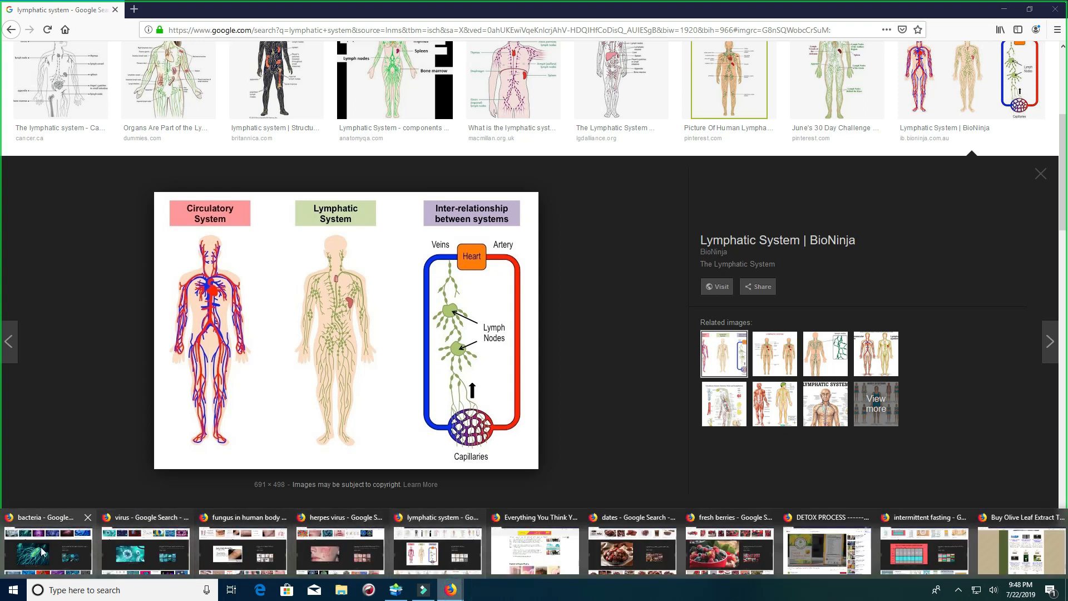
Switch to the virus image search window from the Firefox taskbar preview.
{"action": "left_click", "coordinate": [47, 518]}
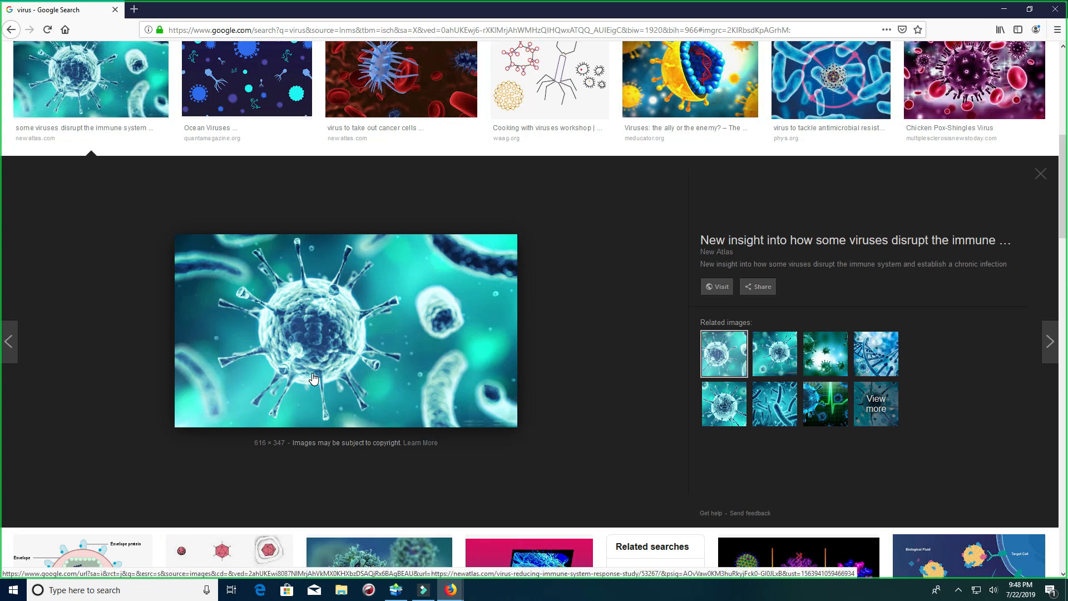
{"action": "mouse_move", "coordinate": [317, 377]}
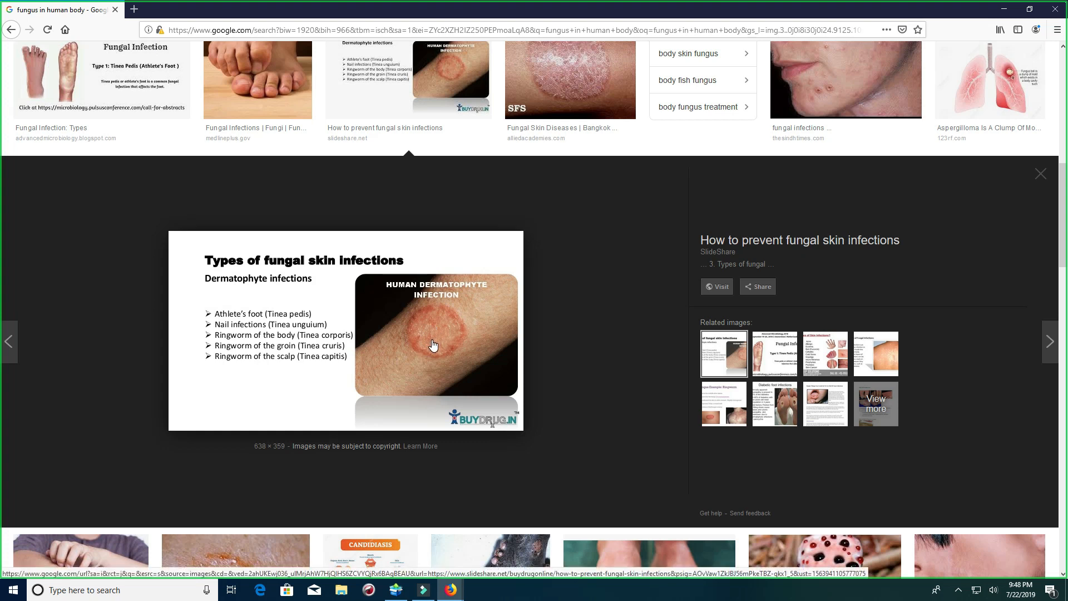
{"action": "mouse_move", "coordinate": [430, 343]}
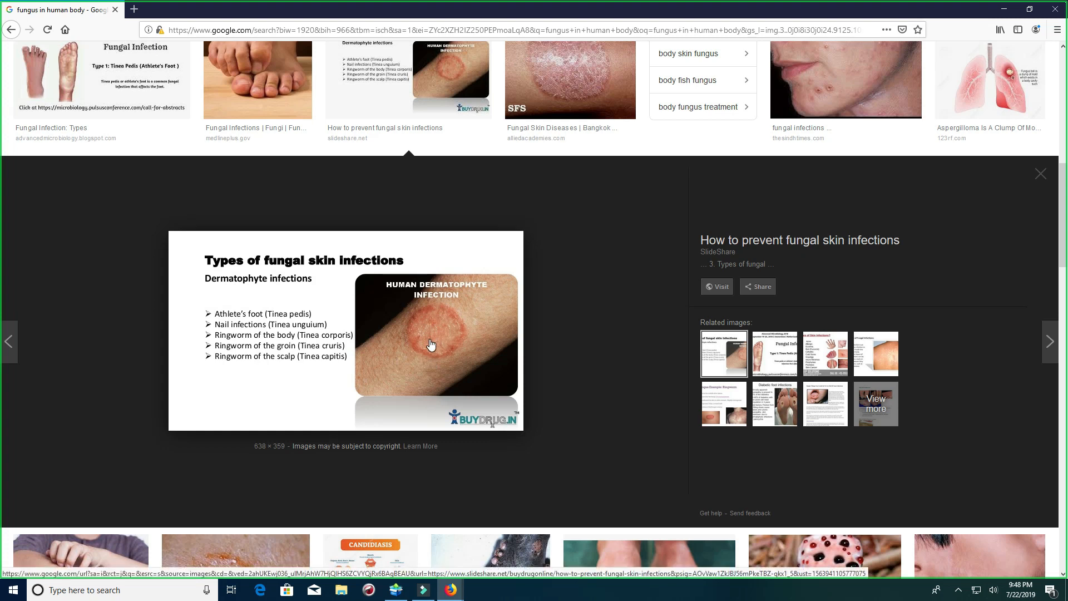
{"action": "mouse_move", "coordinate": [433, 338]}
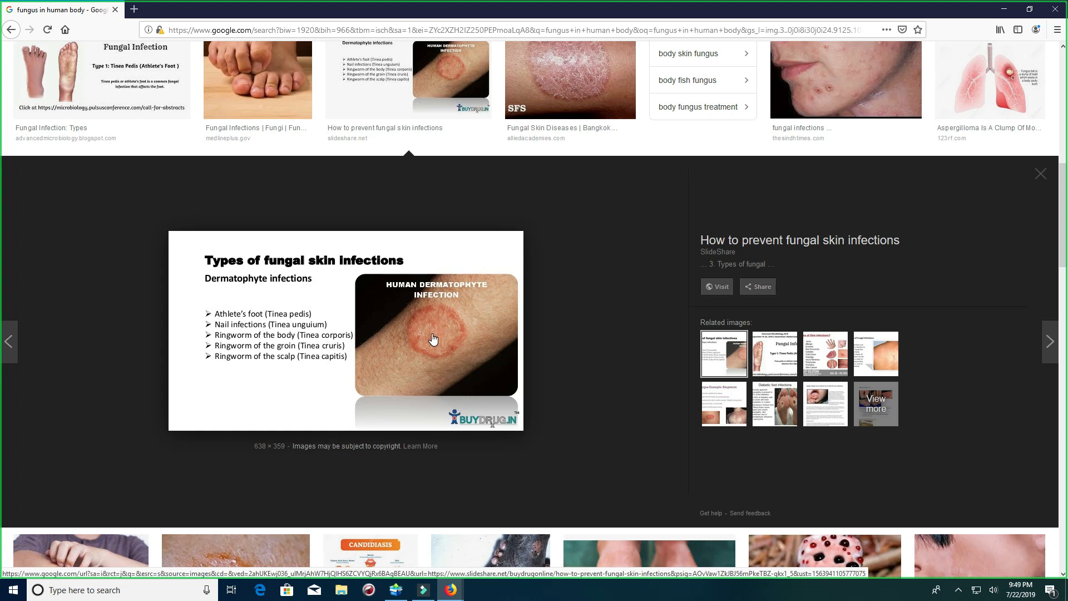
{"action": "mouse_move", "coordinate": [439, 330]}
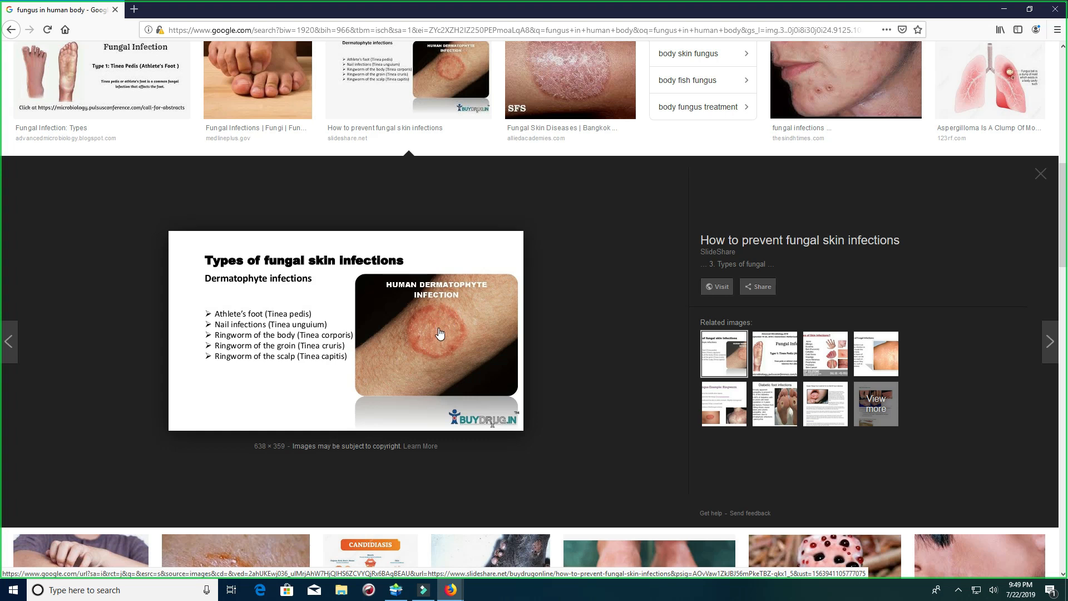
{"action": "mouse_move", "coordinate": [413, 355]}
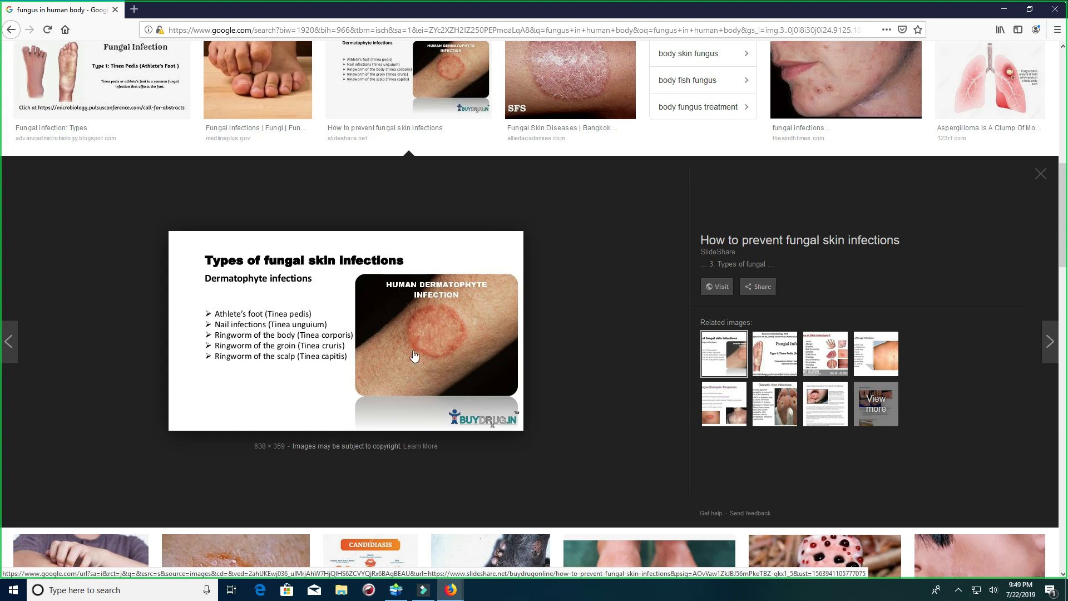
{"action": "mouse_move", "coordinate": [429, 333]}
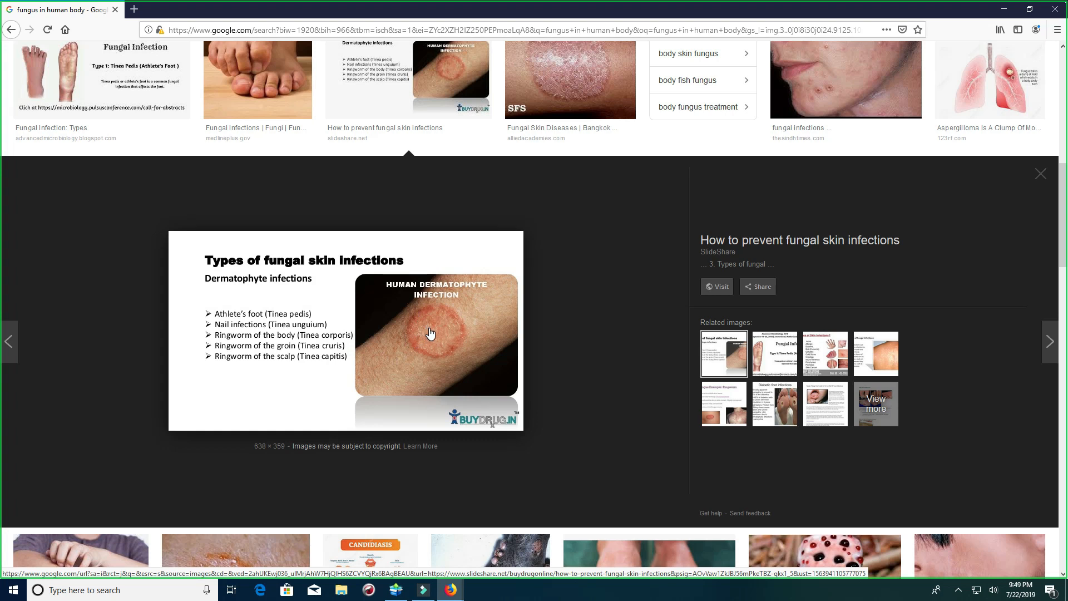
{"action": "mouse_move", "coordinate": [430, 334]}
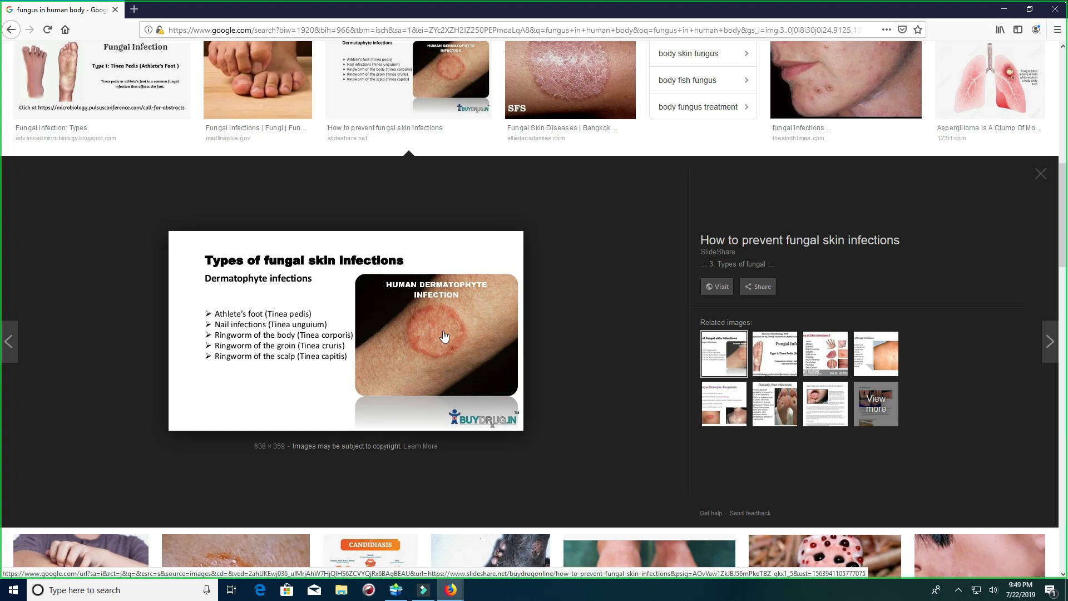
{"action": "mouse_move", "coordinate": [450, 329]}
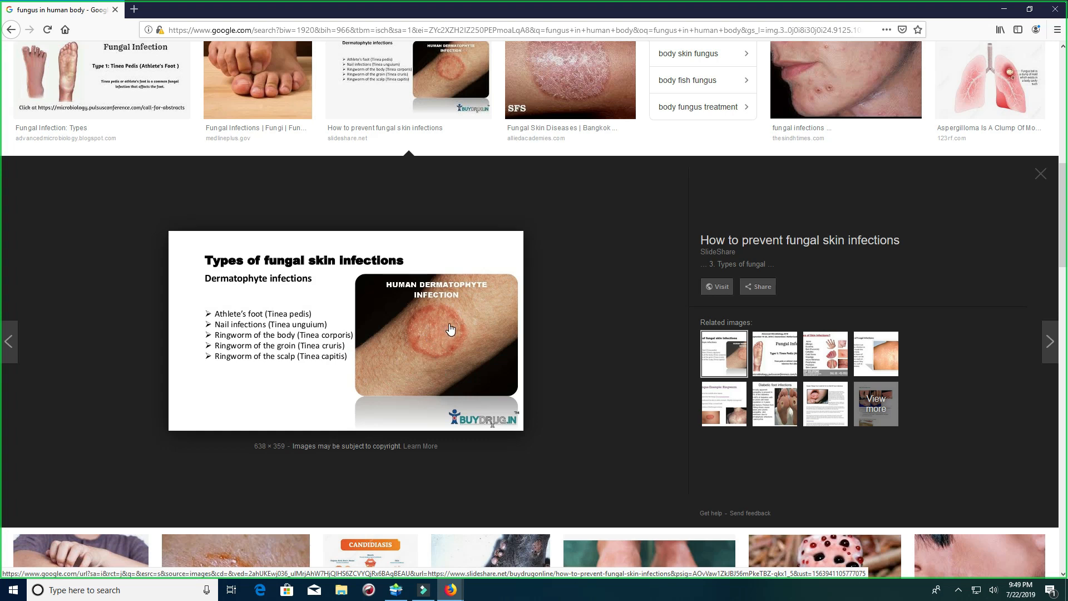
{"action": "mouse_move", "coordinate": [432, 335]}
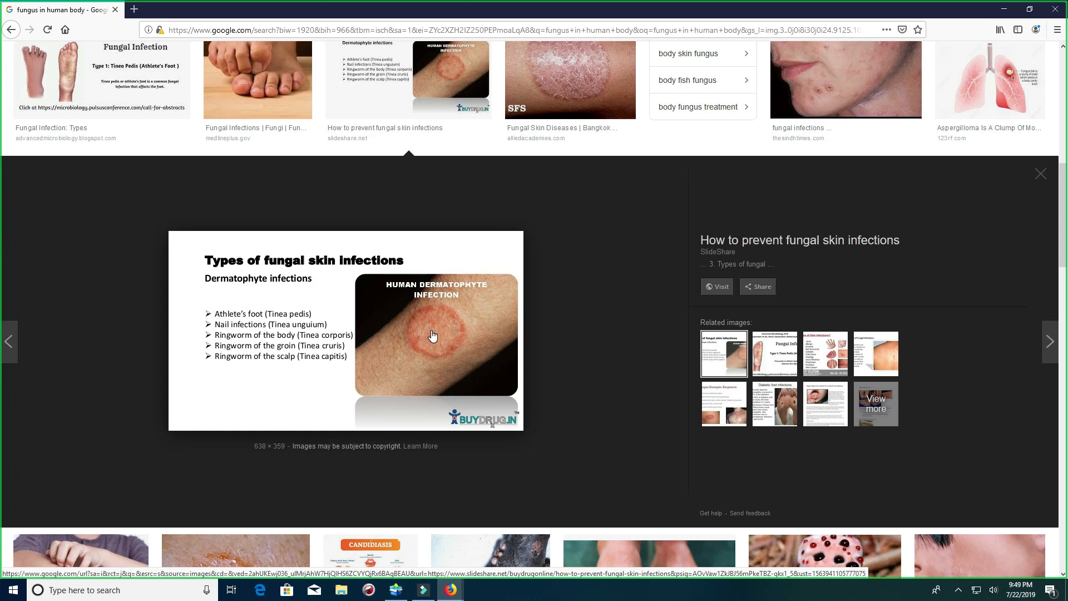
{"action": "mouse_move", "coordinate": [456, 309]}
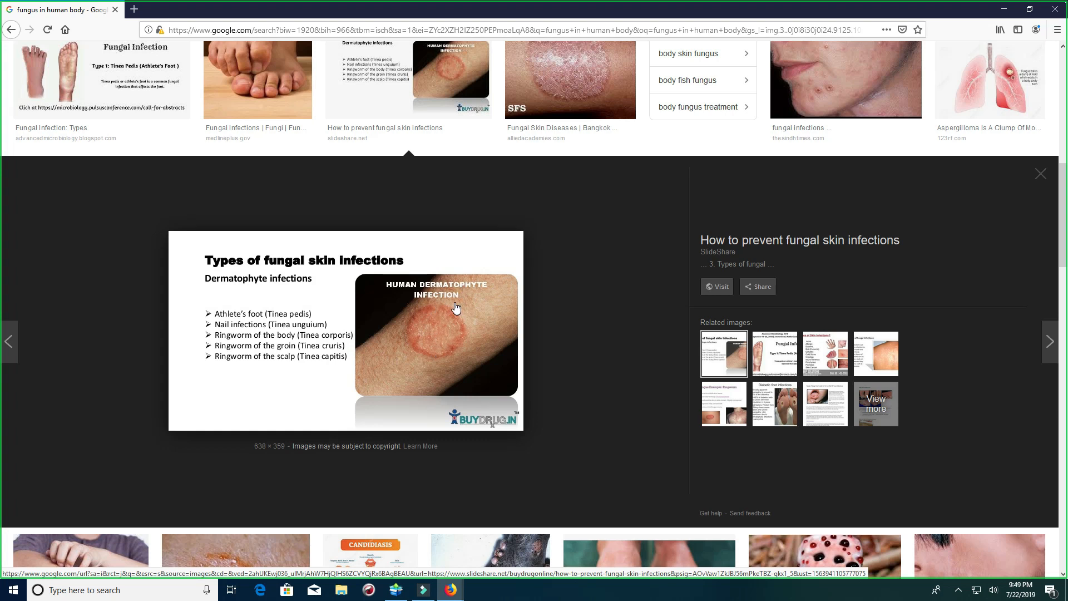
{"action": "mouse_move", "coordinate": [451, 589]}
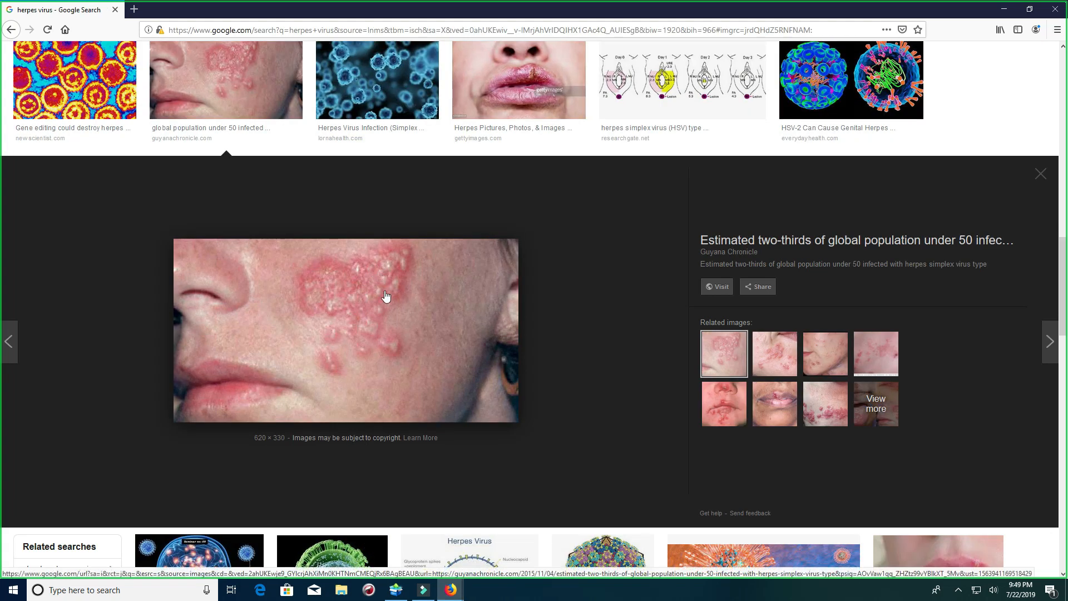
{"action": "mouse_move", "coordinate": [376, 270]}
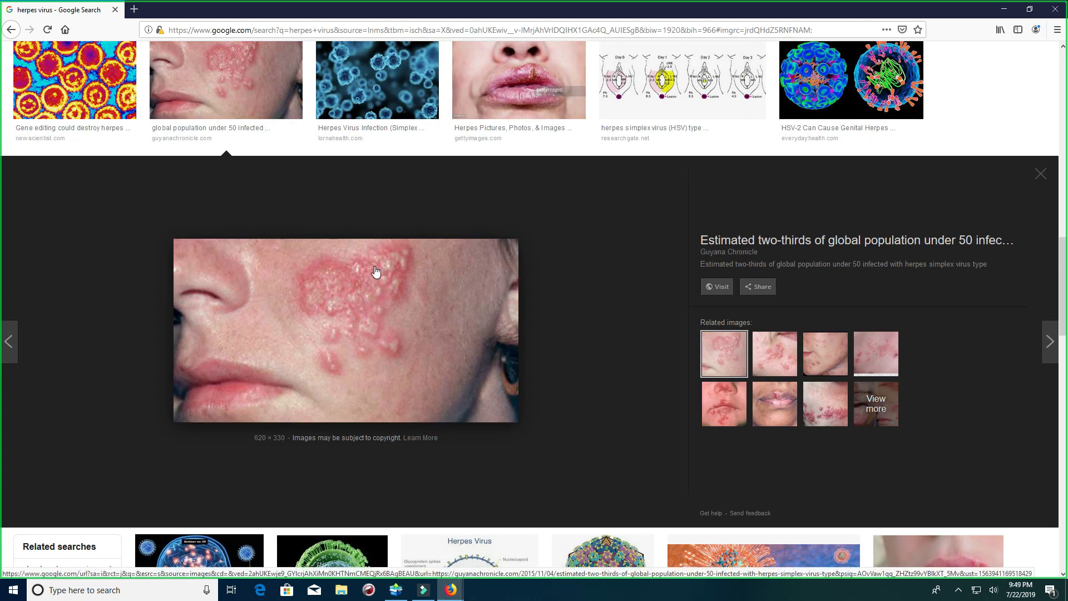
{"action": "mouse_move", "coordinate": [383, 288]}
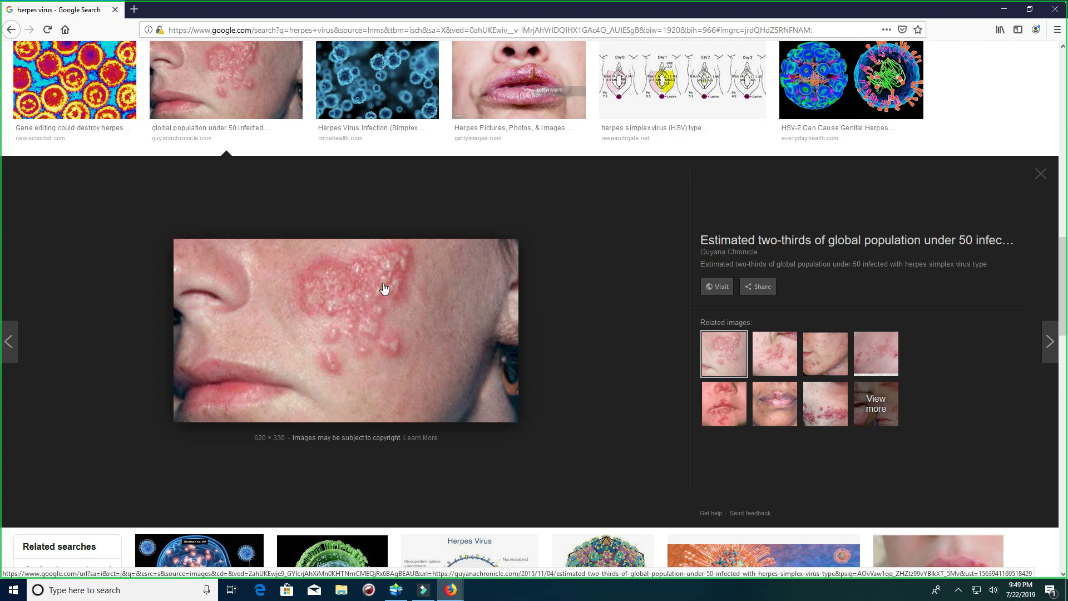
{"action": "mouse_move", "coordinate": [370, 302]}
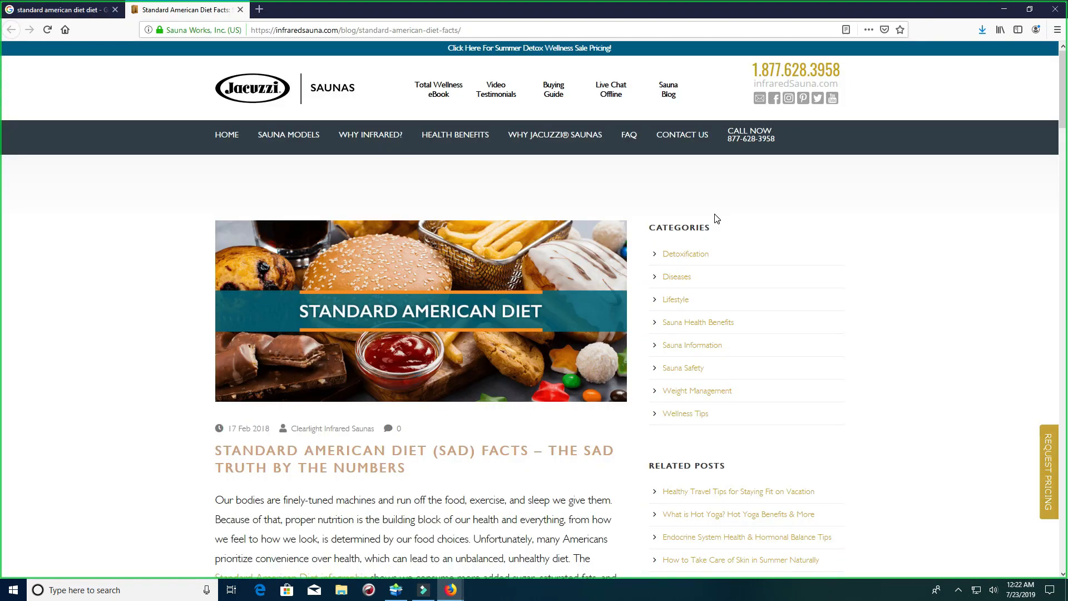
{"action": "mouse_move", "coordinate": [465, 253]}
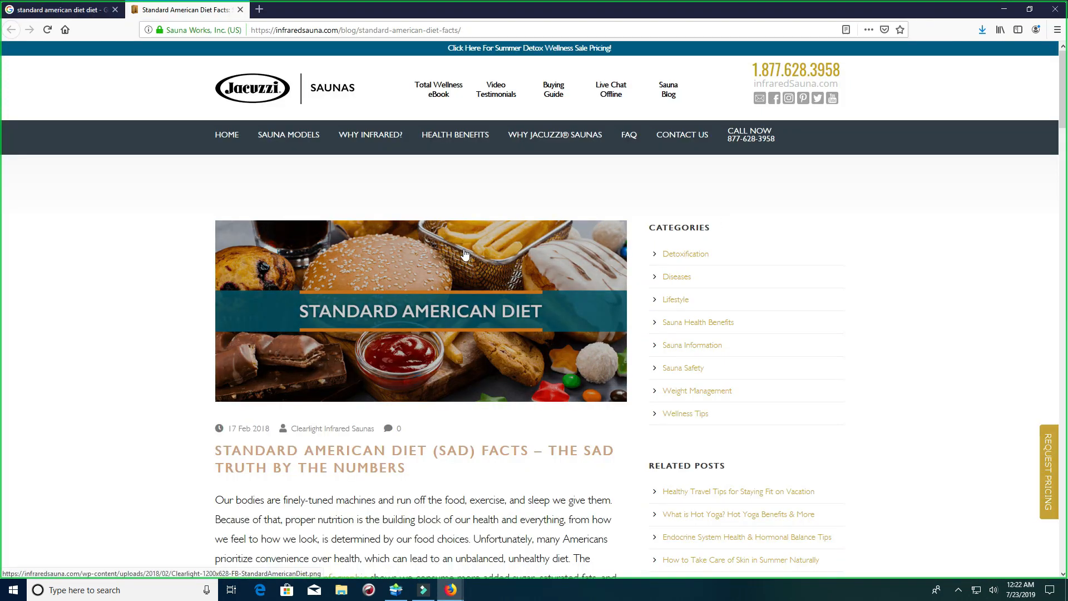
{"action": "mouse_move", "coordinate": [481, 262]}
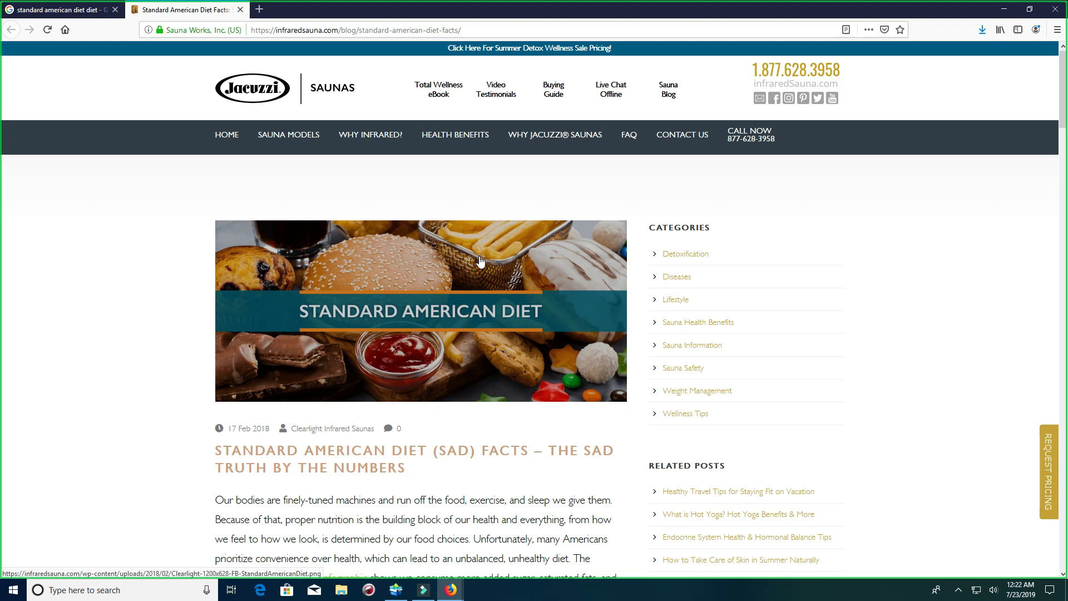
{"action": "mouse_move", "coordinate": [387, 246]}
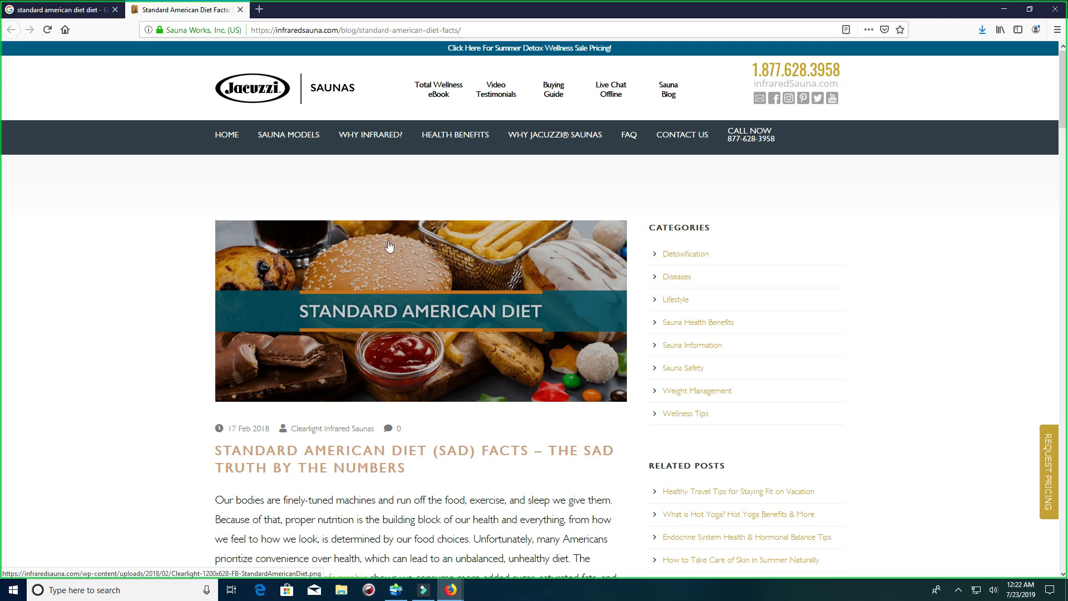
{"action": "mouse_move", "coordinate": [410, 253]}
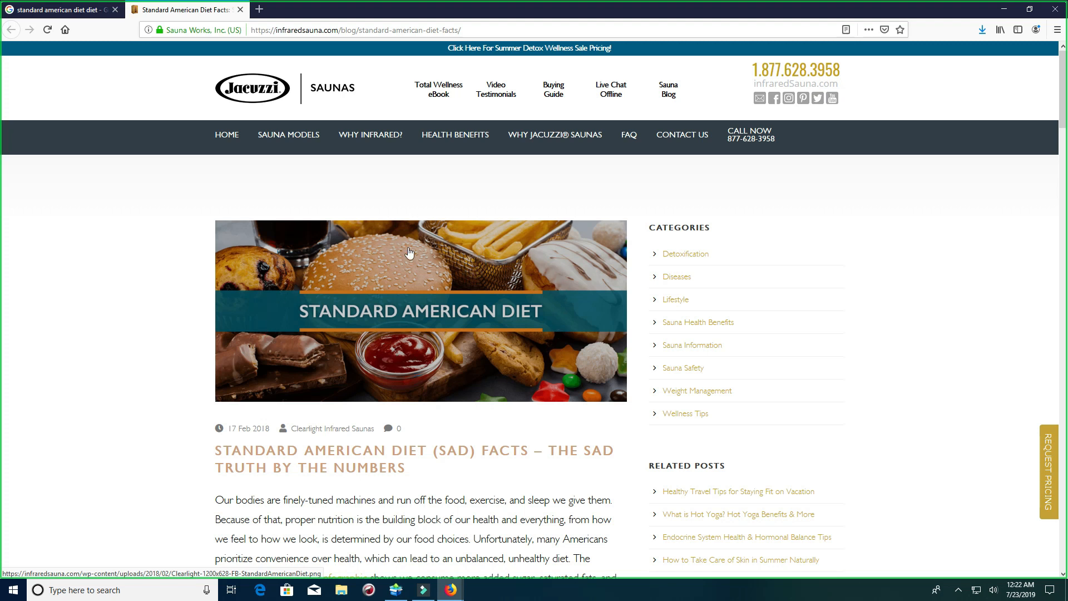
{"action": "mouse_move", "coordinate": [381, 278]}
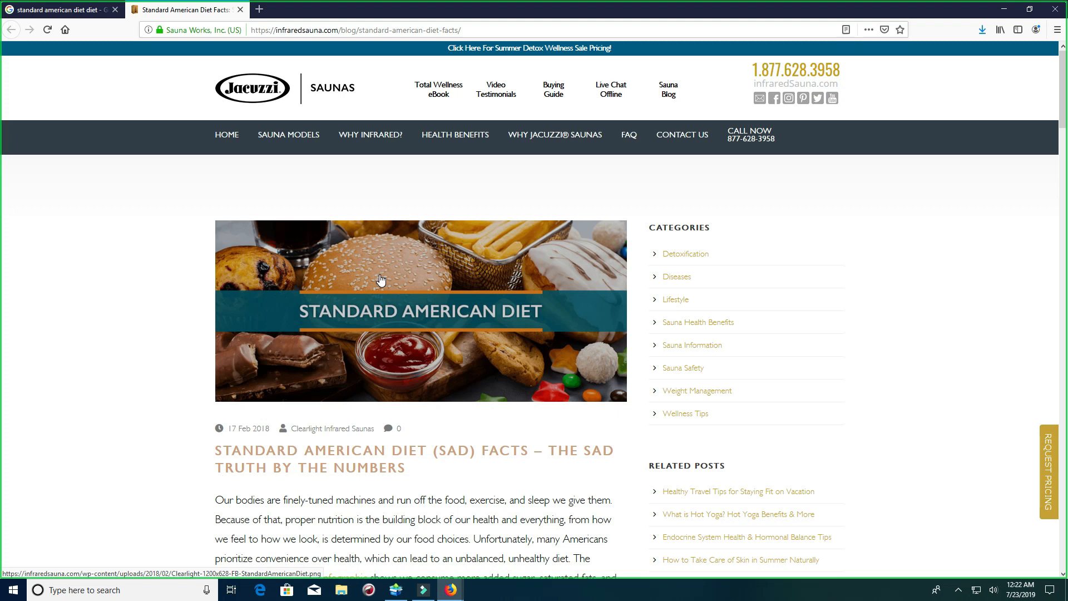
{"action": "mouse_move", "coordinate": [507, 268]}
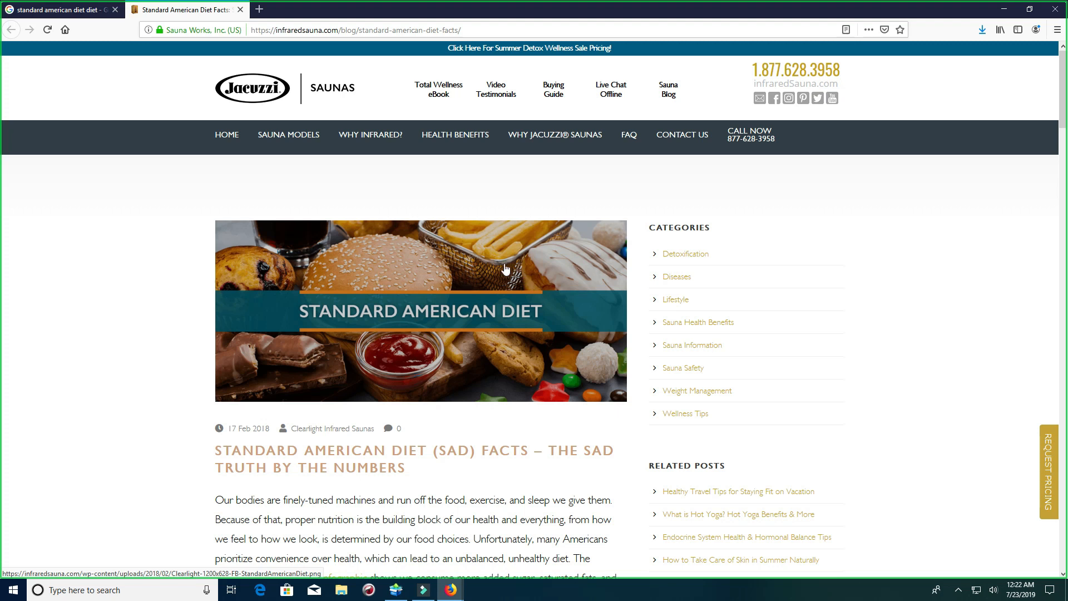
{"action": "mouse_move", "coordinate": [384, 291]}
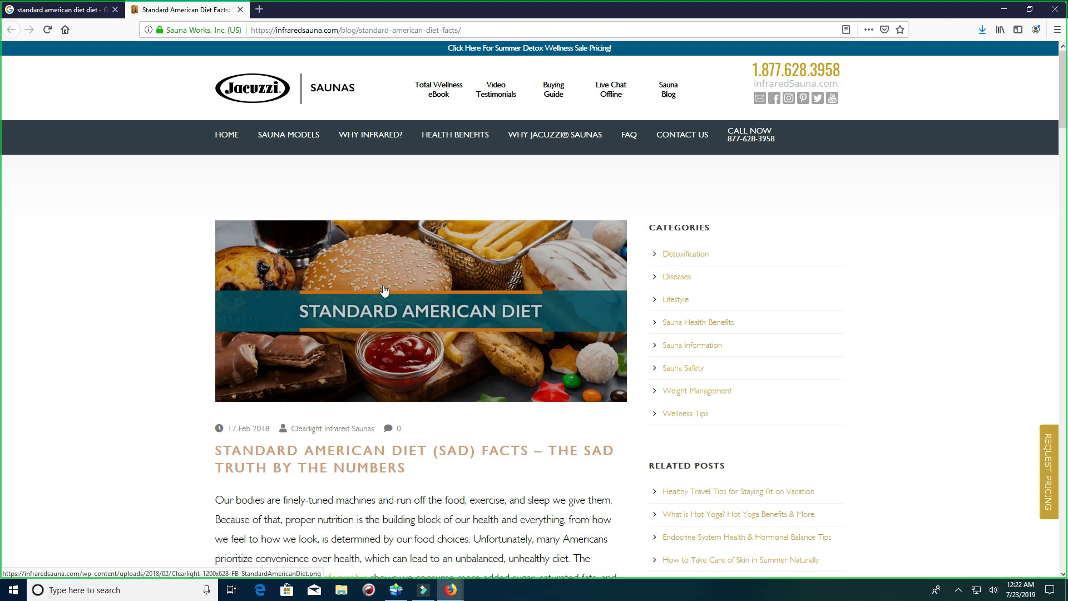
{"action": "mouse_move", "coordinate": [273, 318]}
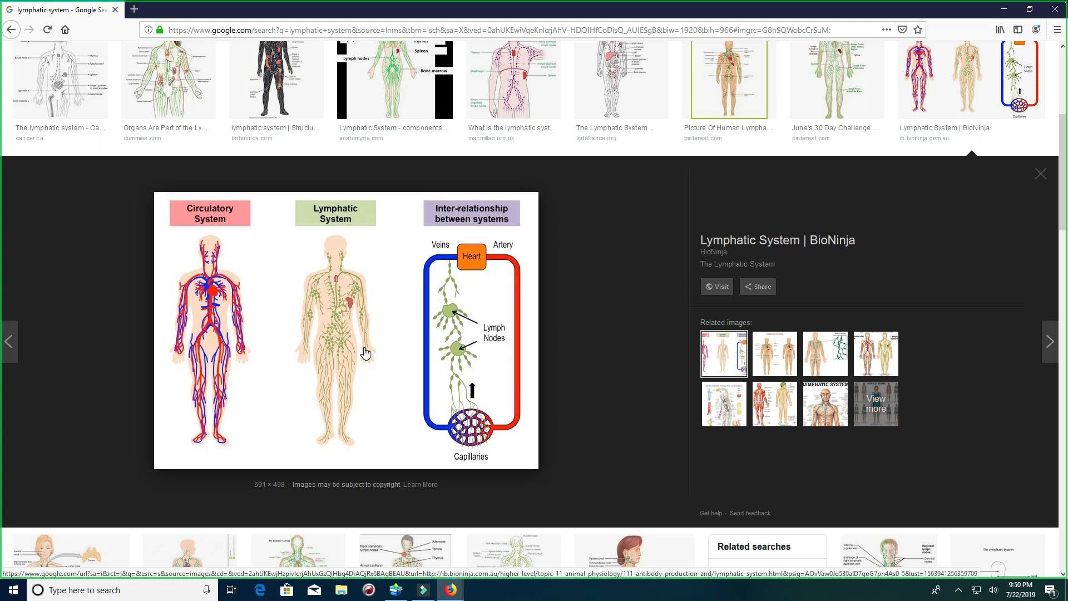
{"action": "mouse_move", "coordinate": [404, 397]}
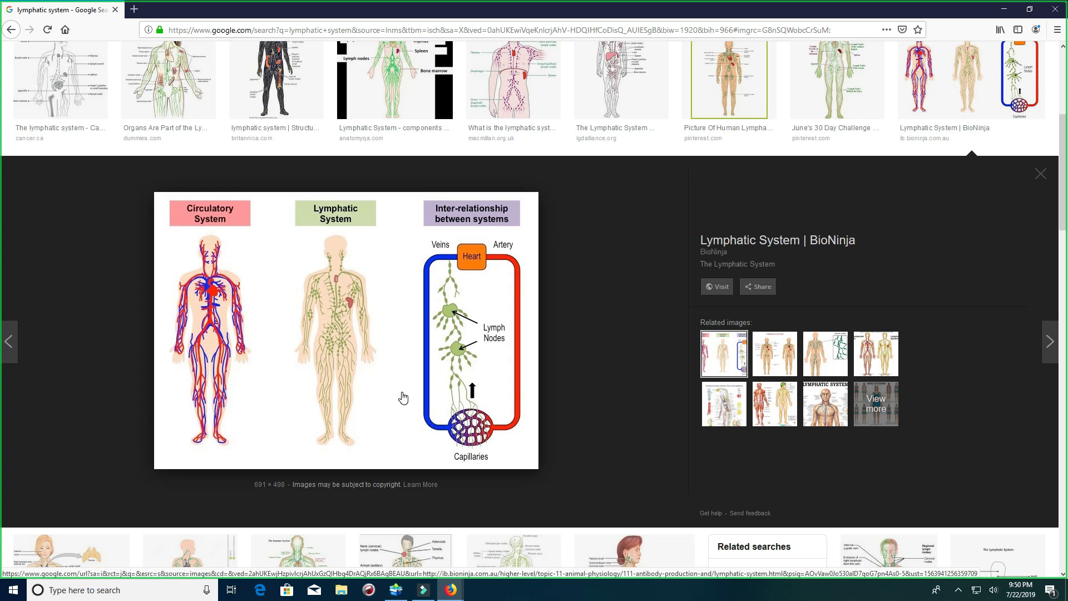
{"action": "mouse_move", "coordinate": [402, 387]}
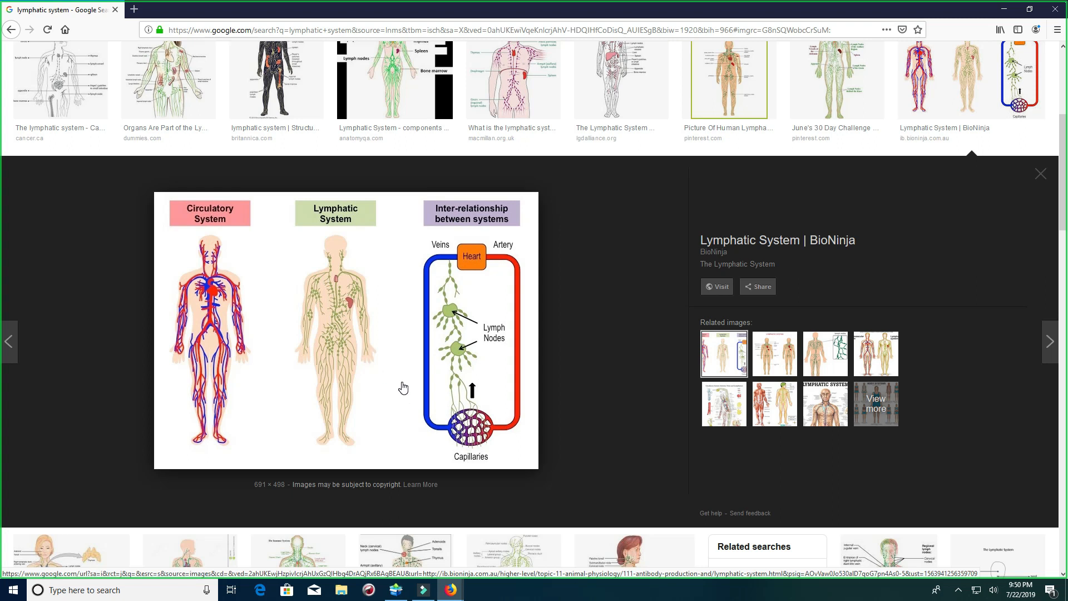
{"action": "mouse_move", "coordinate": [450, 589]}
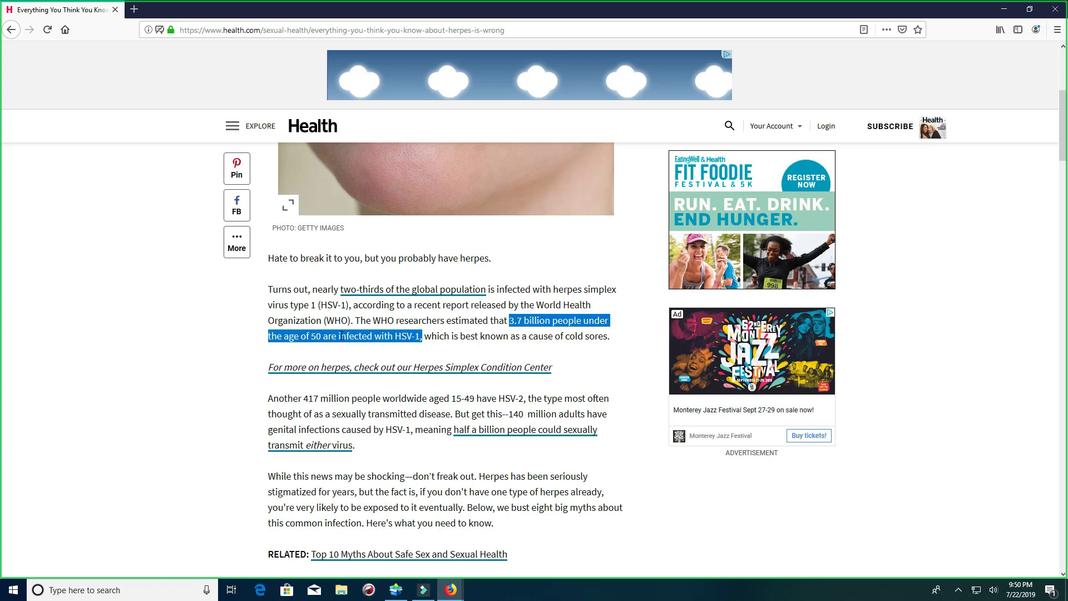
{"action": "mouse_move", "coordinate": [376, 384]}
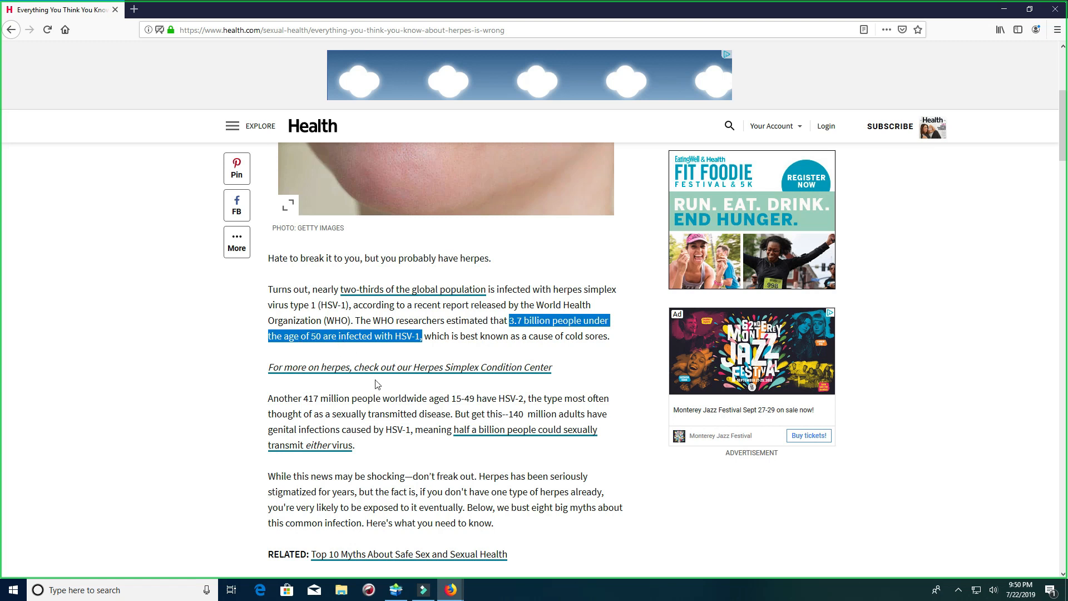
{"action": "mouse_move", "coordinate": [455, 589]}
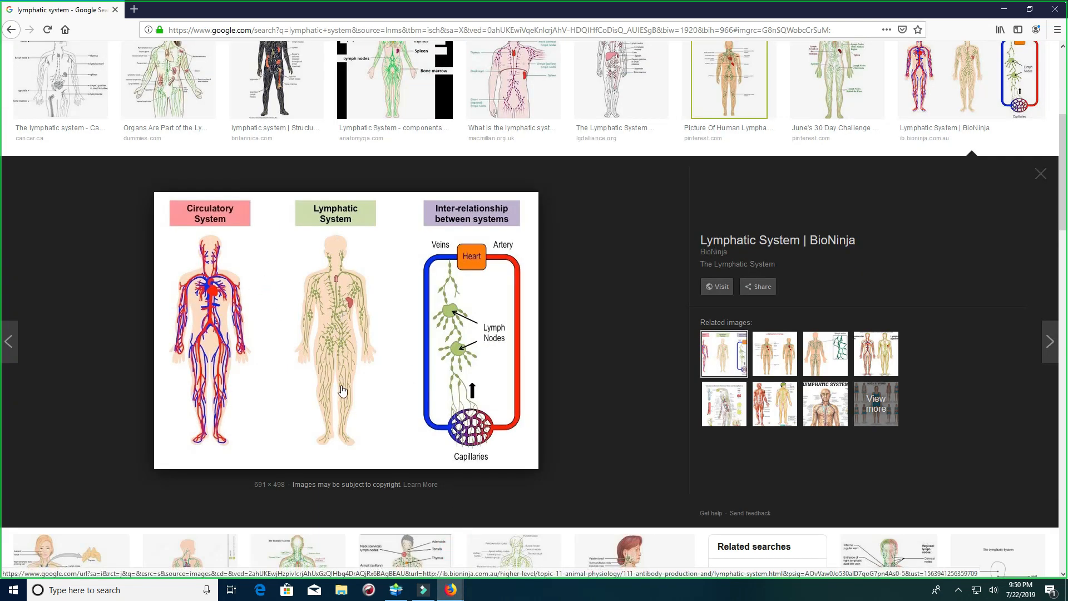
{"action": "mouse_move", "coordinate": [343, 382]}
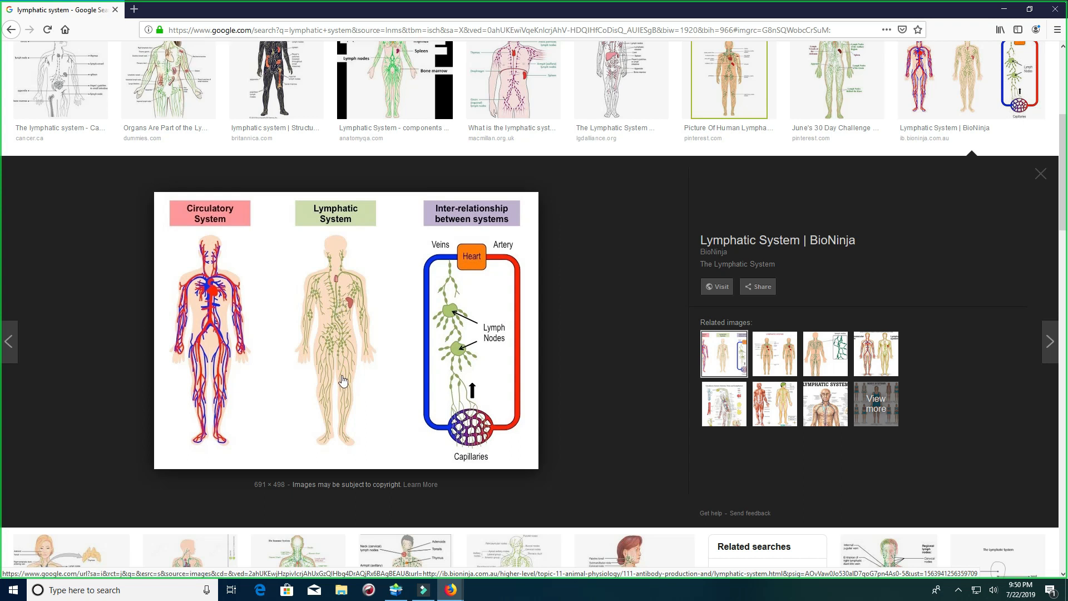
{"action": "mouse_move", "coordinate": [329, 364]}
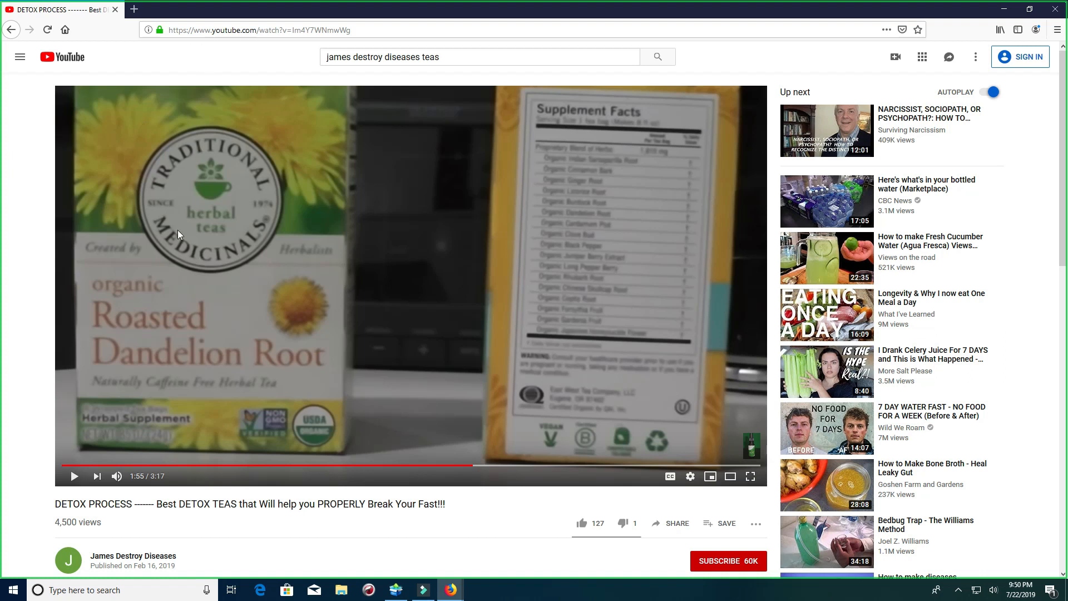
{"action": "mouse_move", "coordinate": [156, 239]}
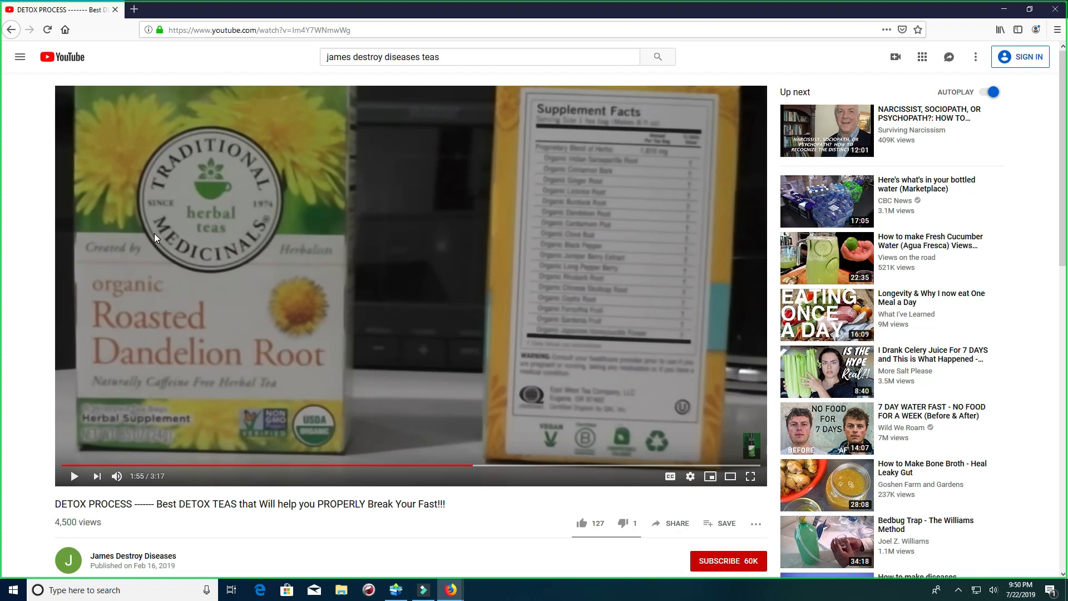
{"action": "mouse_move", "coordinate": [609, 141]}
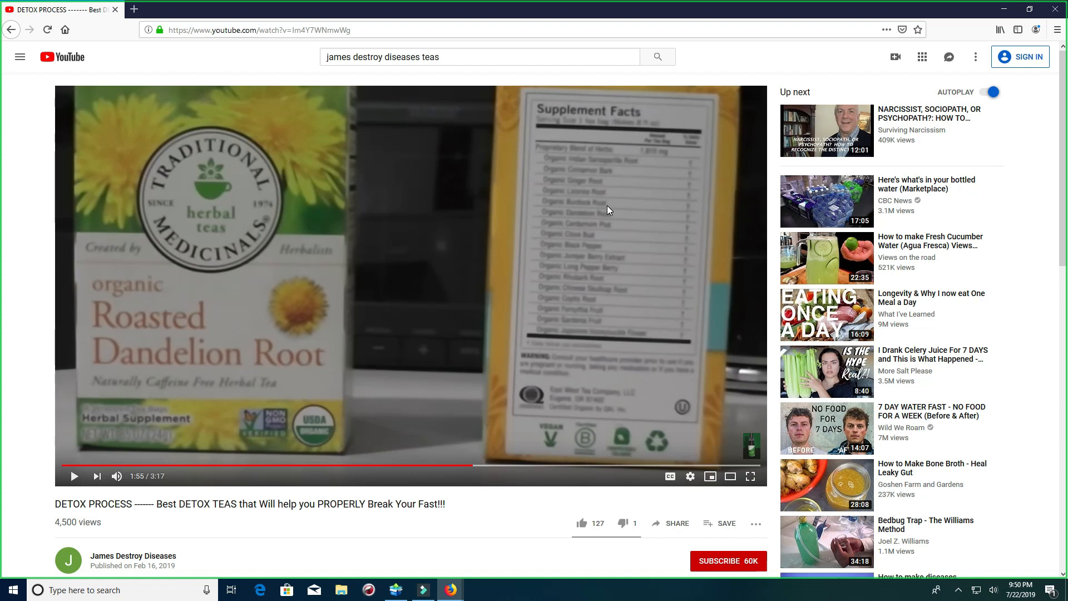
{"action": "mouse_move", "coordinate": [592, 226]}
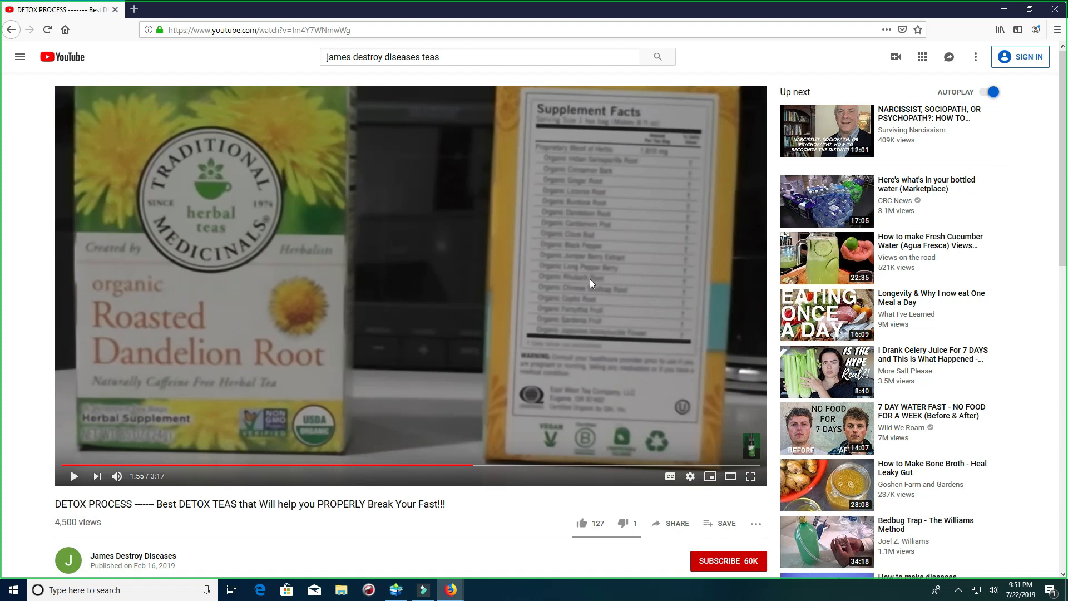
{"action": "mouse_move", "coordinate": [558, 258]}
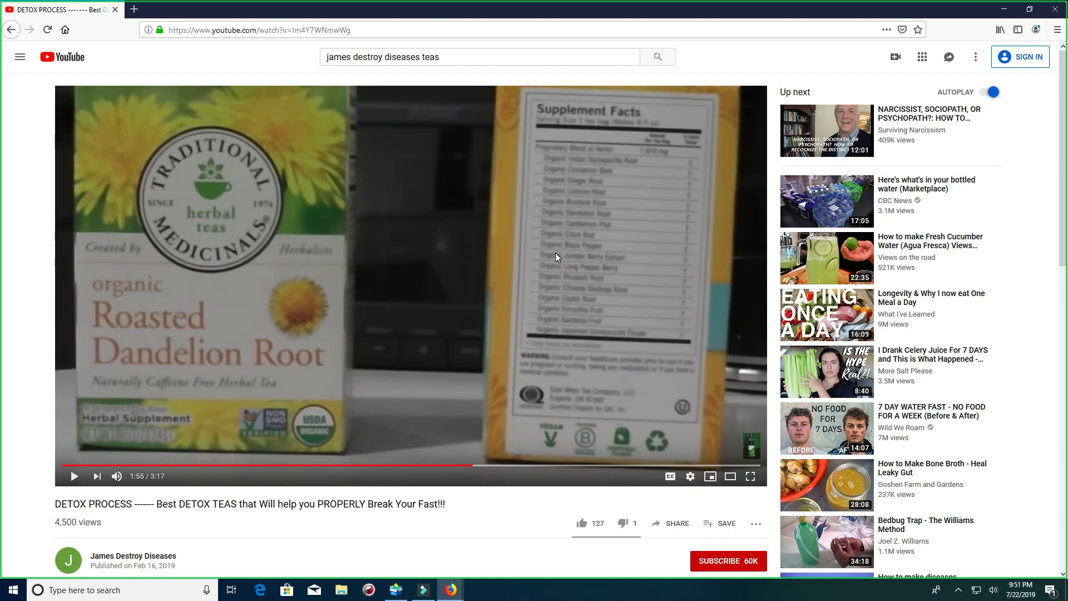
Pause the detox teas video at 1:55 on the Roasted Dandelion Root tea box.
{"action": "left_click", "coordinate": [450, 589]}
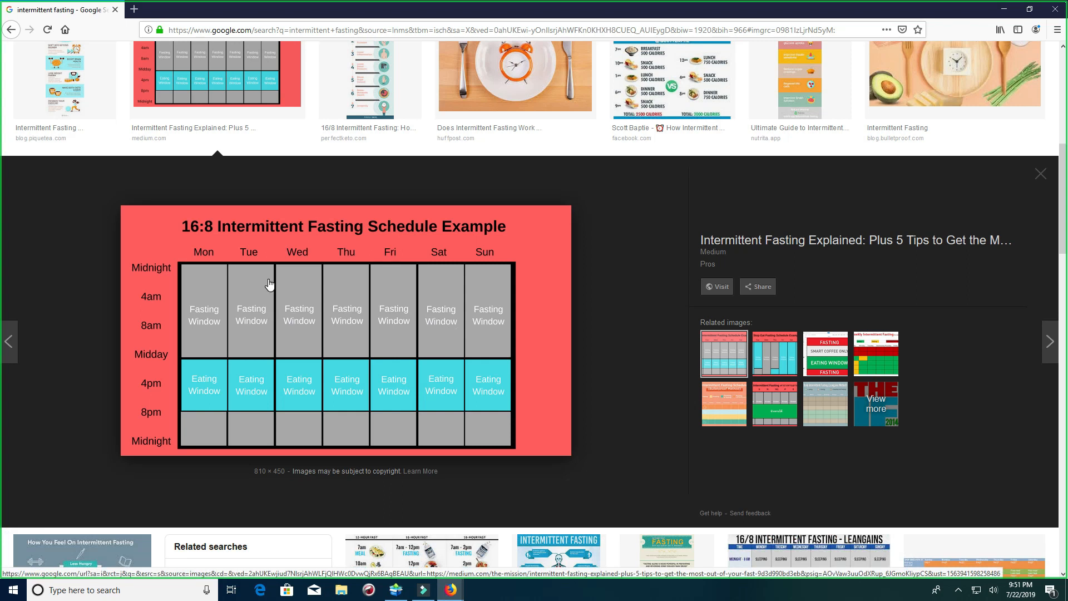
{"action": "mouse_move", "coordinate": [324, 229]}
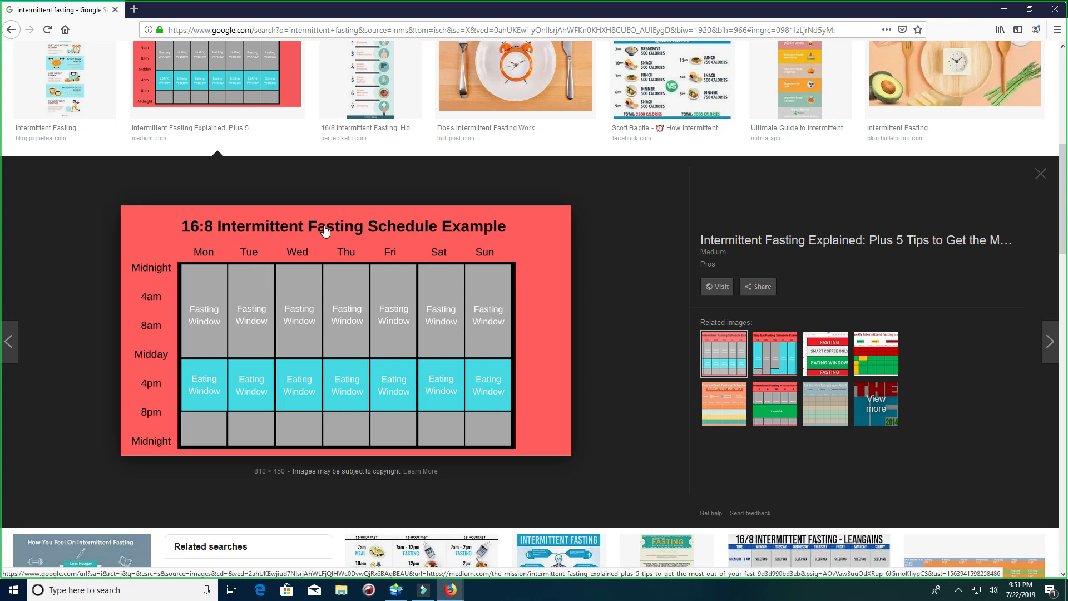
{"action": "mouse_move", "coordinate": [193, 290]}
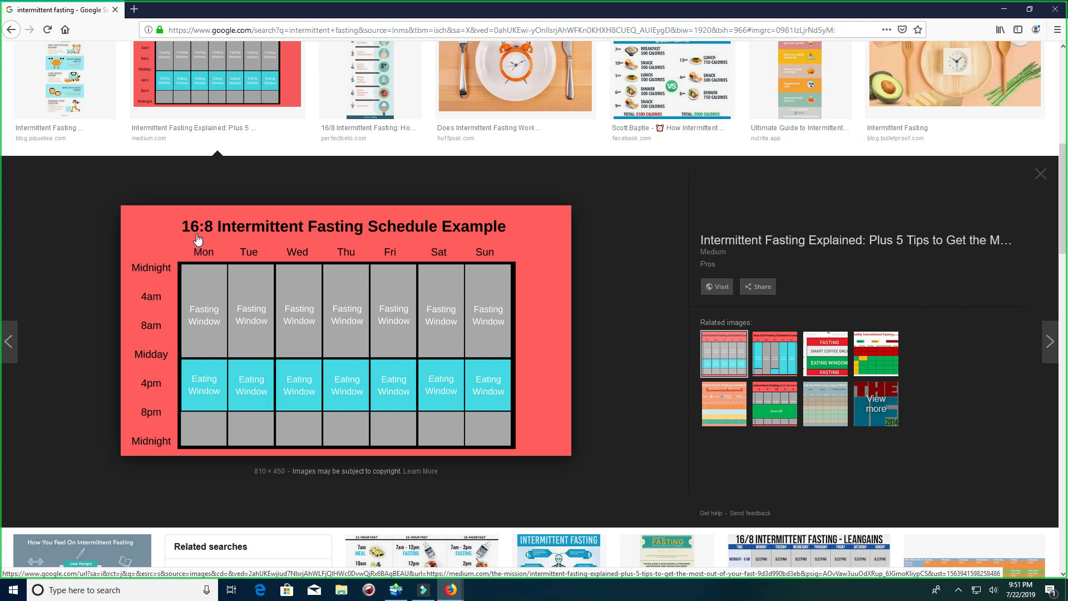
{"action": "mouse_move", "coordinate": [144, 285]}
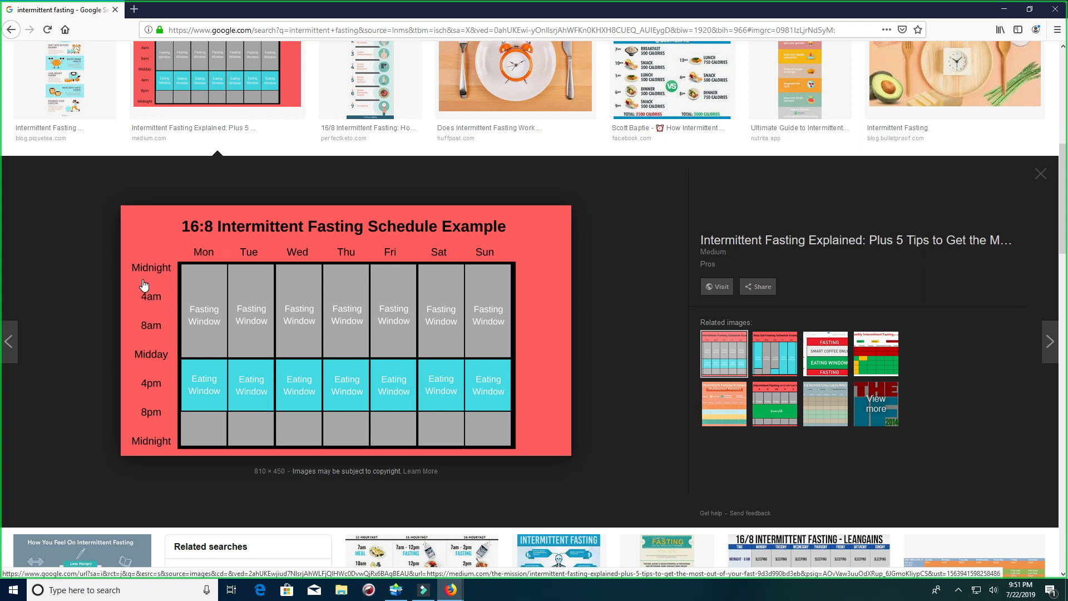
{"action": "mouse_move", "coordinate": [147, 338]}
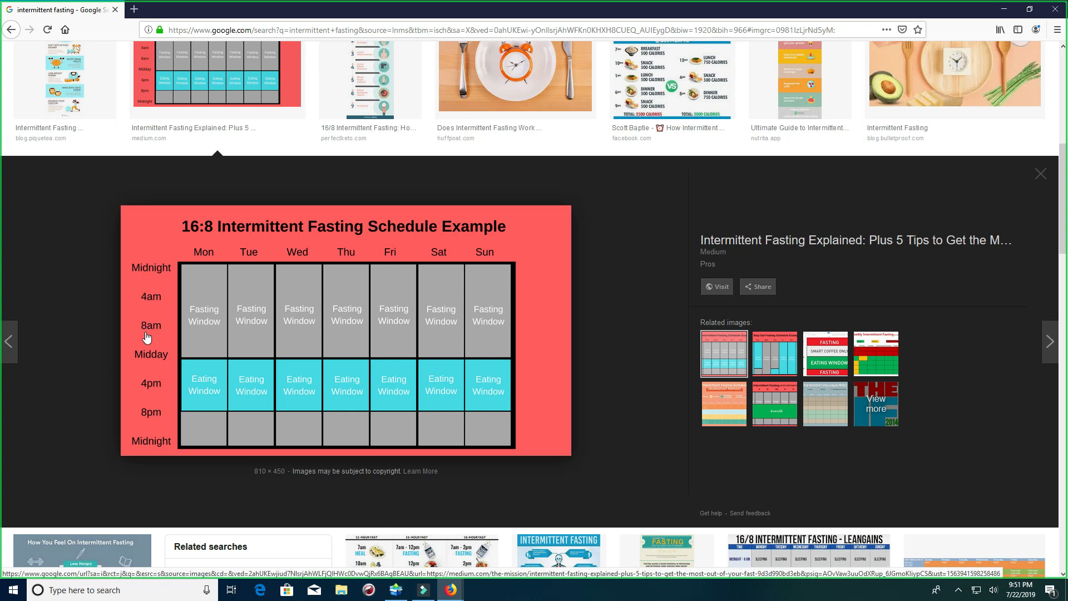
{"action": "mouse_move", "coordinate": [148, 357]}
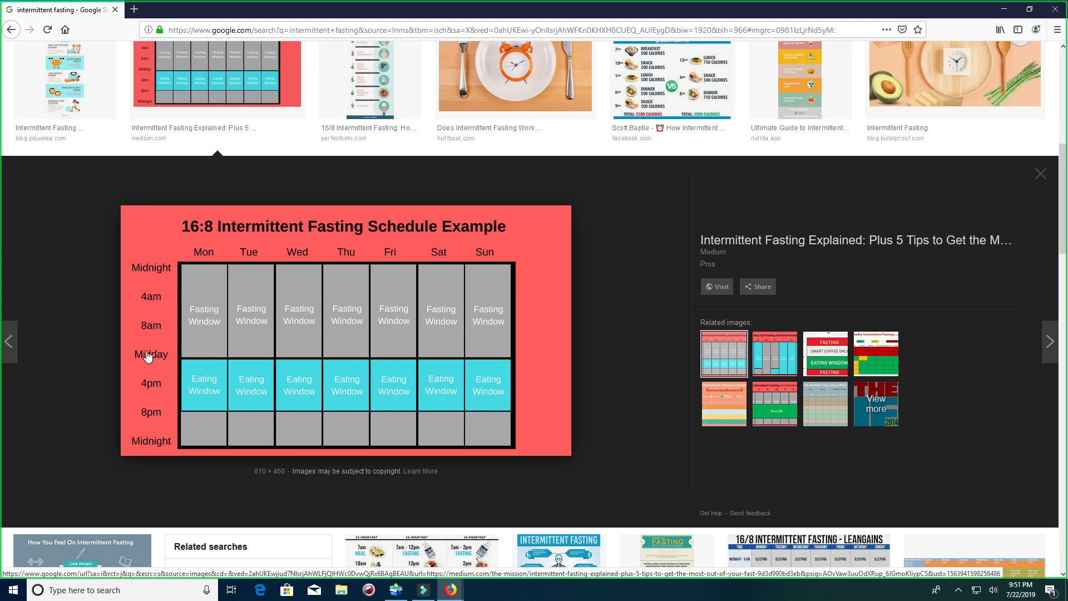
{"action": "mouse_move", "coordinate": [165, 357]}
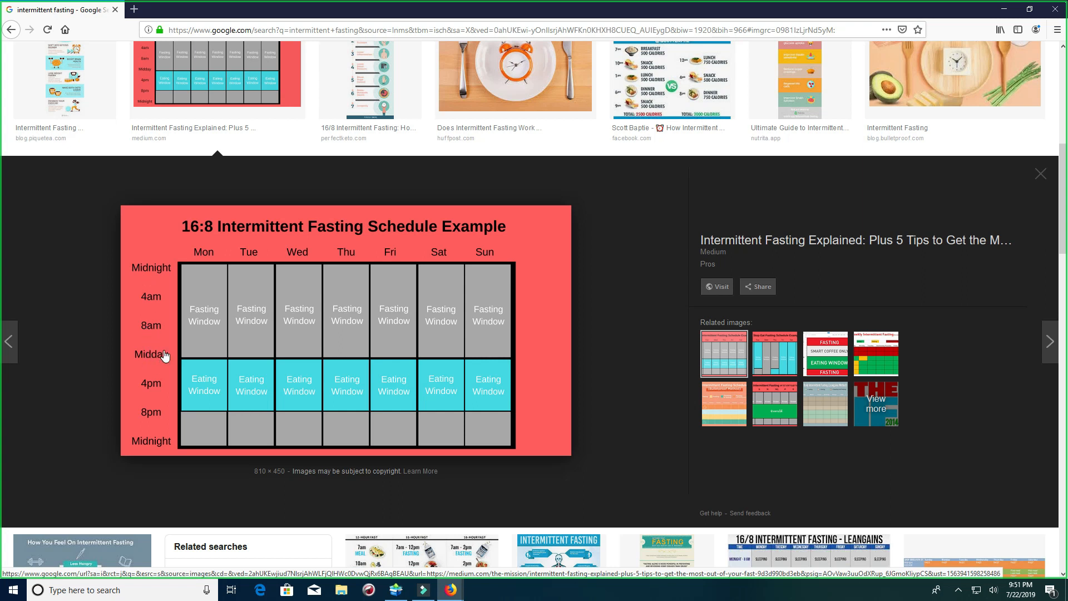
{"action": "mouse_move", "coordinate": [159, 383]}
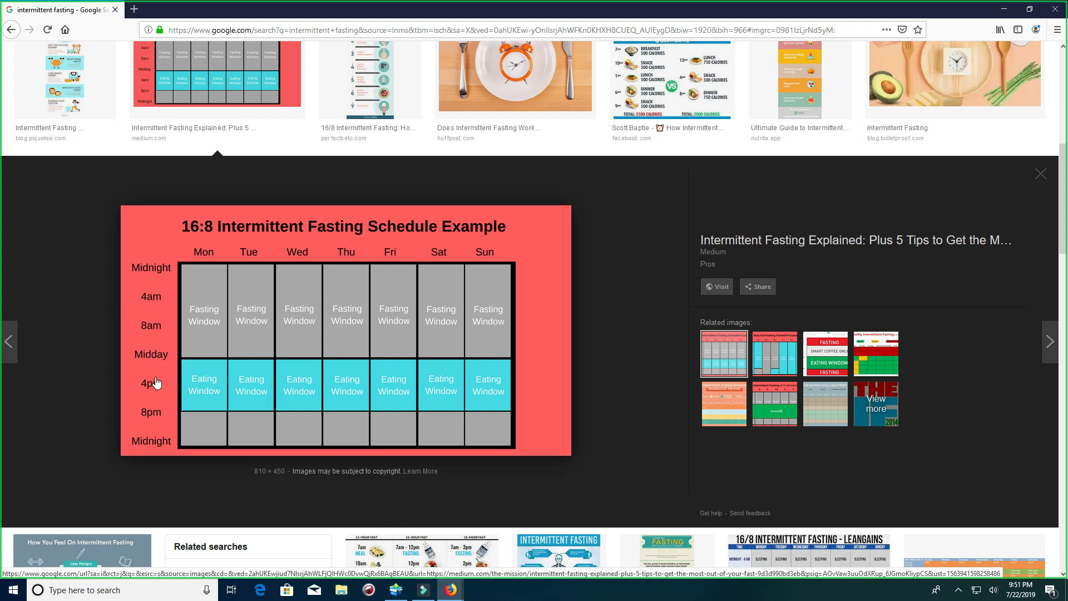
{"action": "mouse_move", "coordinate": [149, 418]}
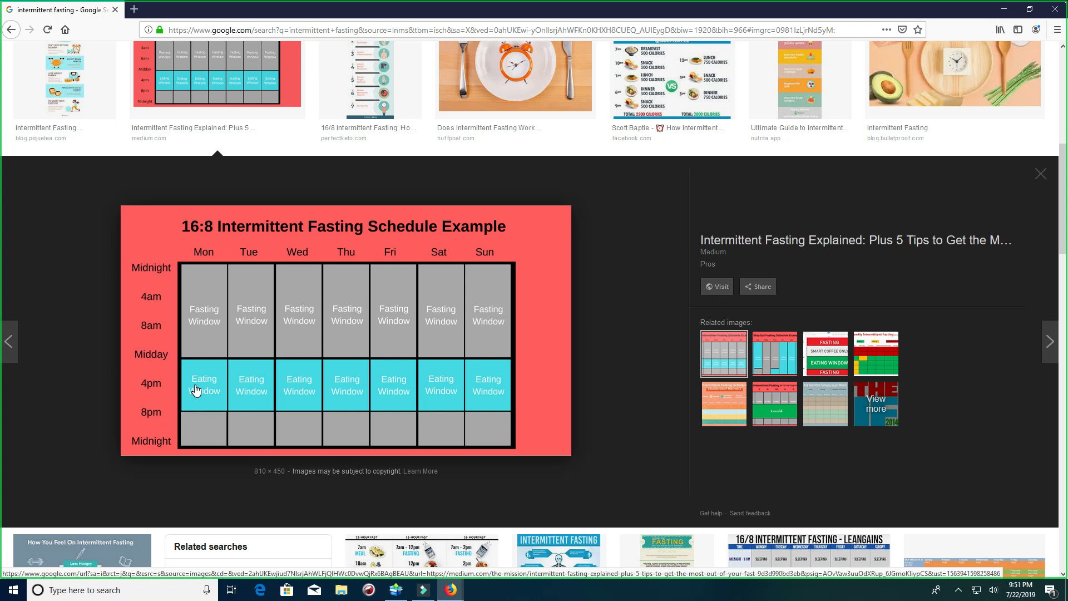
{"action": "mouse_move", "coordinate": [193, 391]}
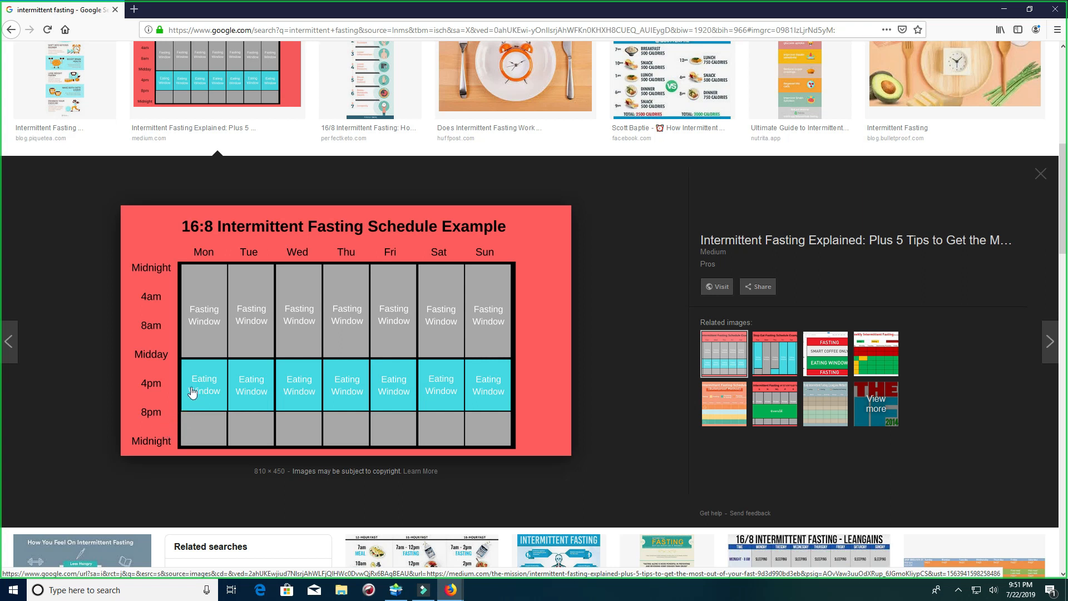
{"action": "mouse_move", "coordinate": [276, 324]}
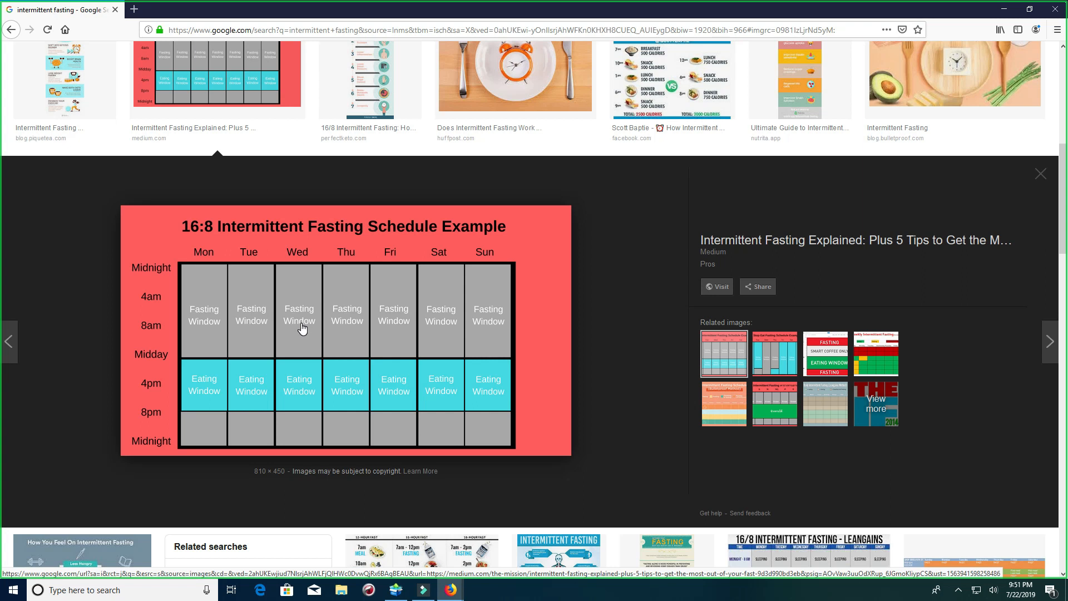
{"action": "mouse_move", "coordinate": [193, 229]}
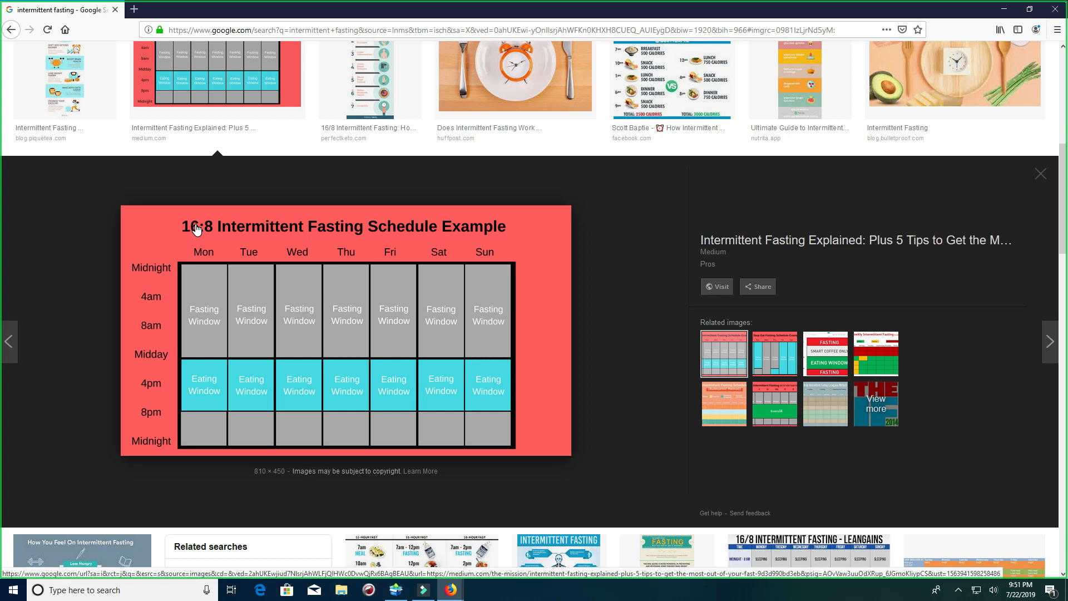
{"action": "mouse_move", "coordinate": [191, 229]}
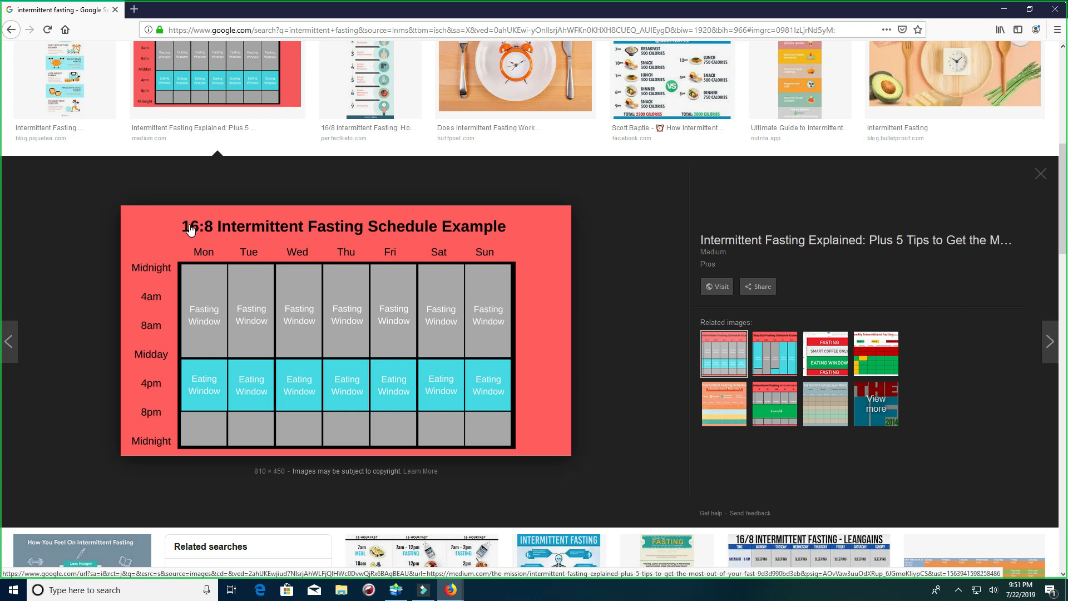
{"action": "mouse_move", "coordinate": [191, 232]}
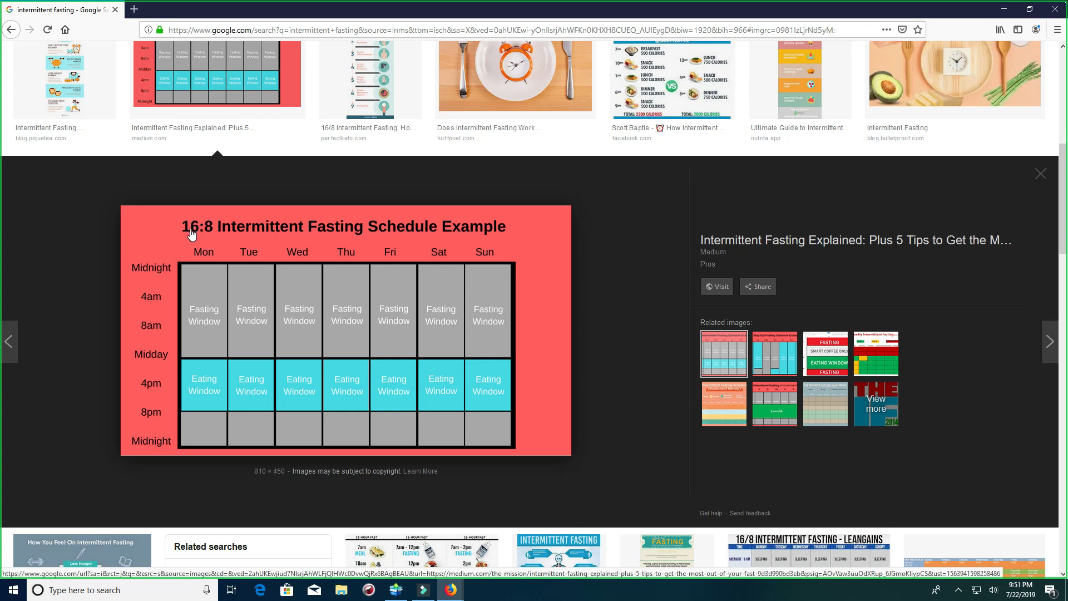
{"action": "mouse_move", "coordinate": [194, 225]}
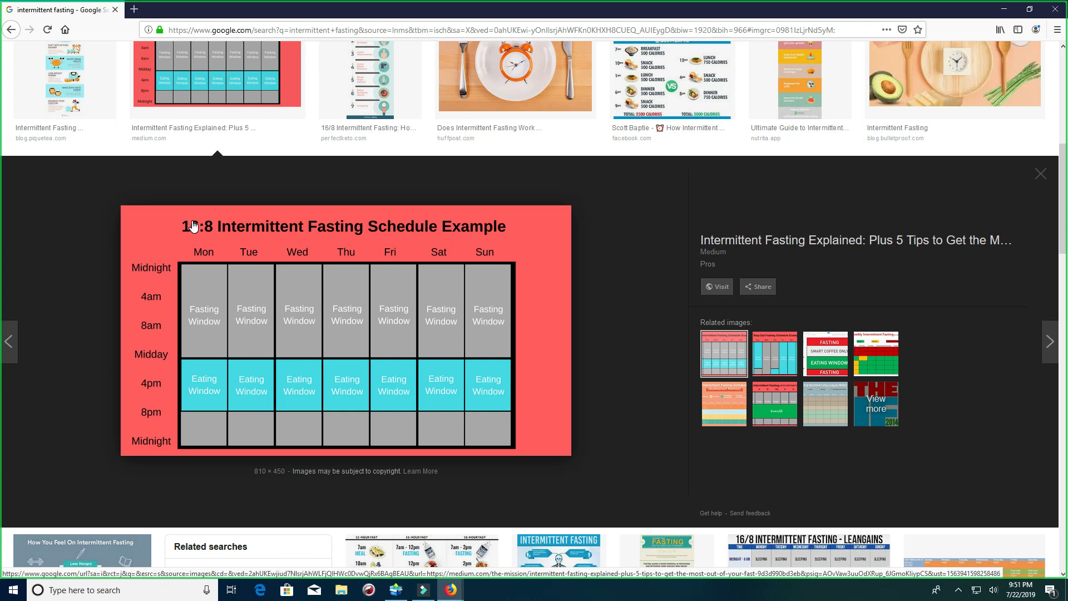
{"action": "mouse_move", "coordinate": [190, 240]}
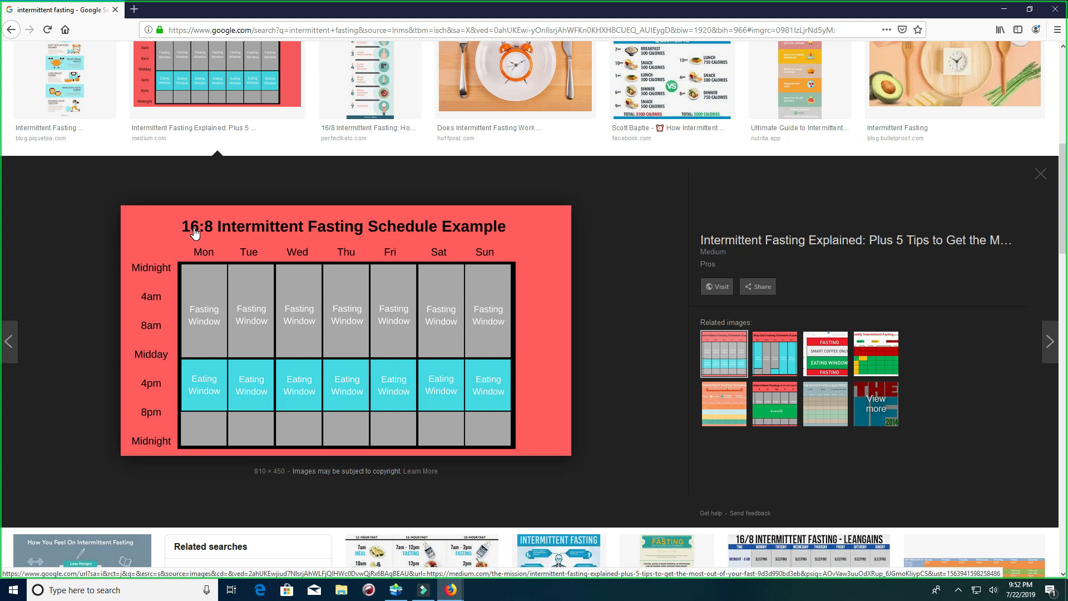
{"action": "mouse_move", "coordinate": [194, 232]}
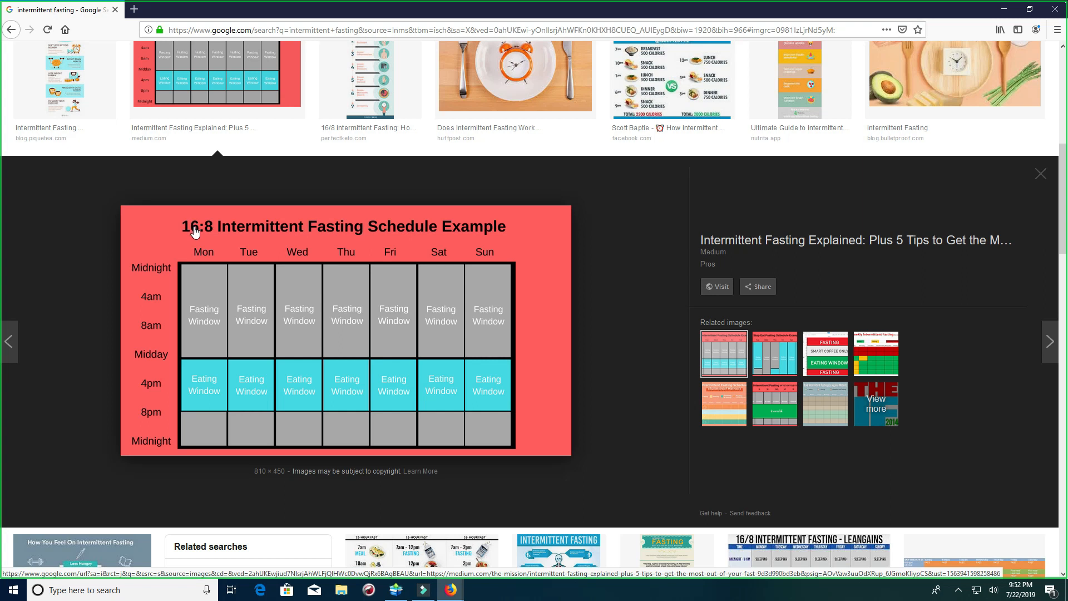
{"action": "mouse_move", "coordinate": [194, 228]}
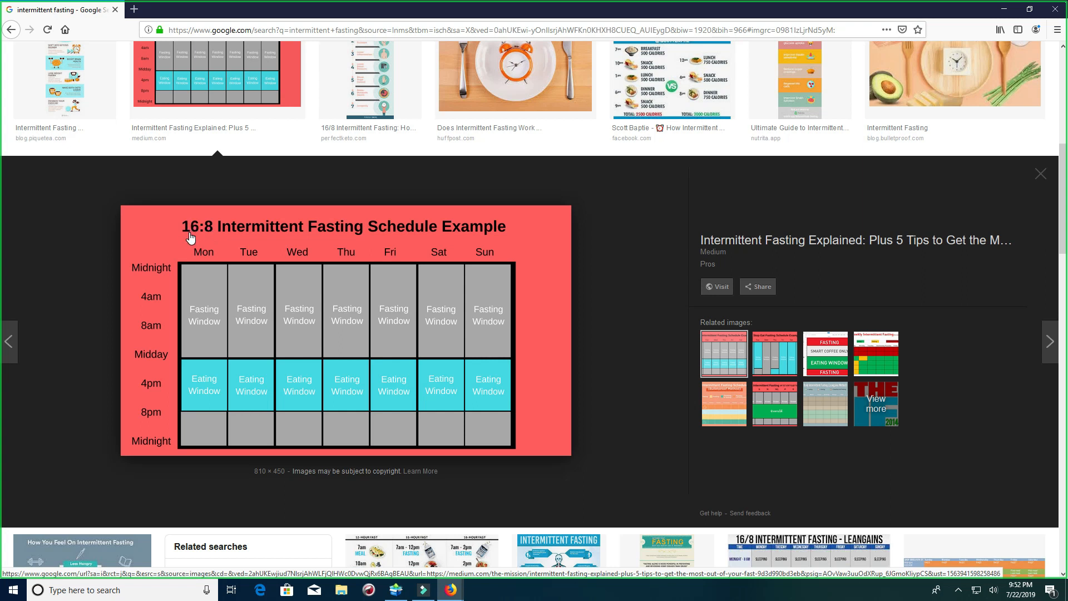
{"action": "mouse_move", "coordinate": [276, 257]}
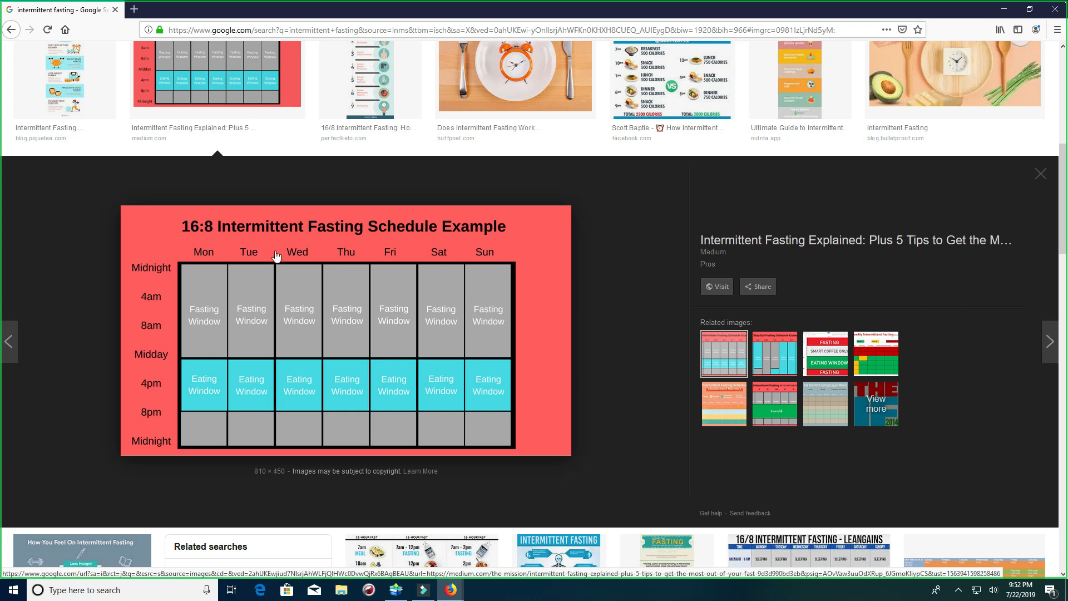
{"action": "mouse_move", "coordinate": [390, 267]}
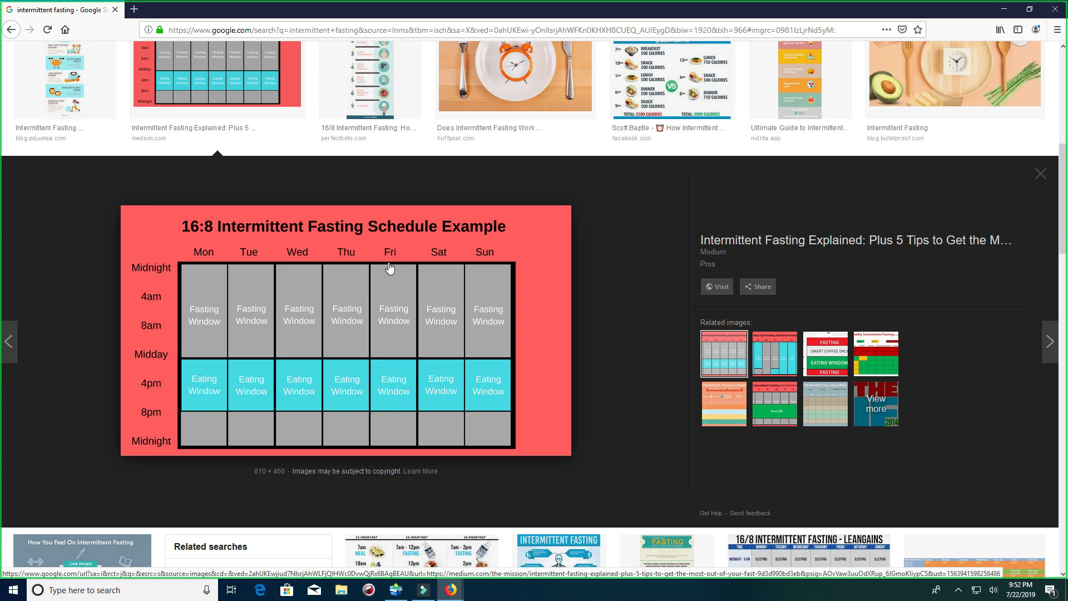
{"action": "mouse_move", "coordinate": [316, 339]}
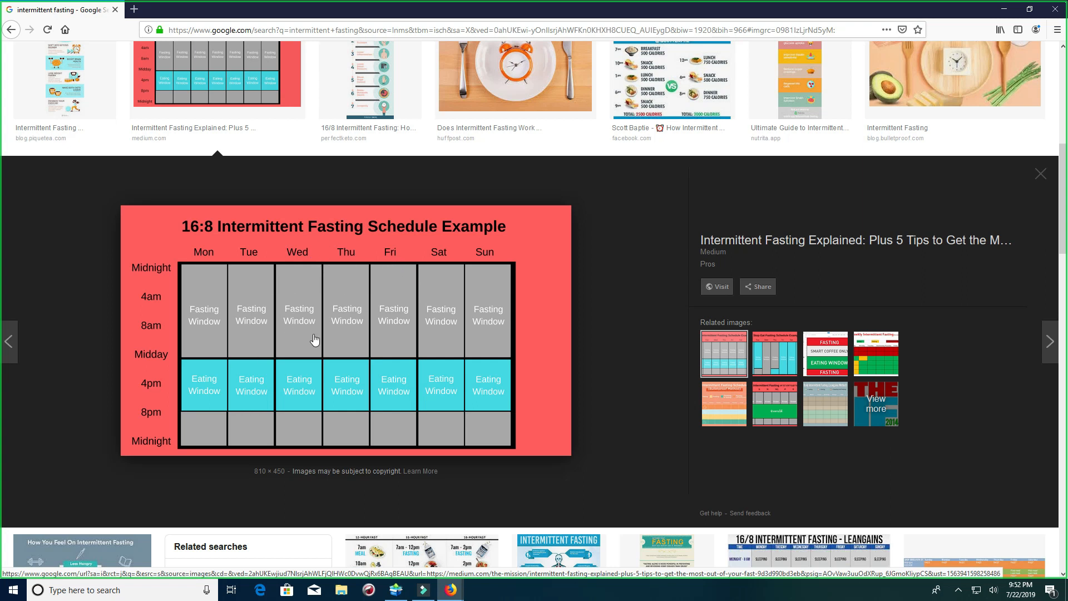
{"action": "mouse_move", "coordinate": [311, 343]}
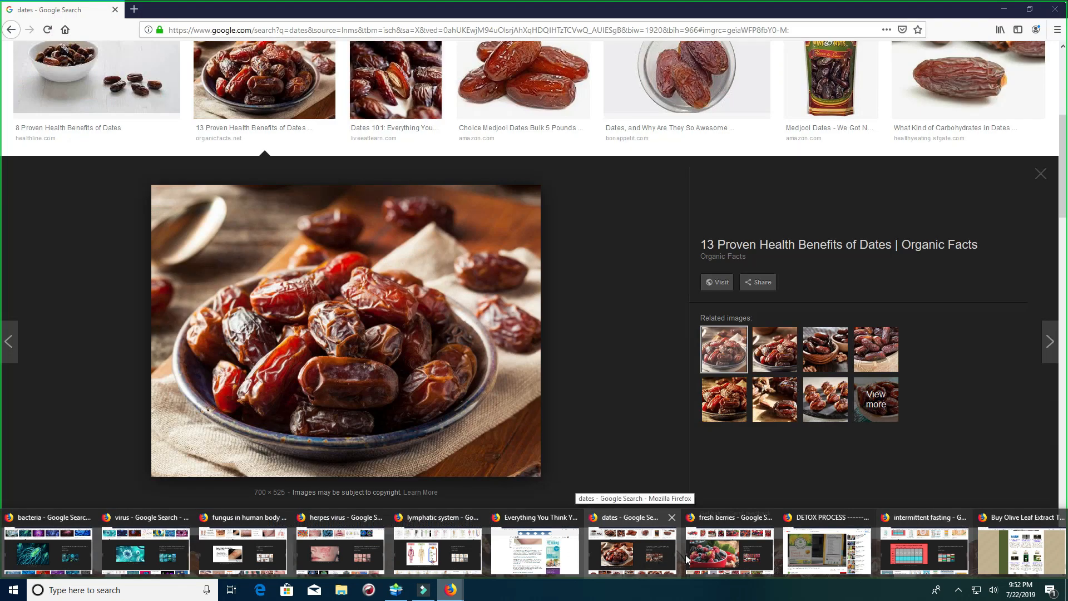
Bring the fresh berries image results with the Around Concord berry bowl to the front.
{"action": "left_click", "coordinate": [729, 517]}
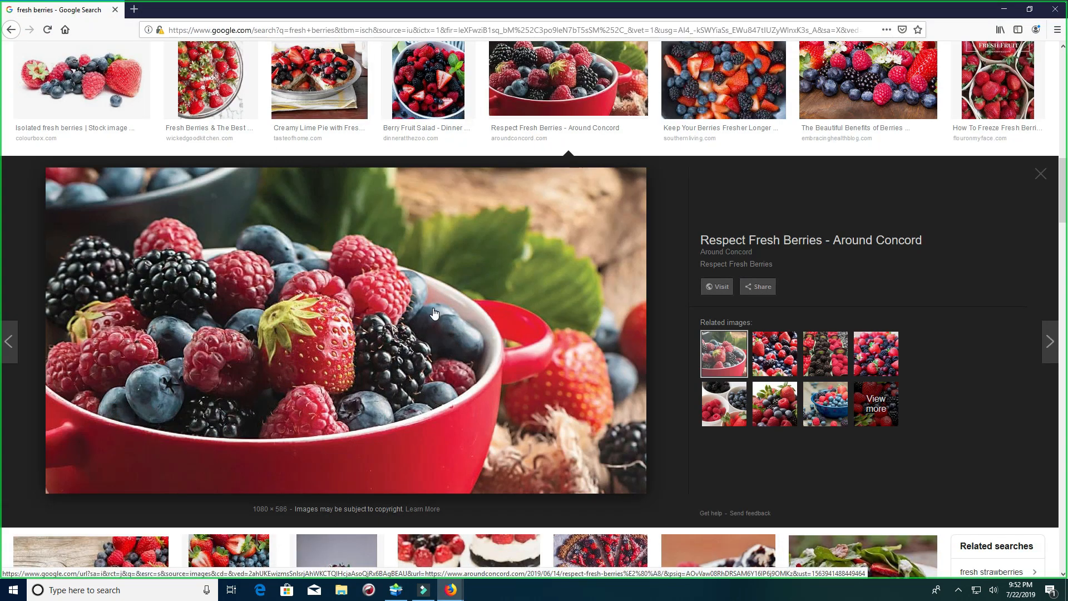
{"action": "mouse_move", "coordinate": [360, 315]}
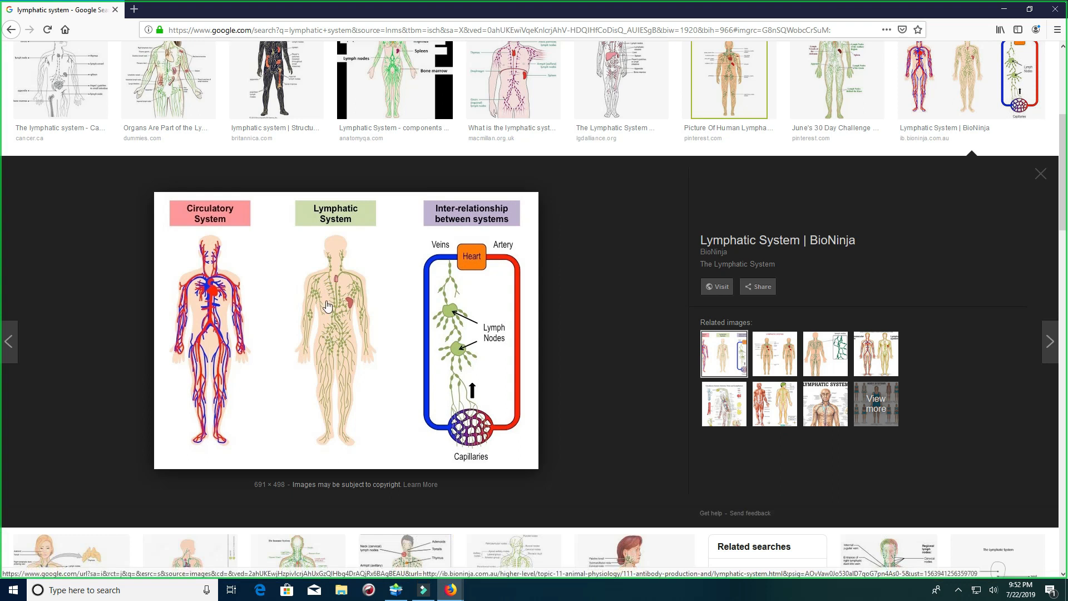
{"action": "mouse_move", "coordinate": [344, 326]}
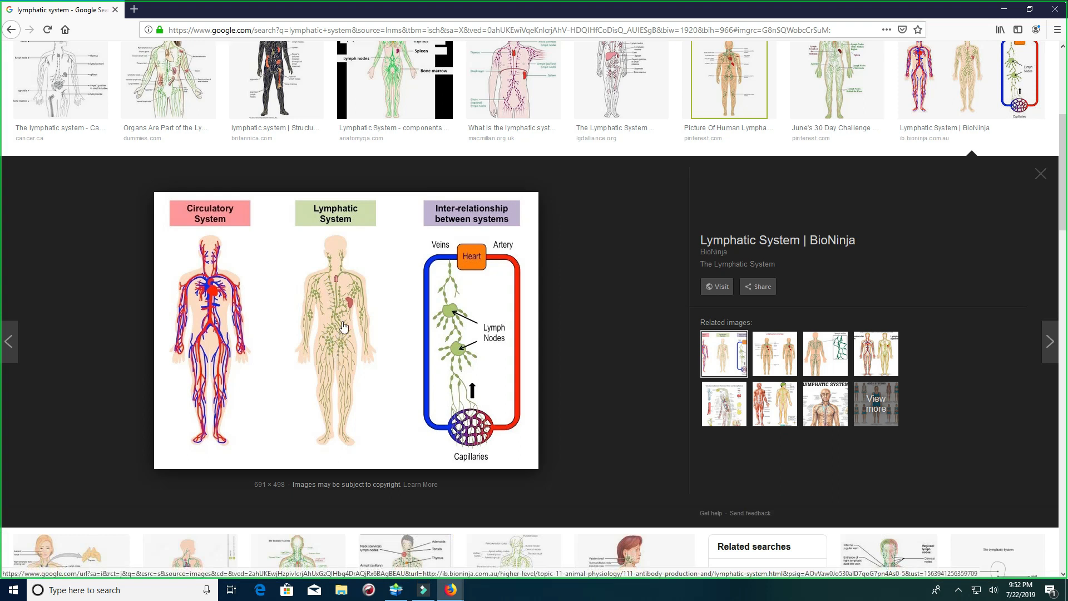
{"action": "mouse_move", "coordinate": [347, 350]}
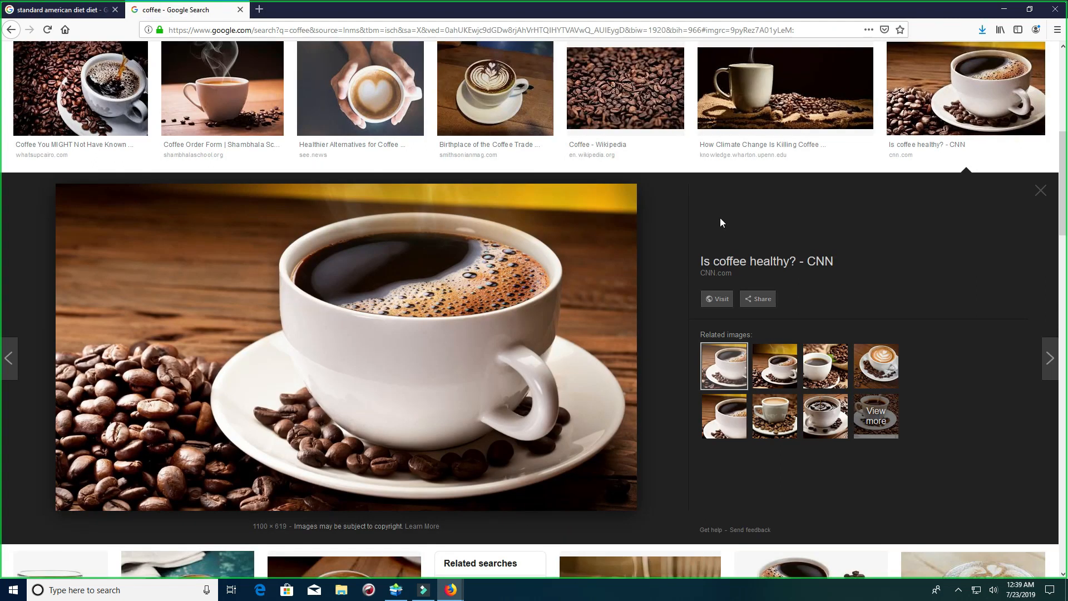
{"action": "mouse_move", "coordinate": [515, 228]}
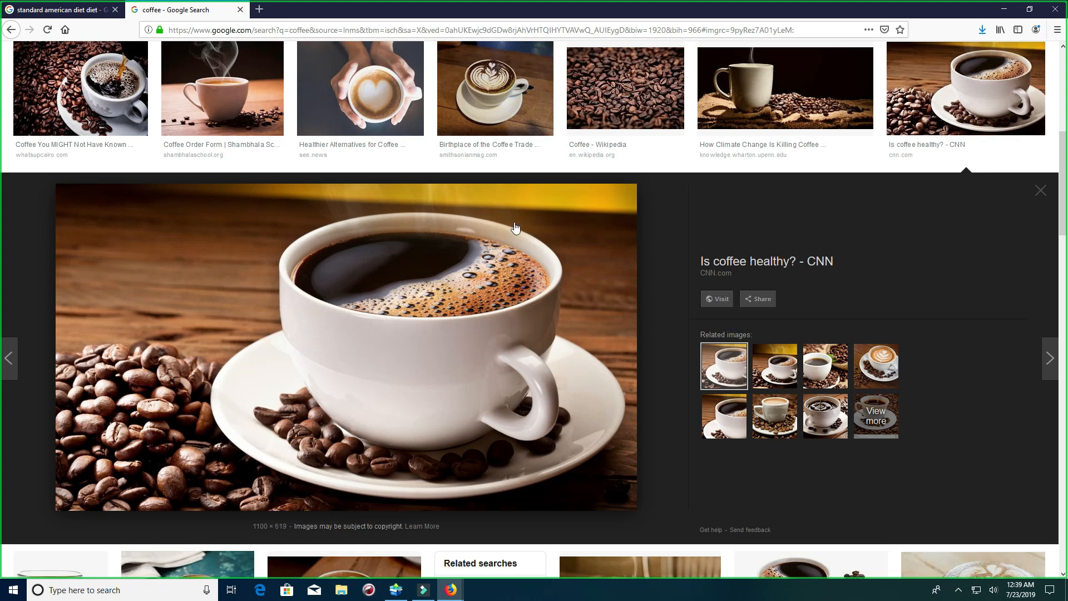
{"action": "mouse_move", "coordinate": [391, 295]}
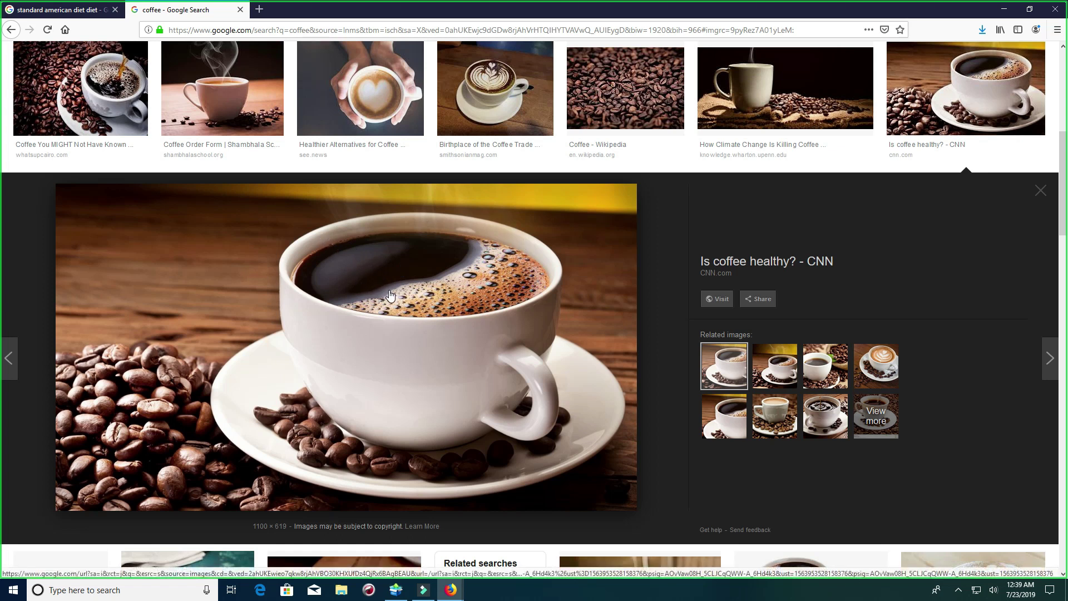
{"action": "mouse_move", "coordinate": [396, 294]}
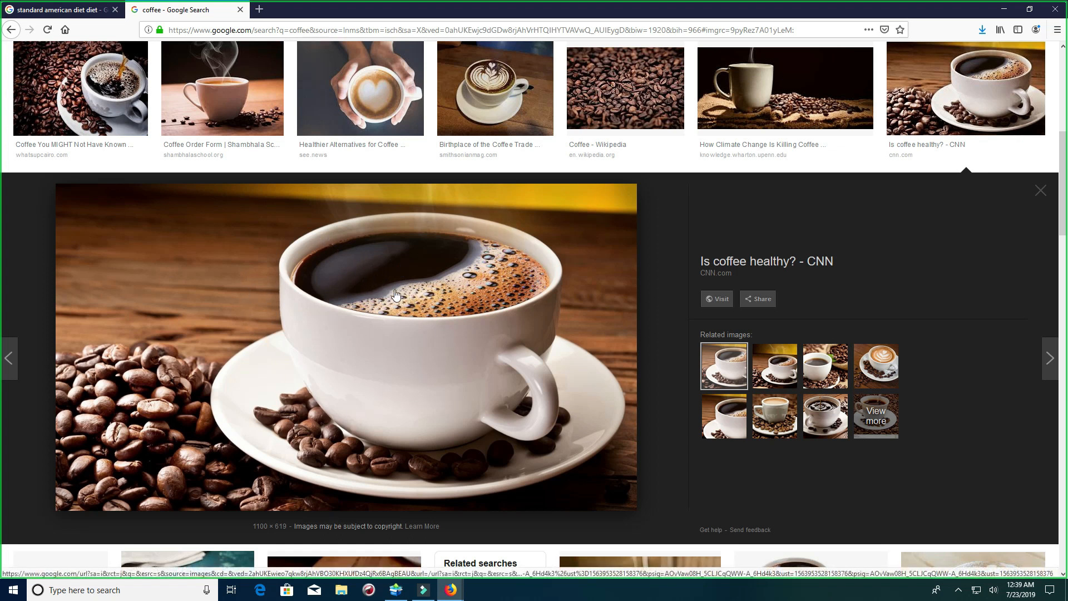
{"action": "mouse_move", "coordinate": [373, 270]}
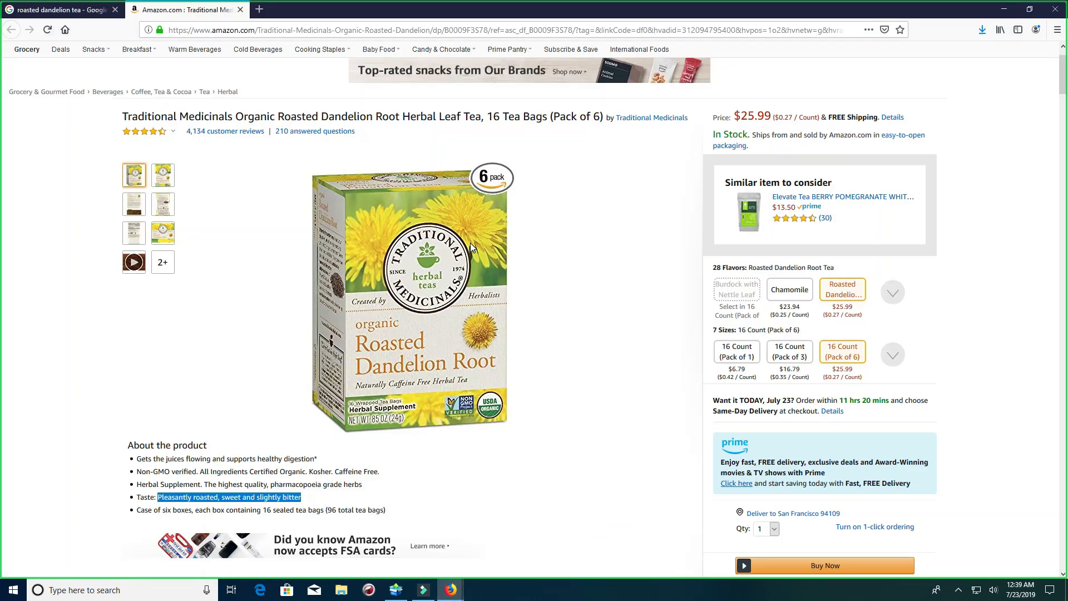
{"action": "mouse_move", "coordinate": [378, 350]}
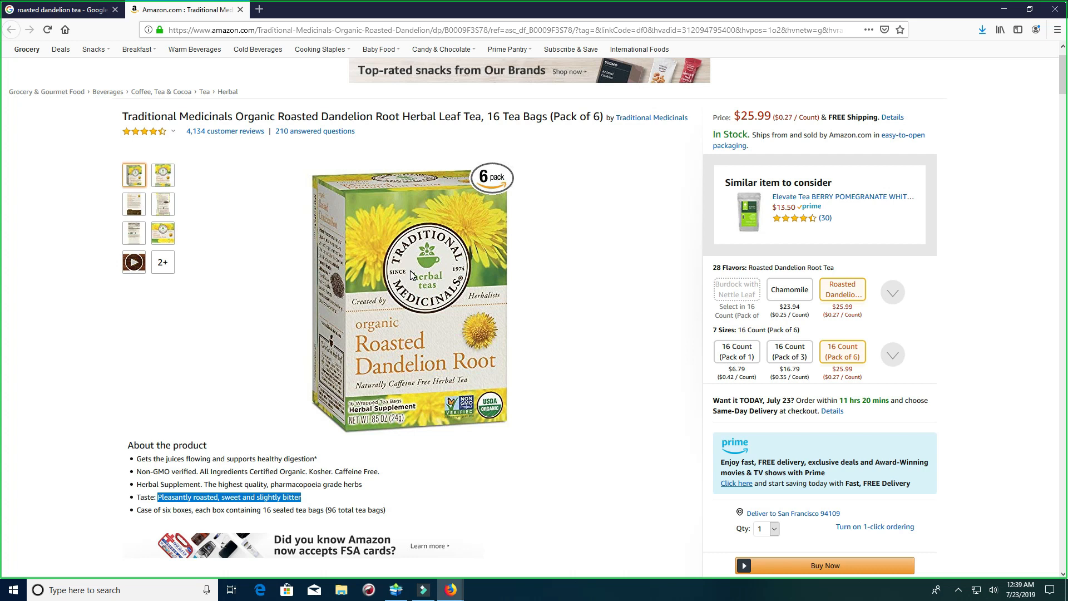
{"action": "mouse_move", "coordinate": [422, 297]}
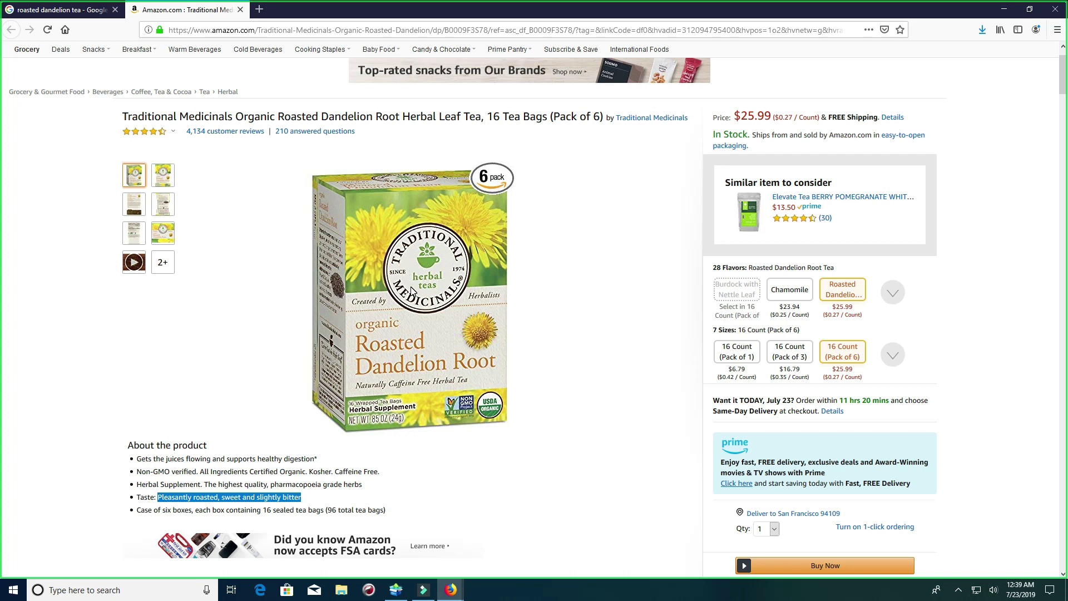
{"action": "mouse_move", "coordinate": [255, 450]}
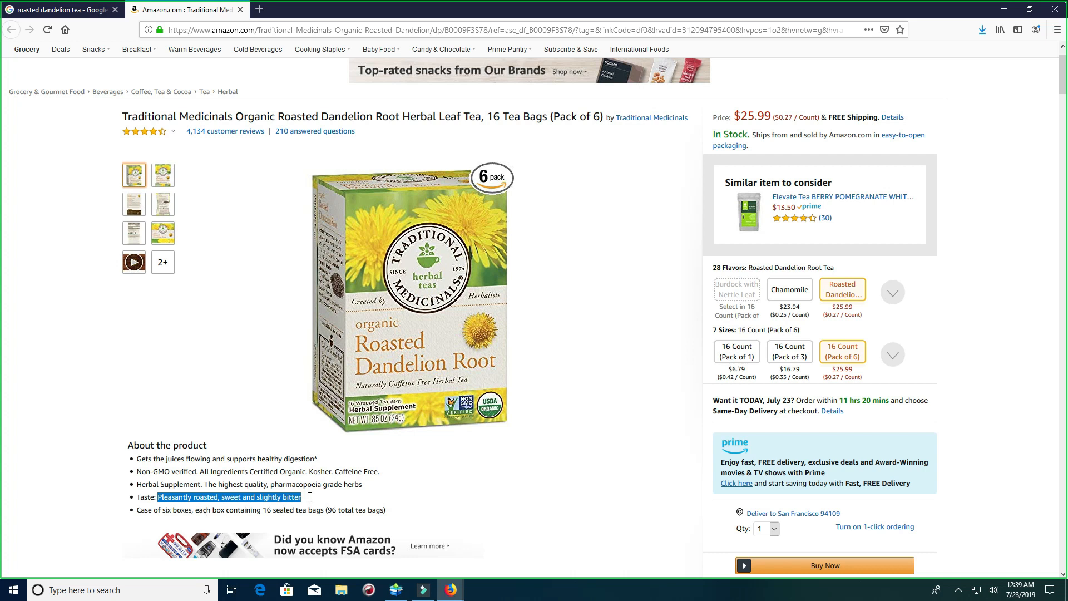
{"action": "mouse_move", "coordinate": [456, 311]}
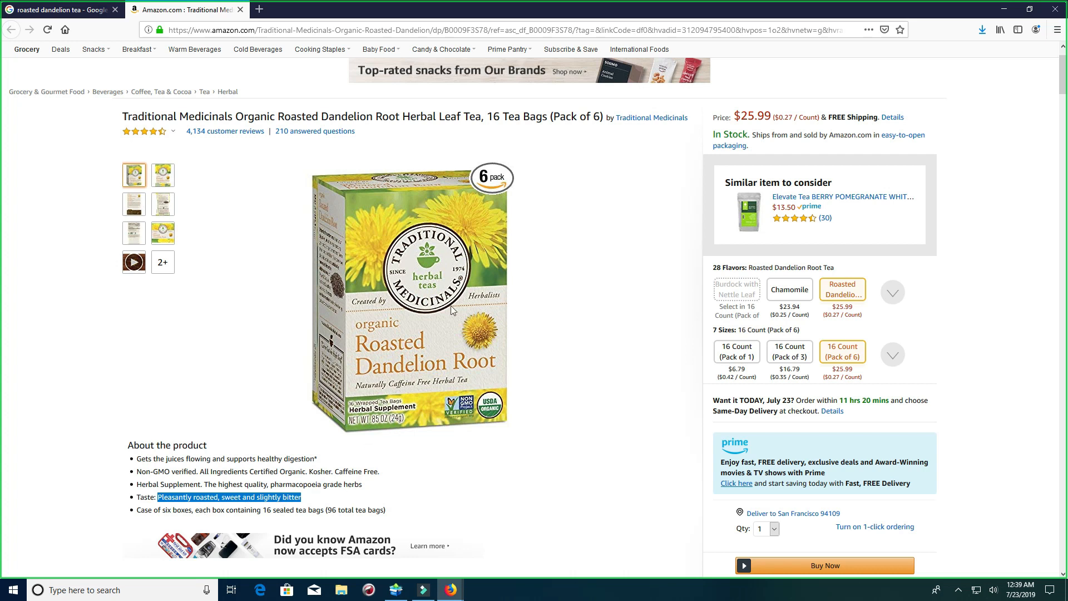
{"action": "mouse_move", "coordinate": [443, 269]}
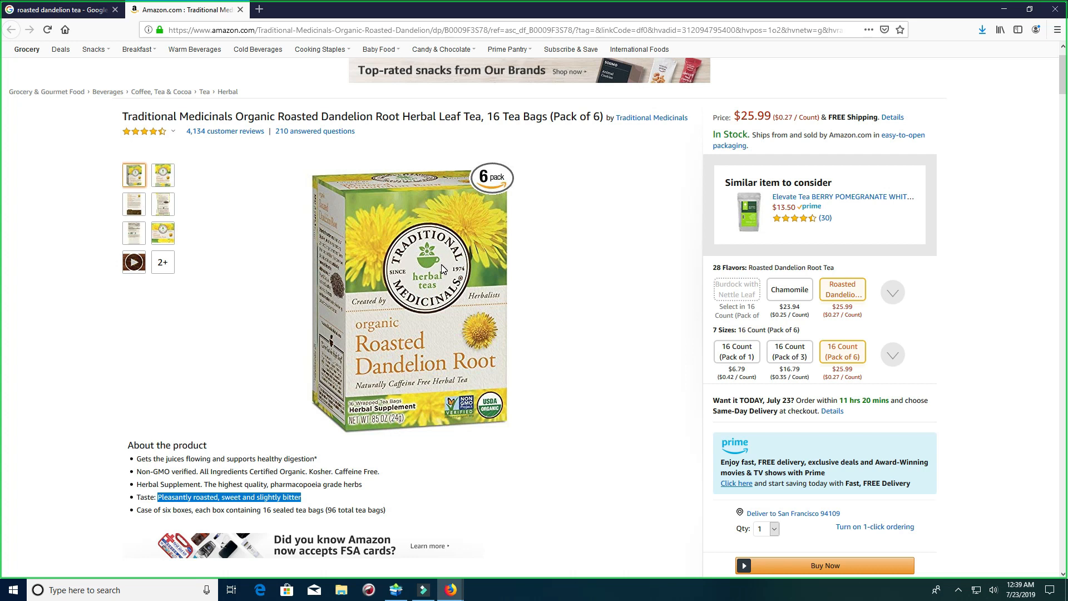
{"action": "mouse_move", "coordinate": [463, 274]}
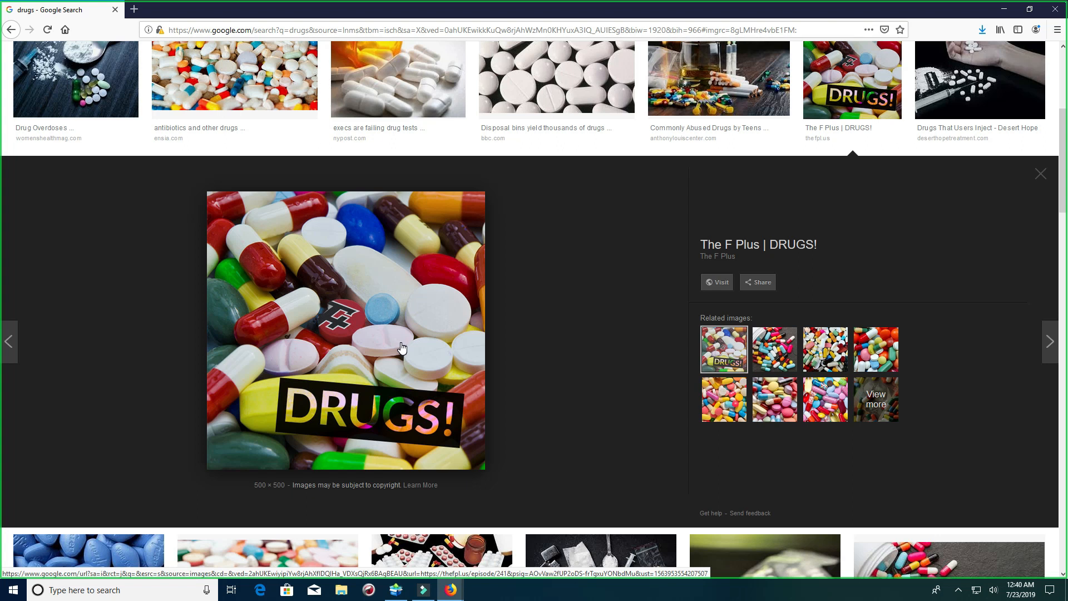
{"action": "mouse_move", "coordinate": [295, 265]}
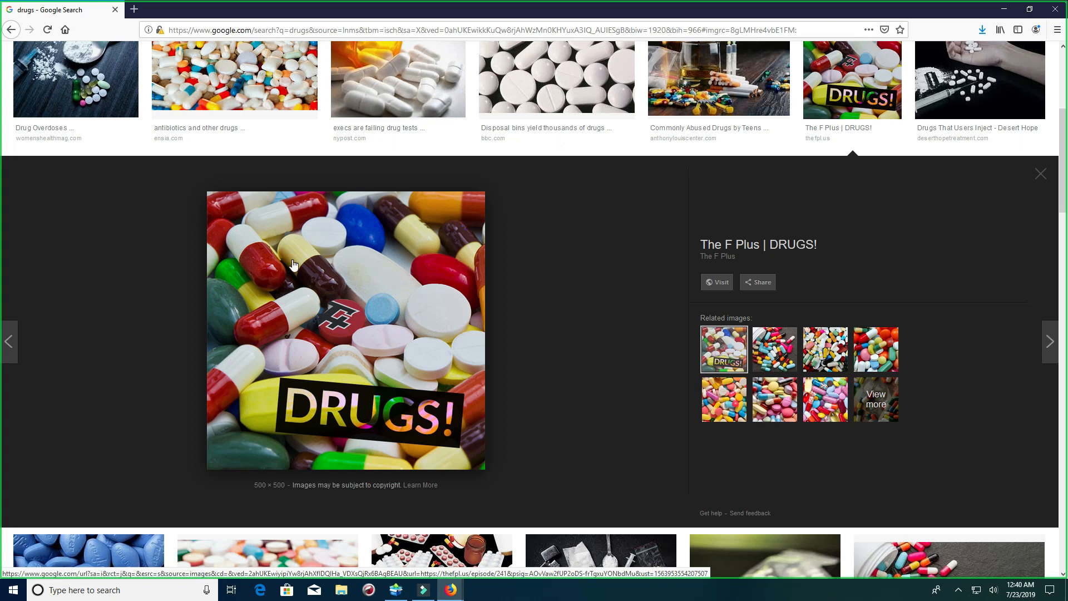
{"action": "mouse_move", "coordinate": [309, 257]}
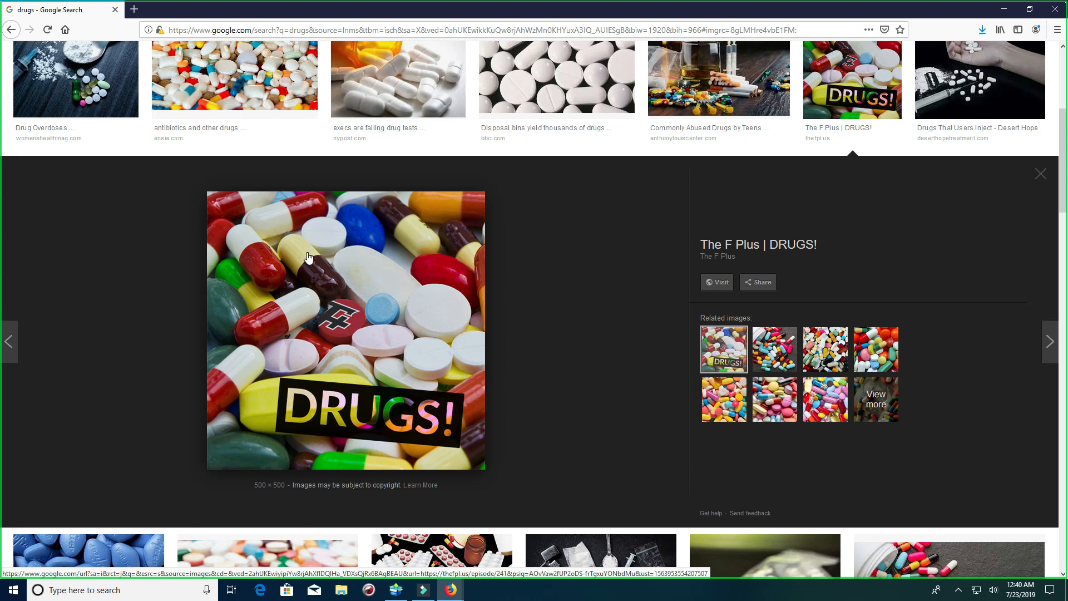